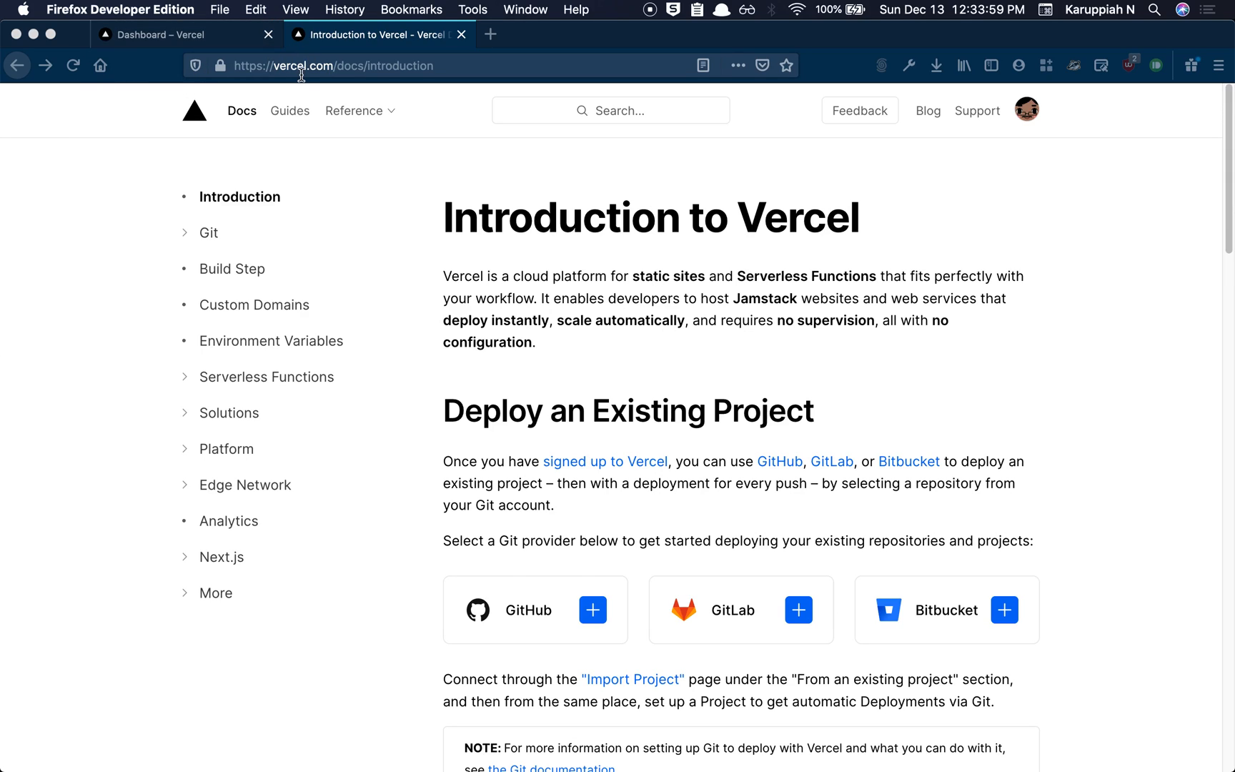
Open the account dashboard in a new tab, then the Vercel home page in a private window
{"action": "left_click", "coordinate": [193, 110]}
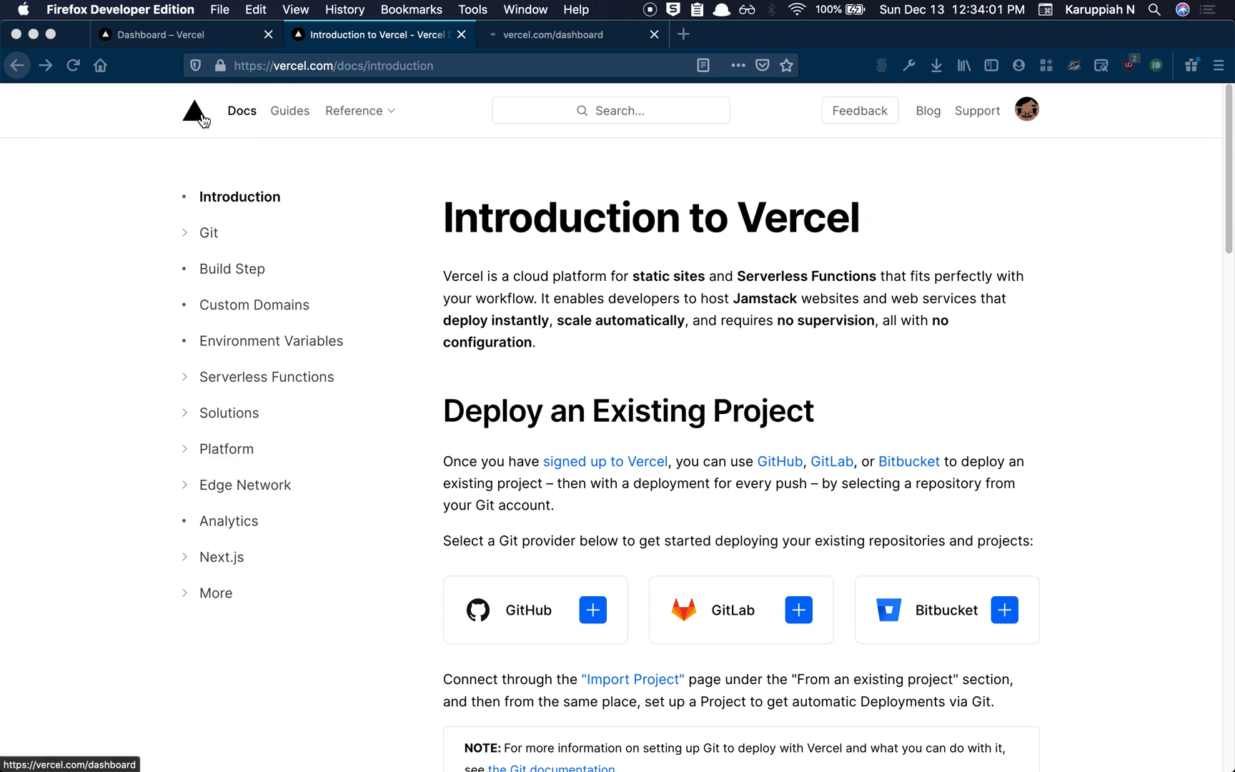
{"action": "left_click", "coordinate": [564, 33]}
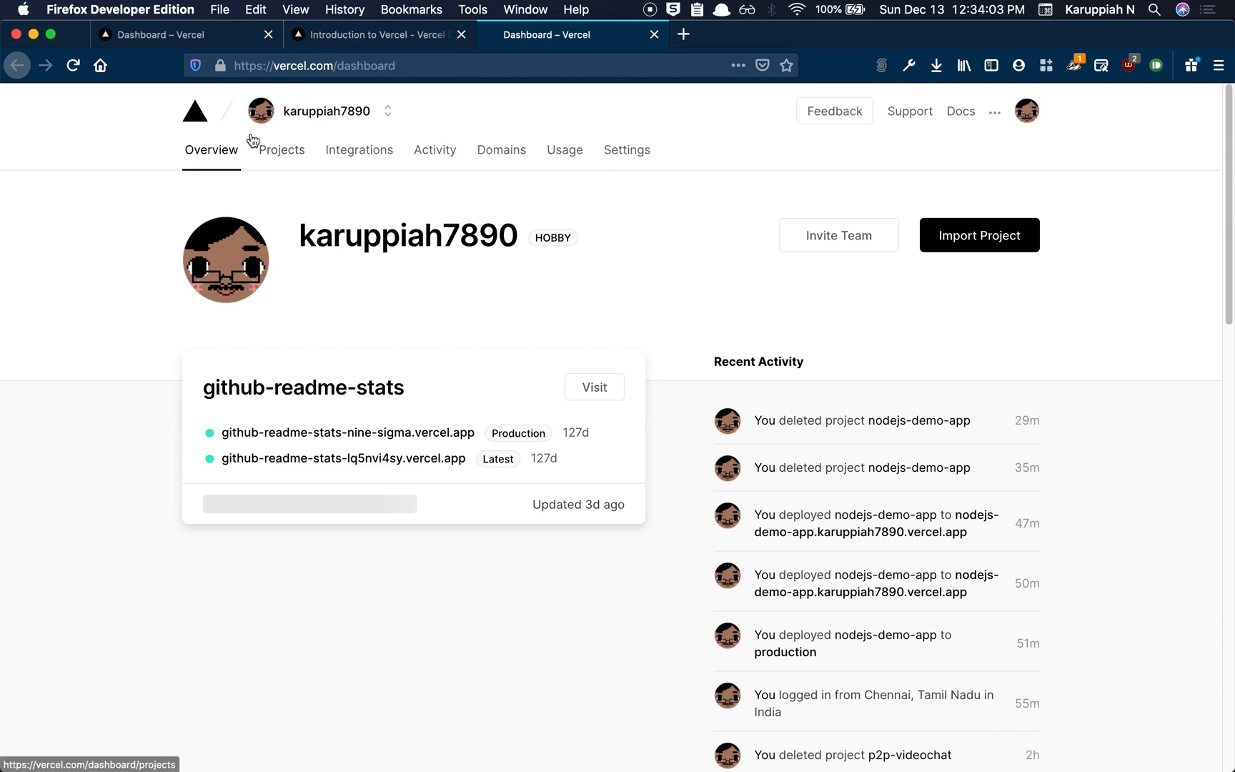
{"action": "left_click", "coordinate": [370, 33]}
{"action": "type", "text": "vercel"}
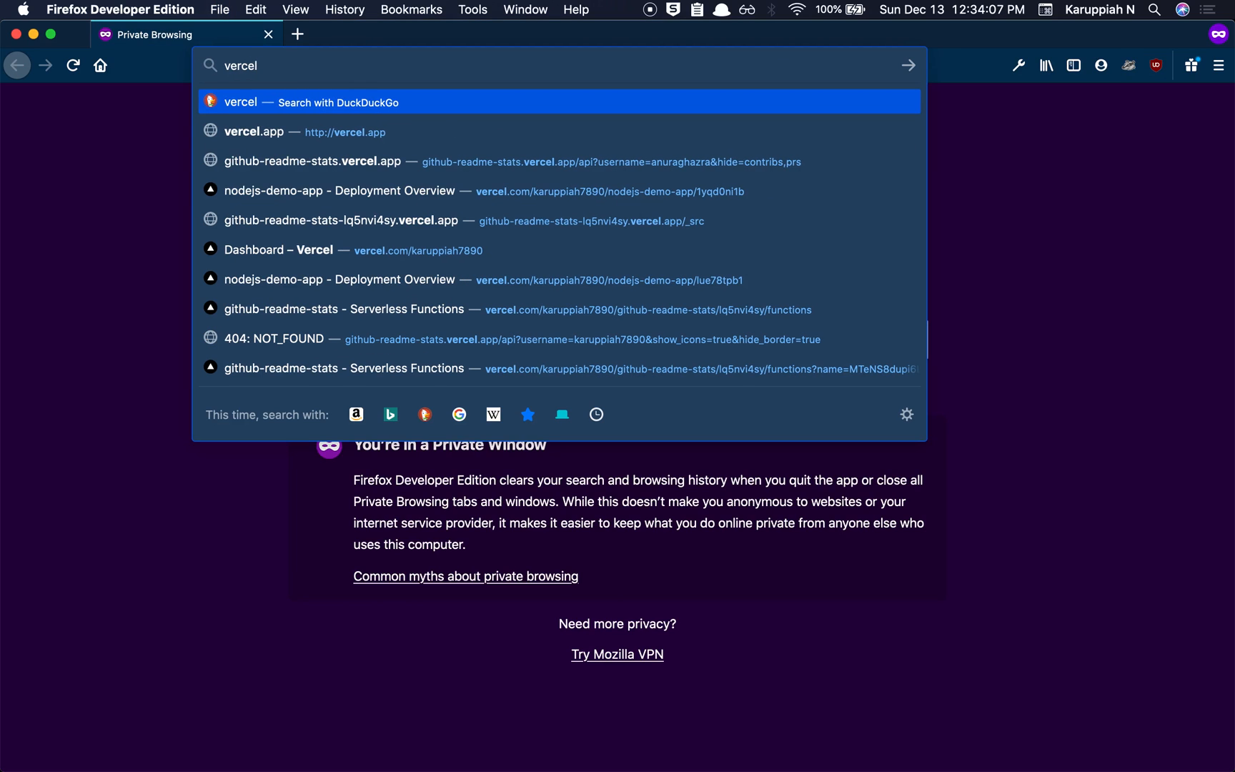
{"action": "left_click", "coordinate": [253, 131]}
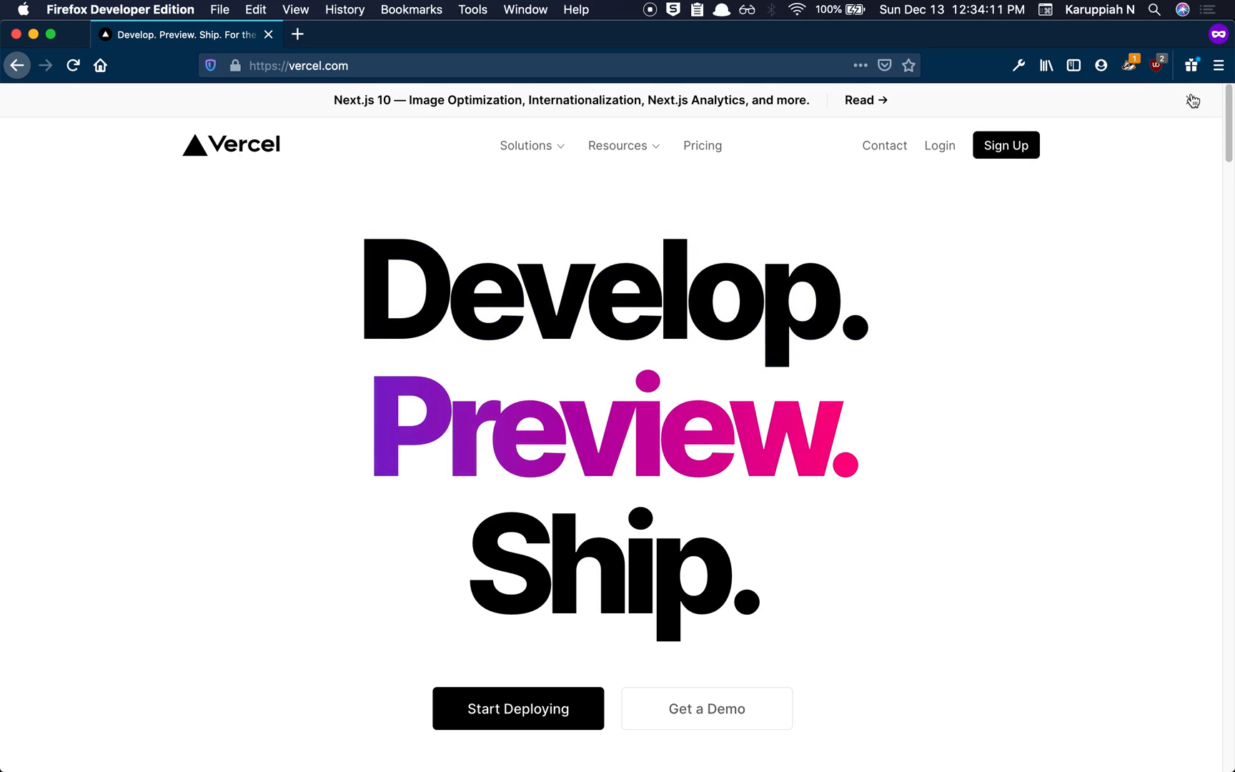
Scroll through the Introduction to Vercel docs and highlight the word 'configuration'
{"action": "scroll", "scroll_direction": "down", "scroll_amount": 3}
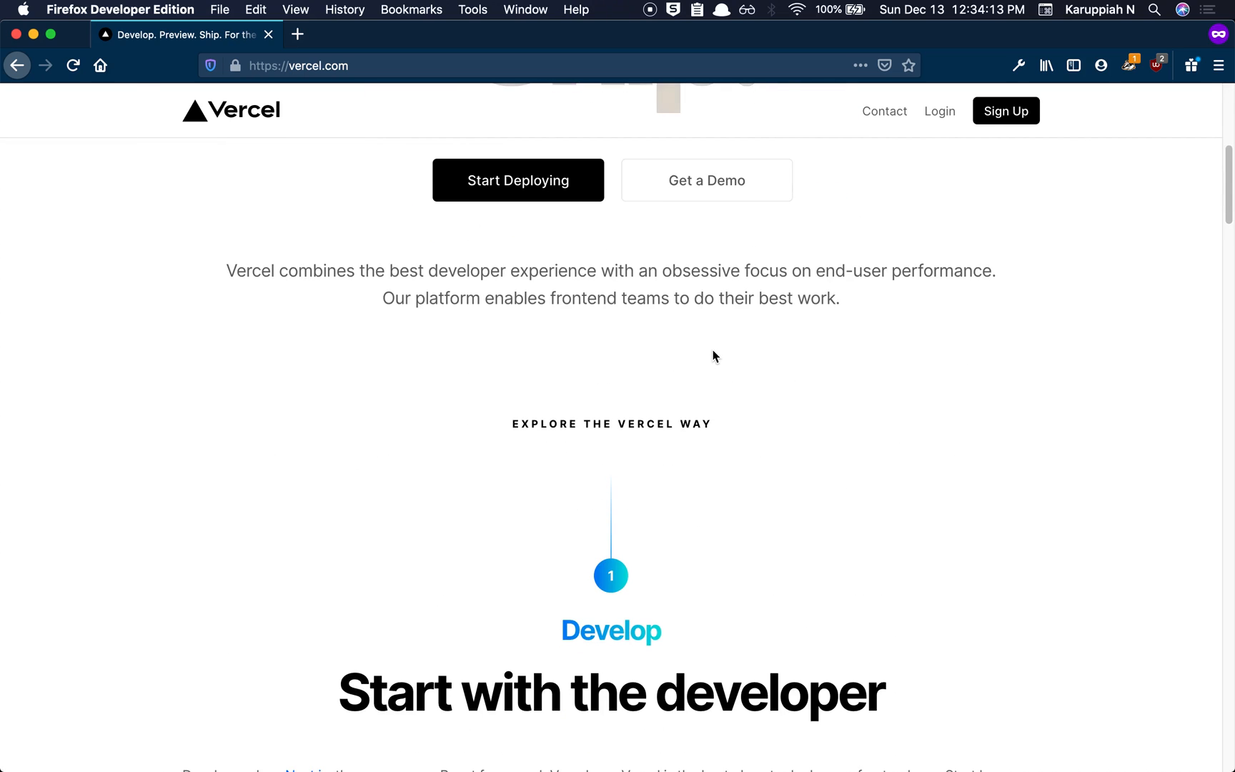
{"action": "scroll", "scroll_direction": "down", "scroll_amount": 3}
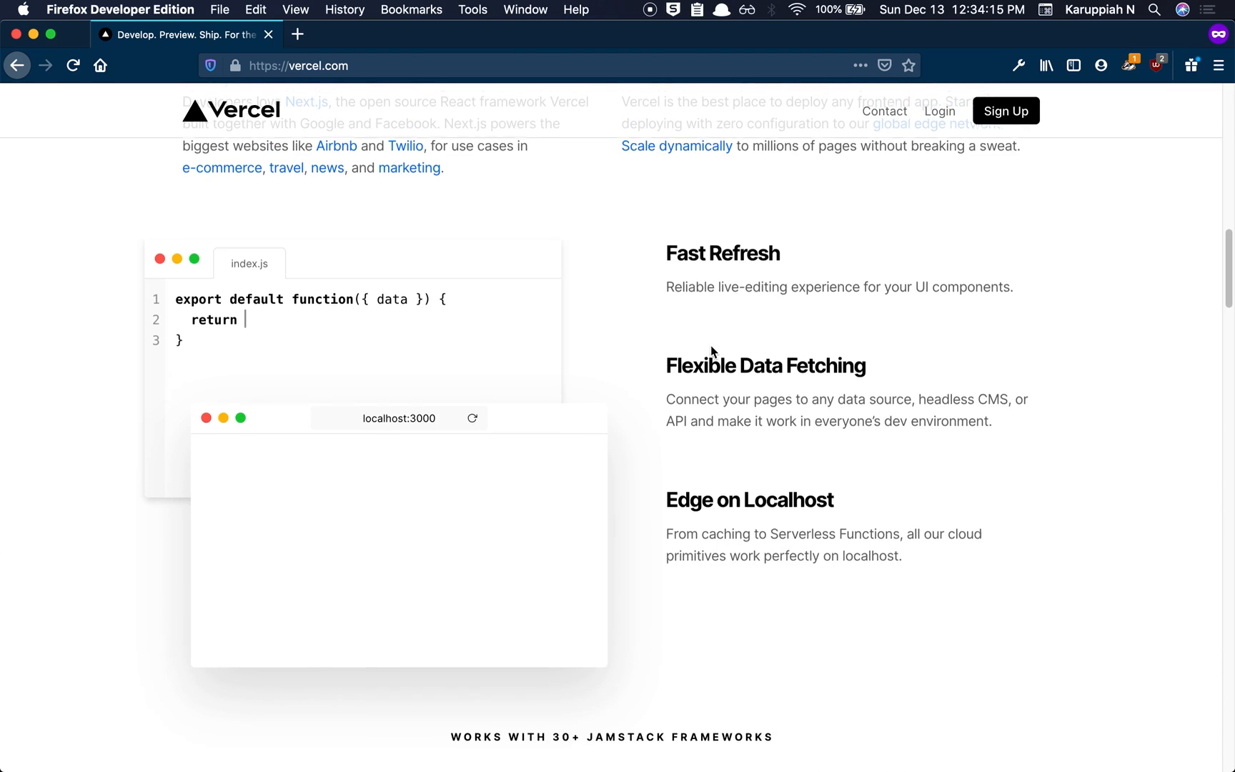
{"action": "scroll", "scroll_direction": "up", "scroll_amount": 3}
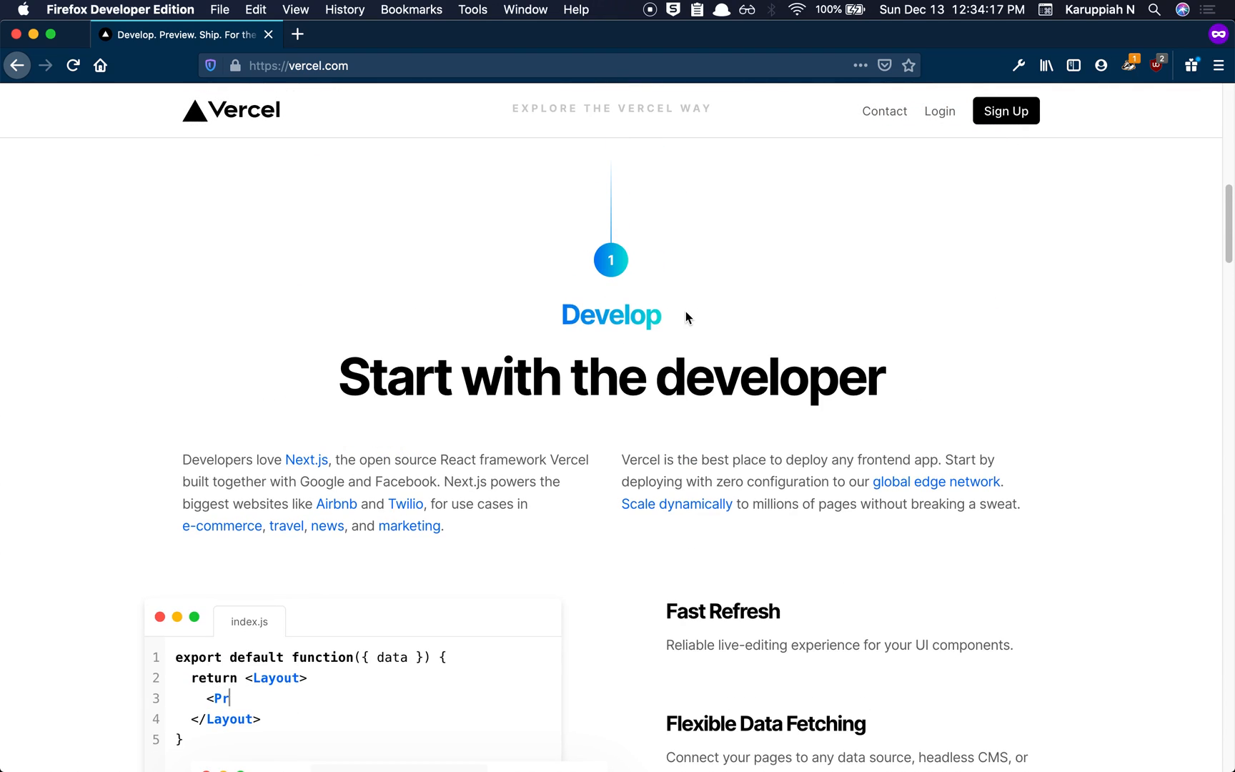
{"action": "scroll", "scroll_direction": "up", "scroll_amount": 3}
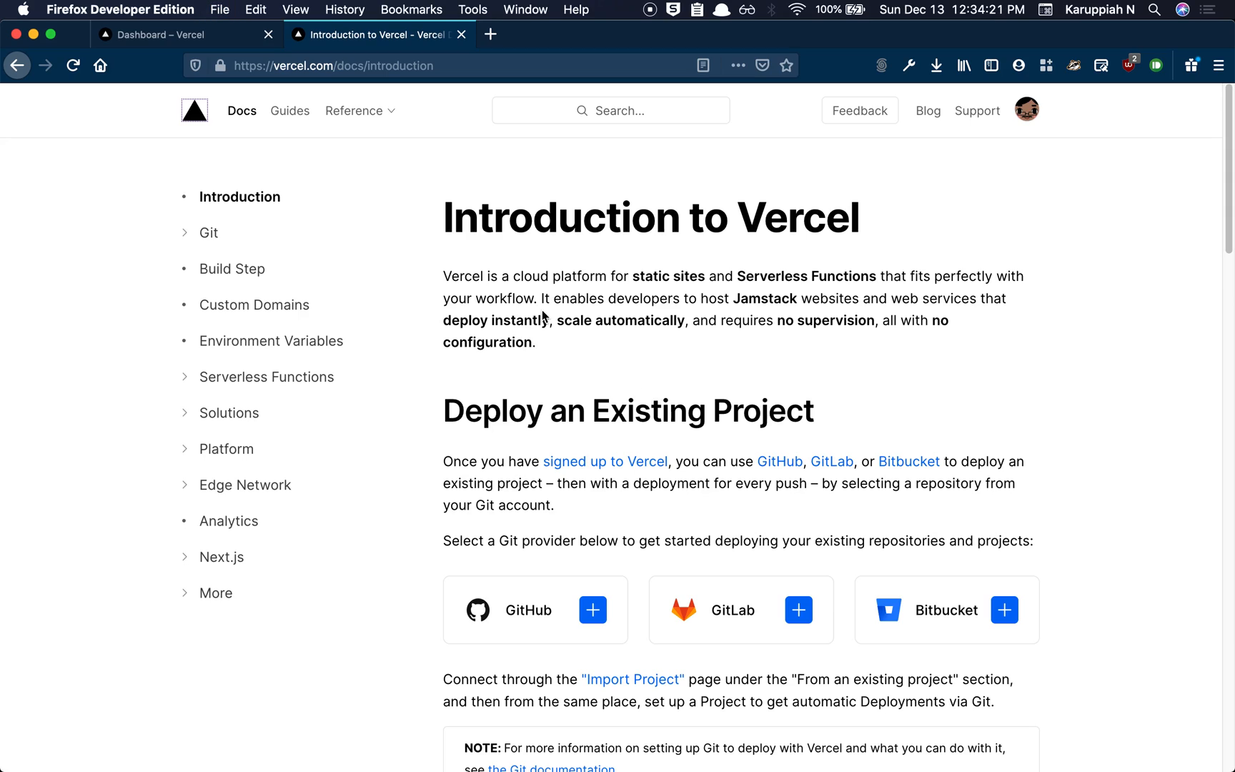
{"action": "mouse_move", "coordinate": [119, 462]}
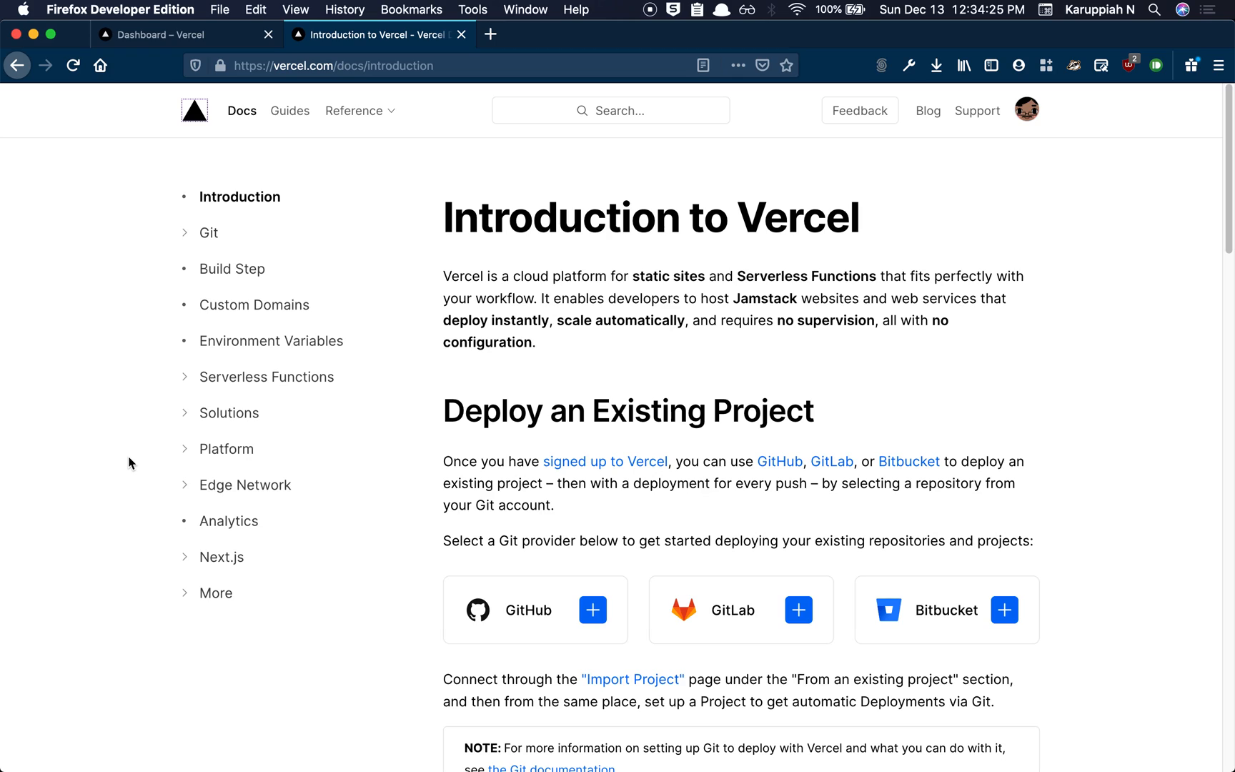
{"action": "mouse_move", "coordinate": [540, 363]}
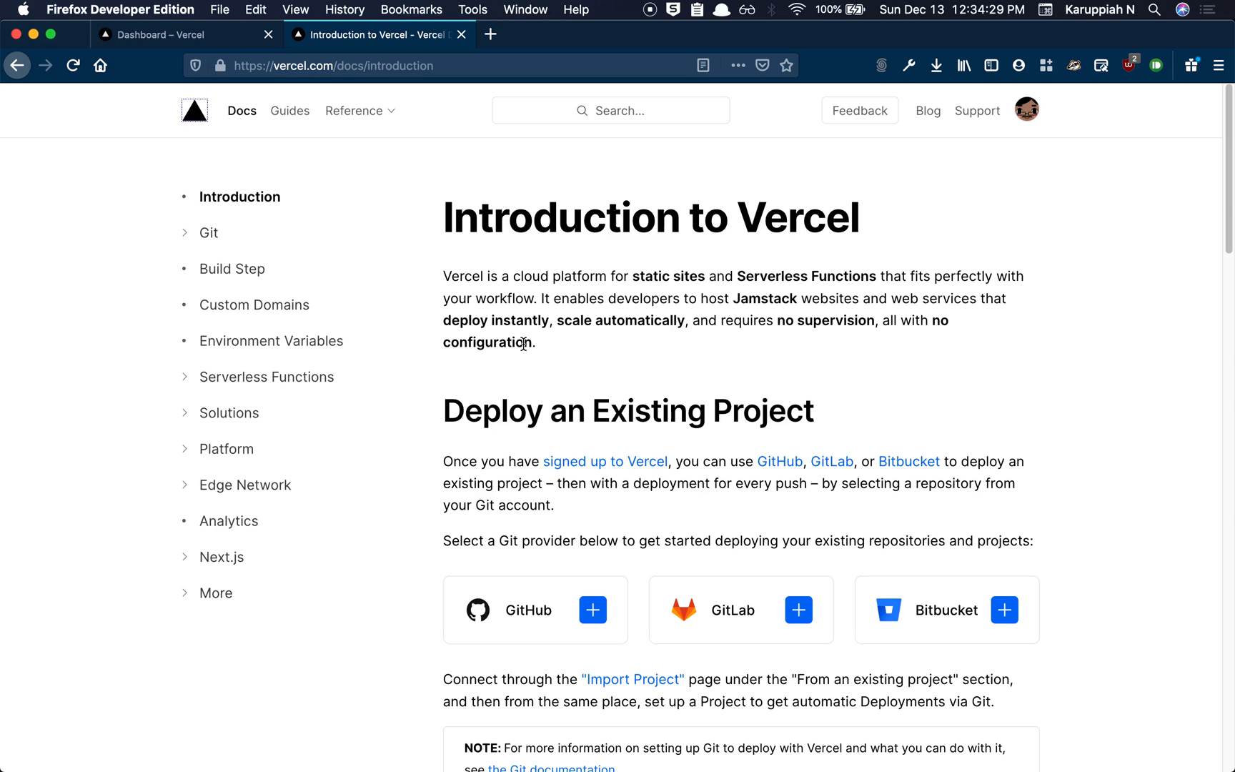
{"action": "double_click", "coordinate": [518, 319]}
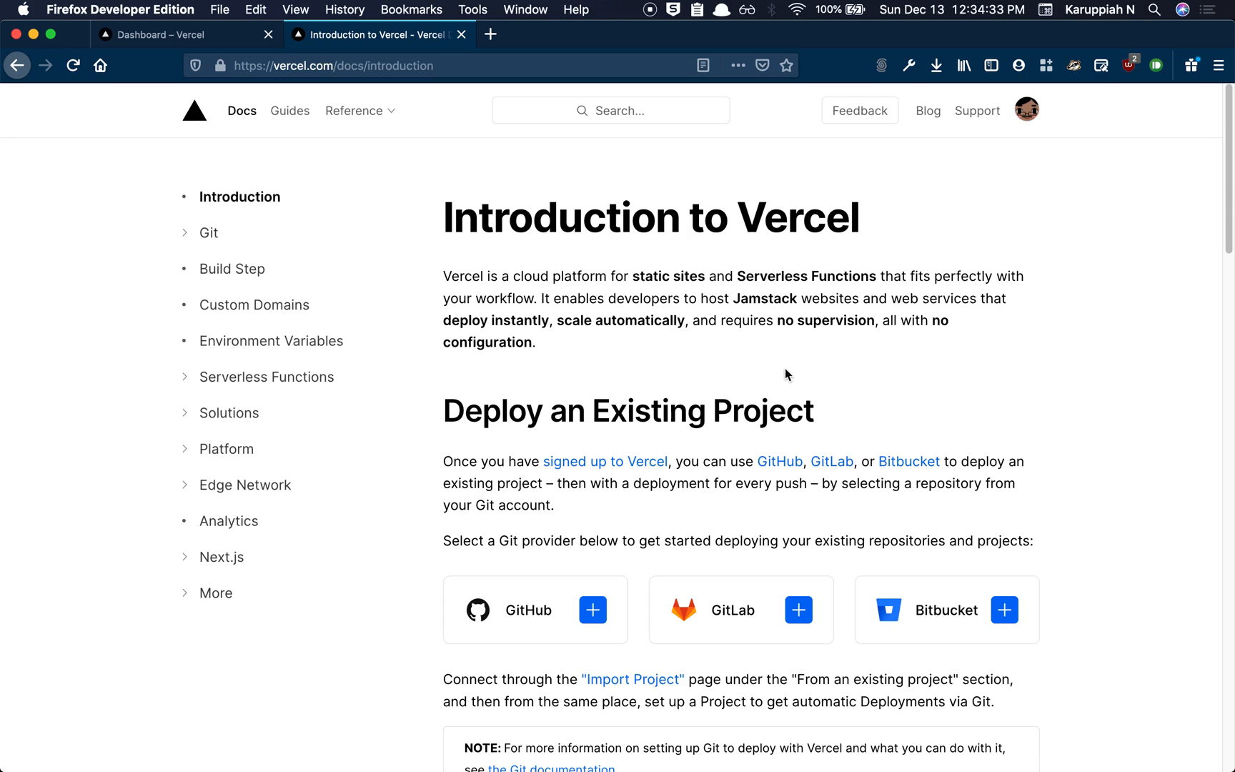
{"action": "mouse_move", "coordinate": [816, 329]}
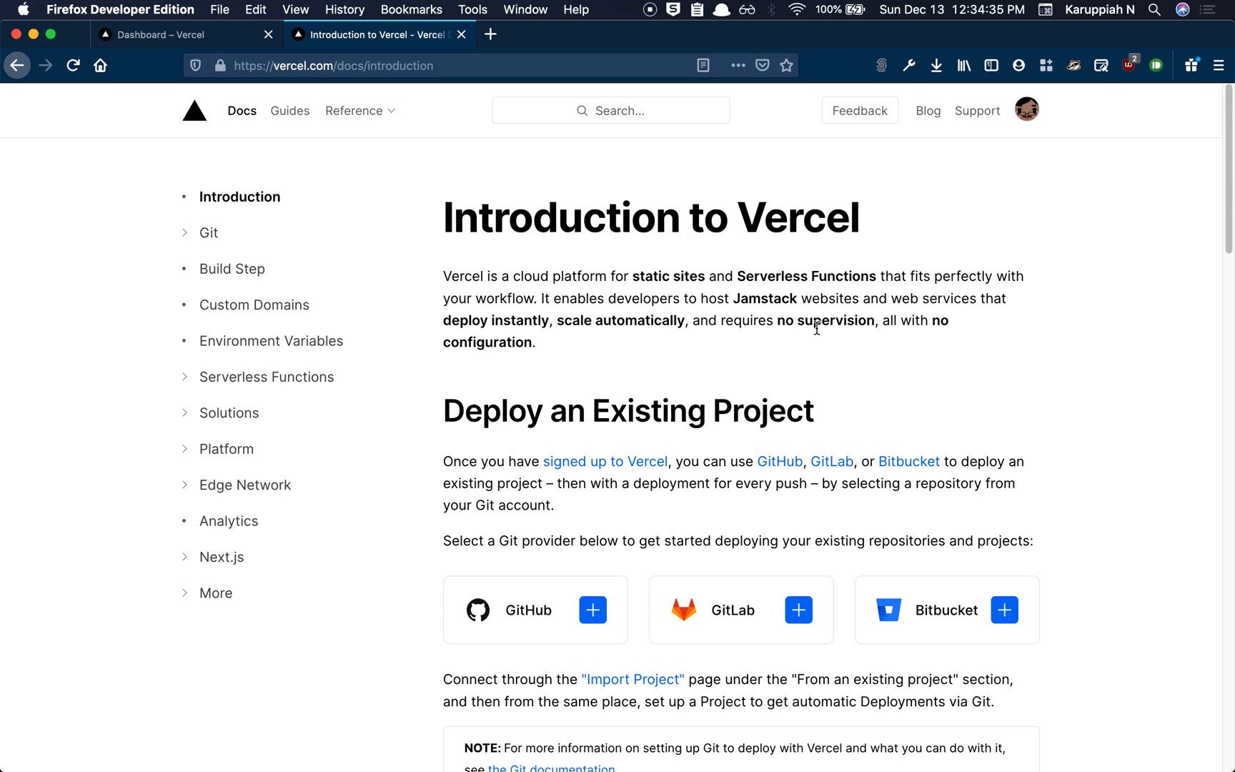
{"action": "mouse_move", "coordinate": [887, 354]}
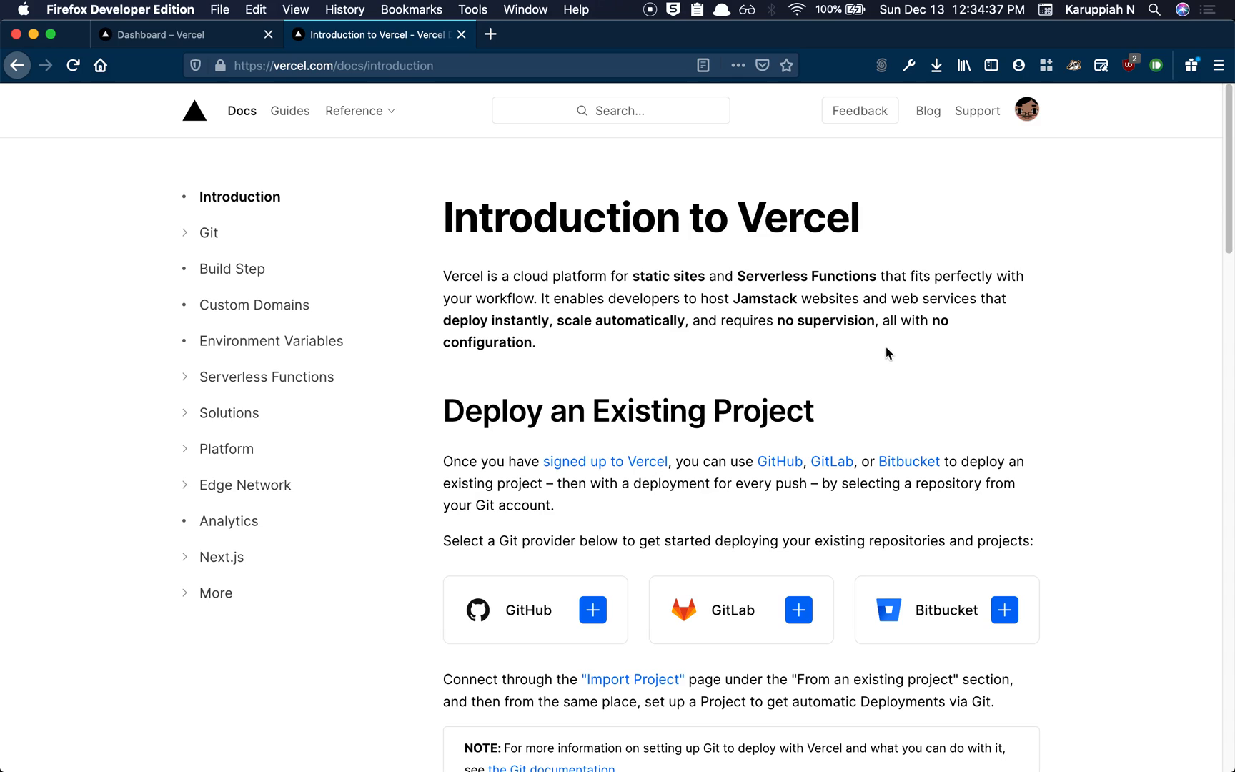
{"action": "mouse_move", "coordinate": [983, 357]}
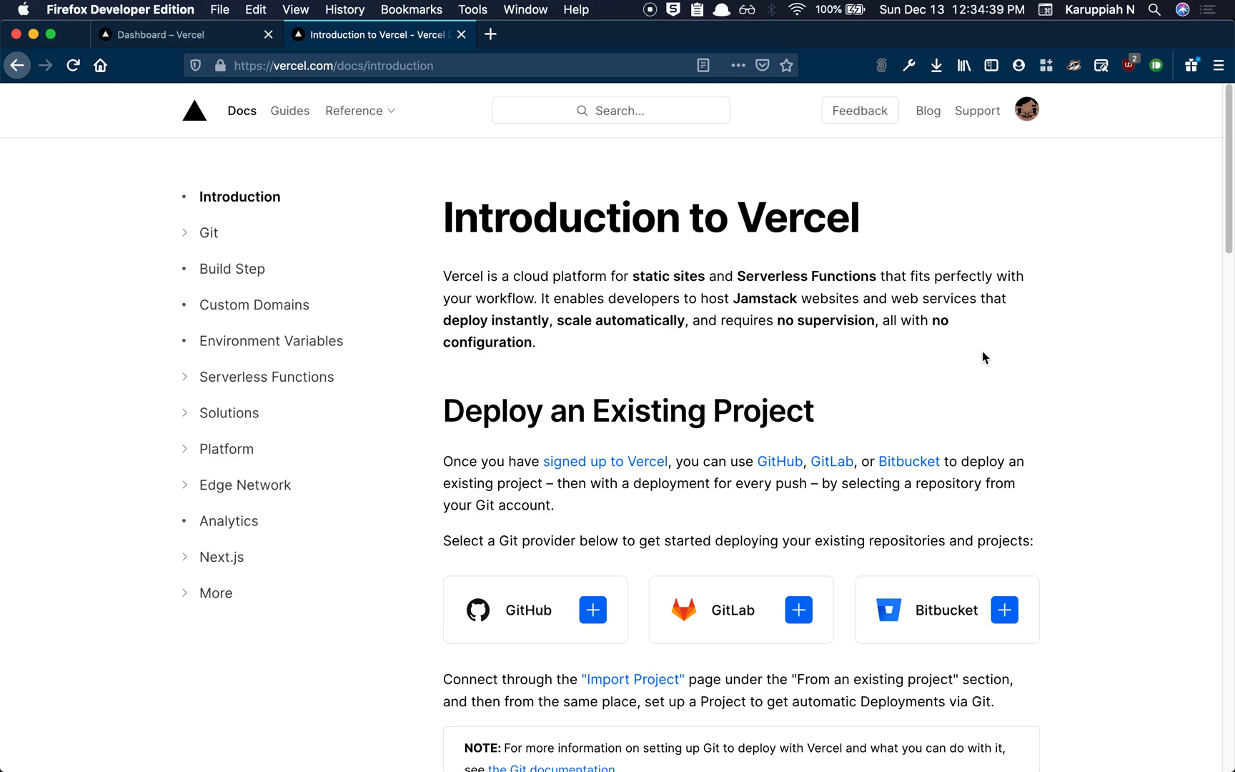
{"action": "mouse_move", "coordinate": [661, 382]}
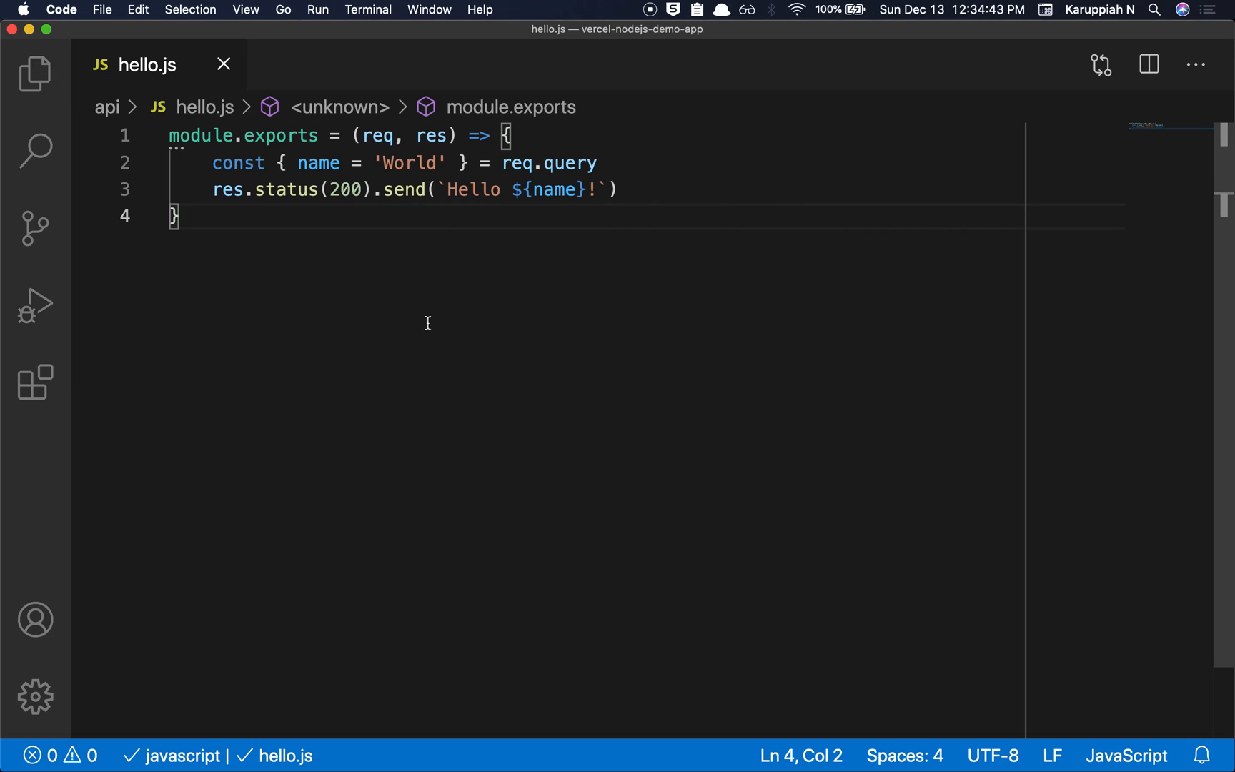
Browse the api folder, hide the sidebar, and inspect hello.js's handler parameters and World default
{"action": "left_click", "coordinate": [34, 73]}
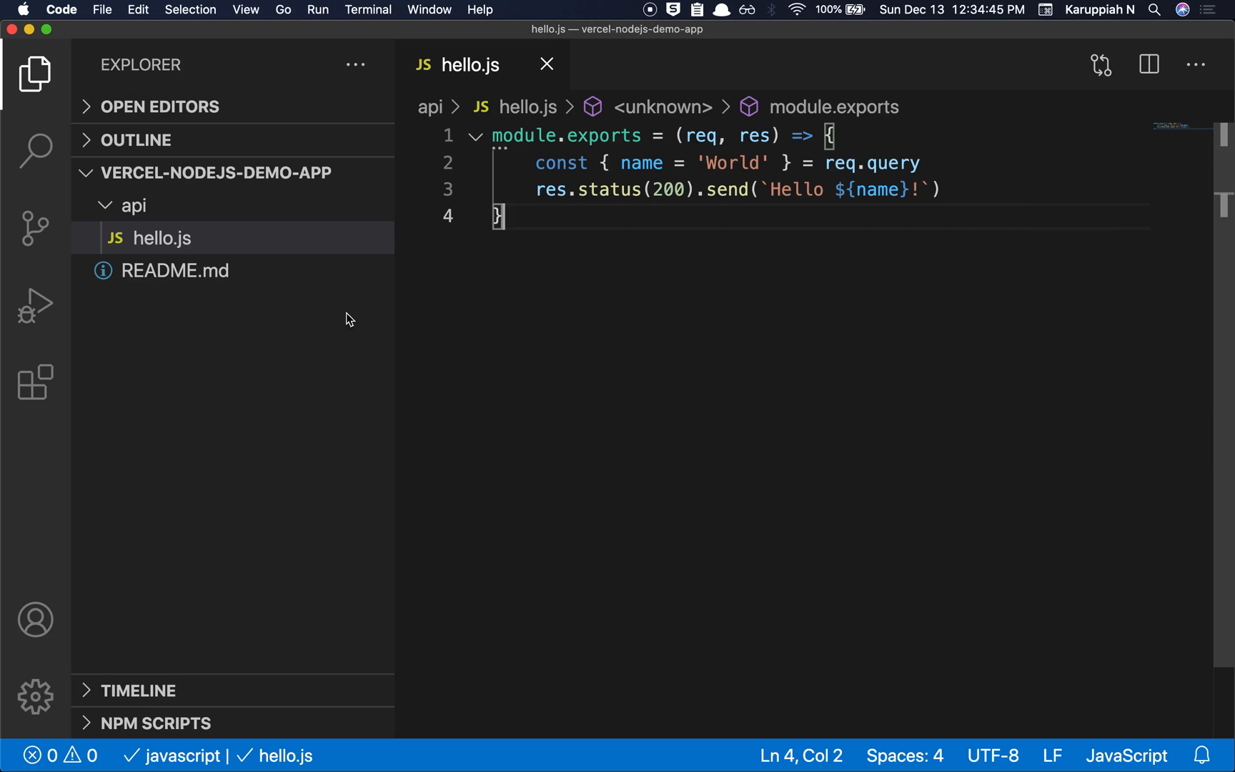
{"action": "mouse_move", "coordinate": [631, 39]}
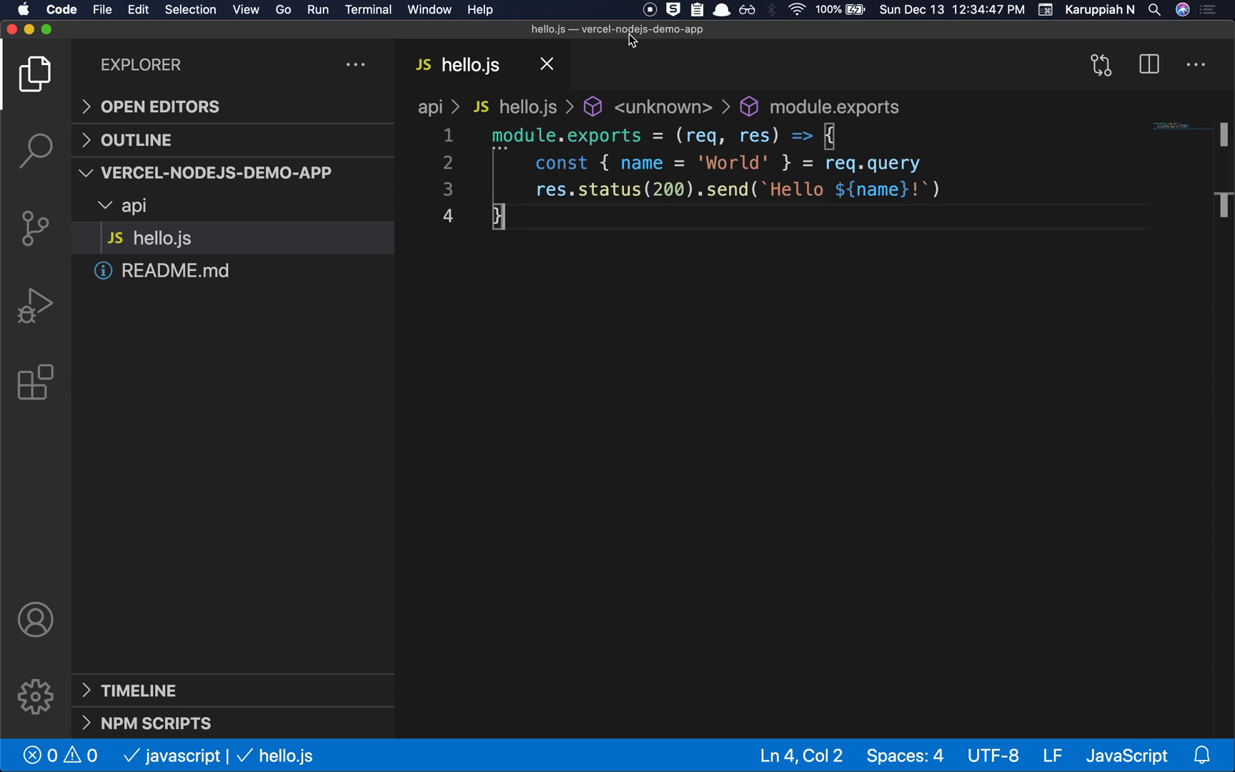
{"action": "mouse_move", "coordinate": [685, 43]}
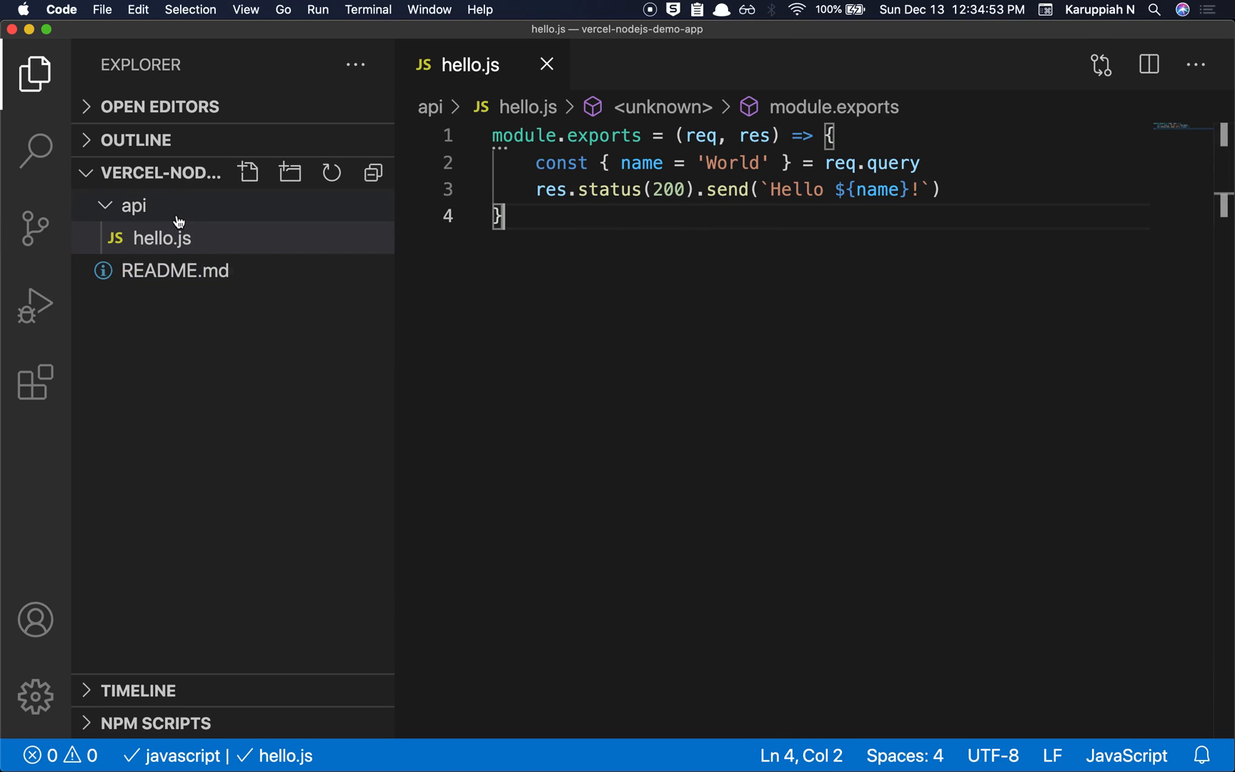
{"action": "left_click", "coordinate": [134, 205]}
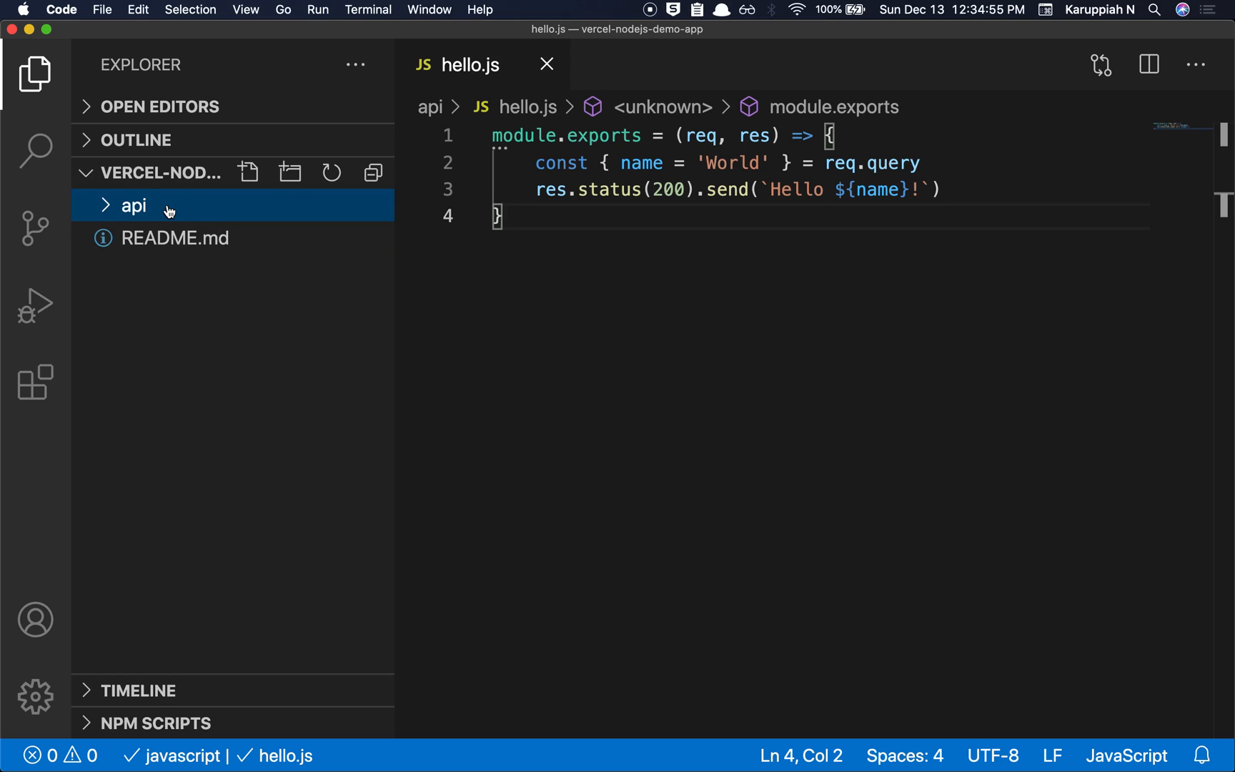
{"action": "left_click", "coordinate": [133, 205]}
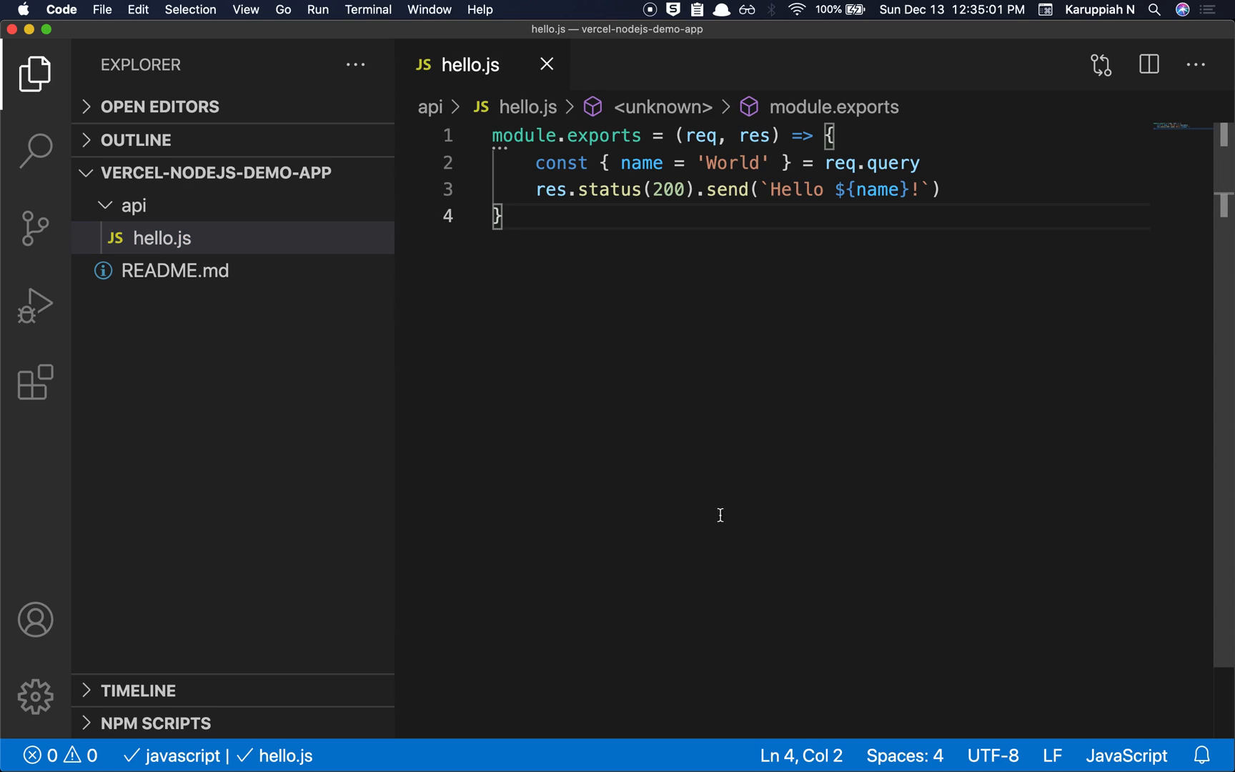
{"action": "mouse_move", "coordinate": [605, 429]}
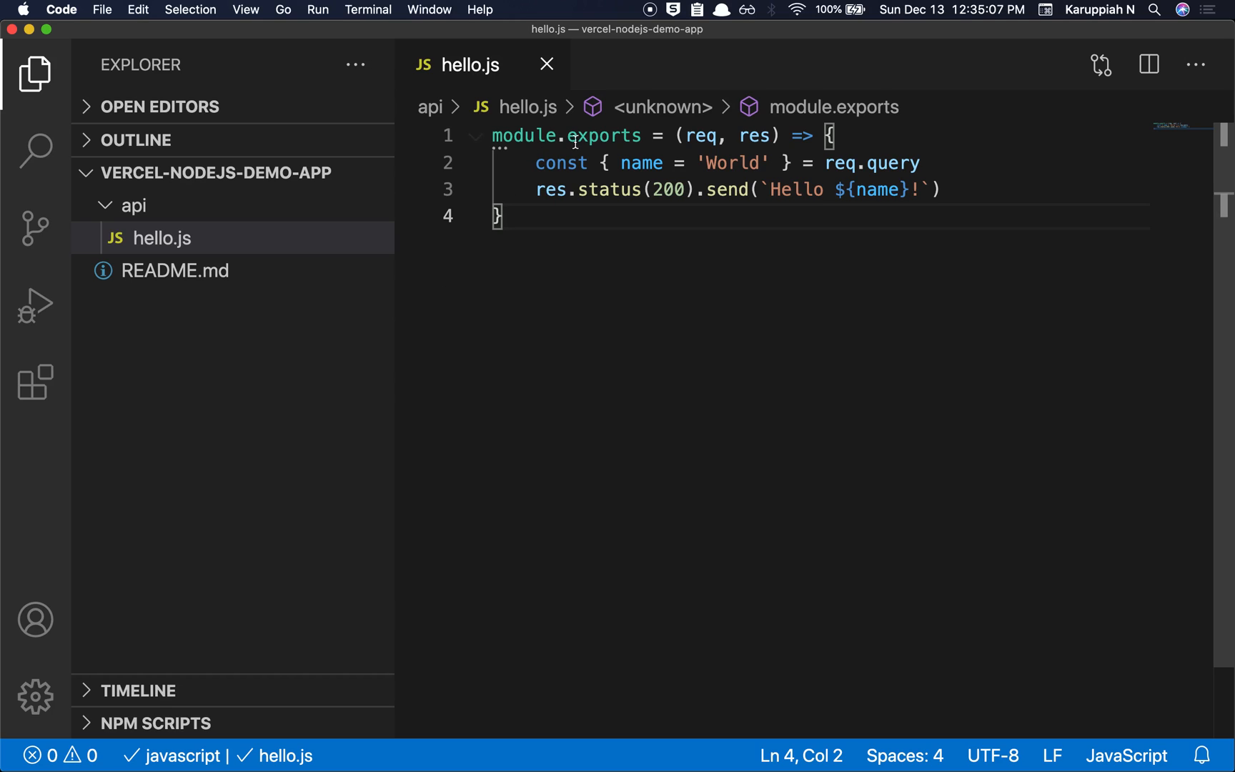
{"action": "mouse_move", "coordinate": [516, 223]}
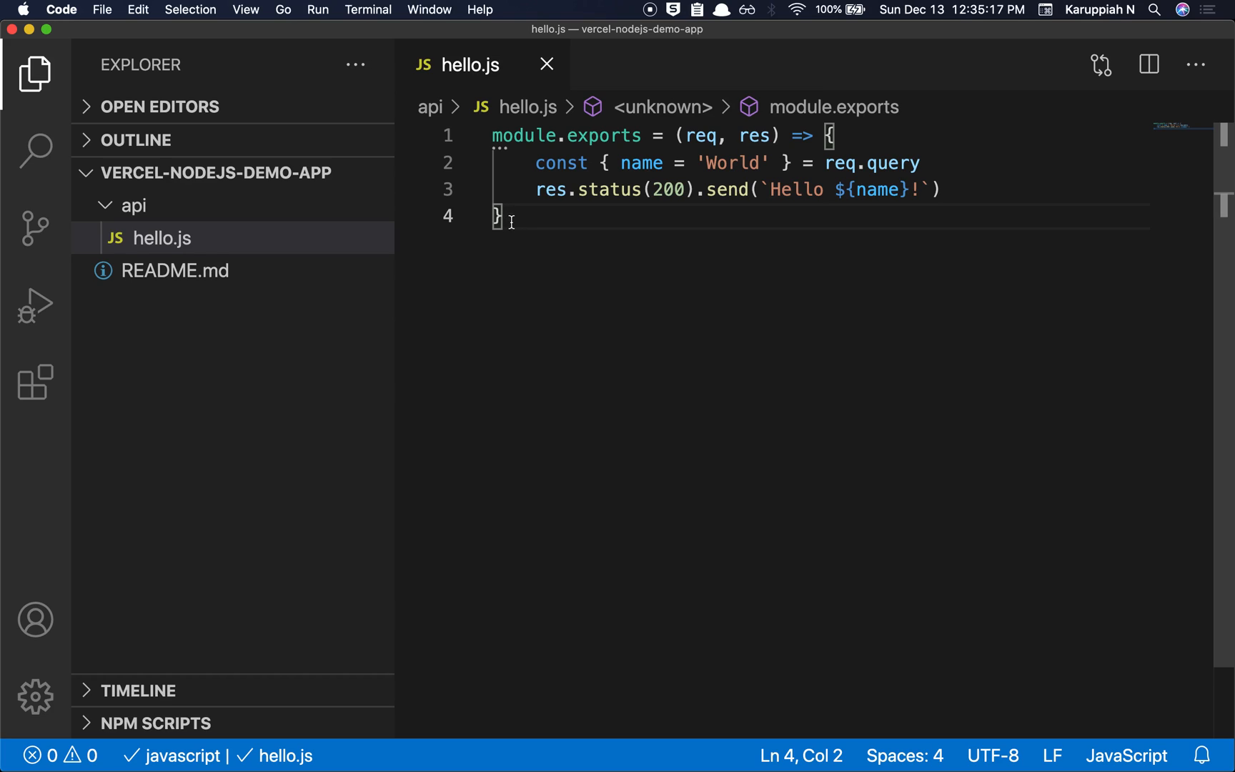
{"action": "mouse_move", "coordinate": [535, 155]}
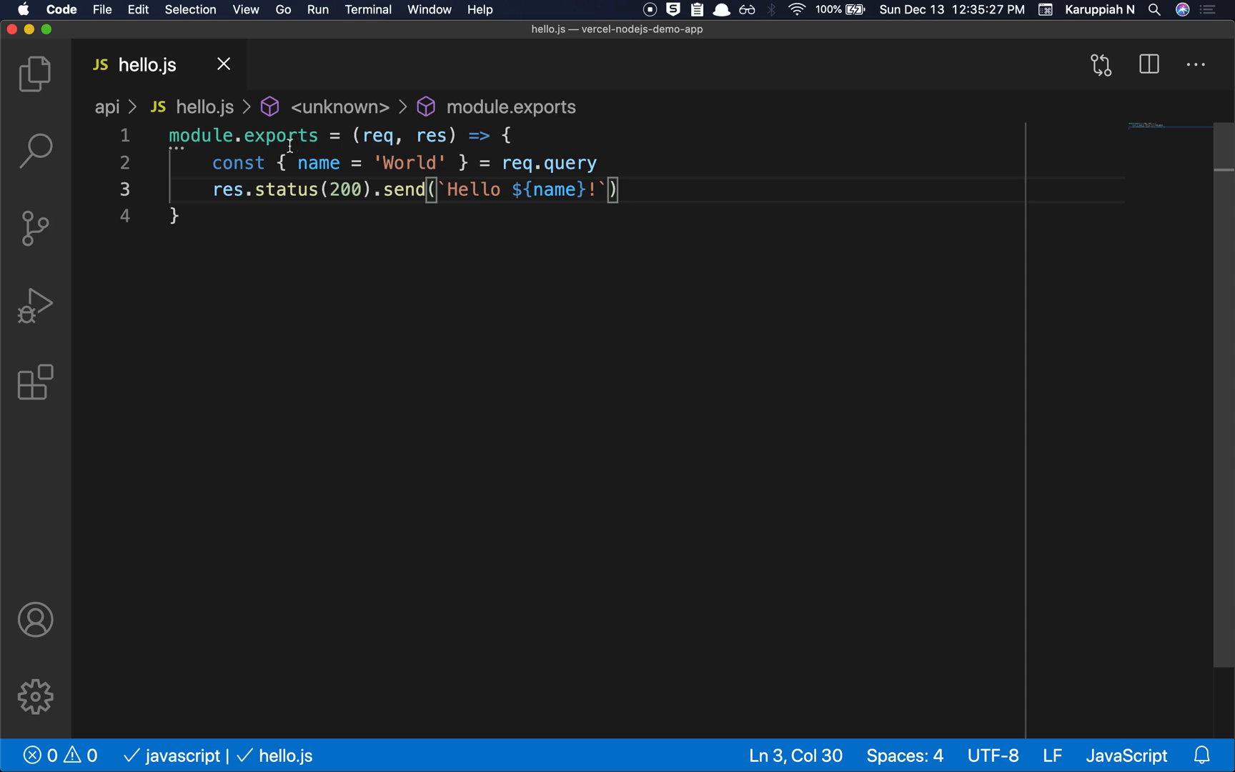
{"action": "left_click", "coordinate": [34, 74]}
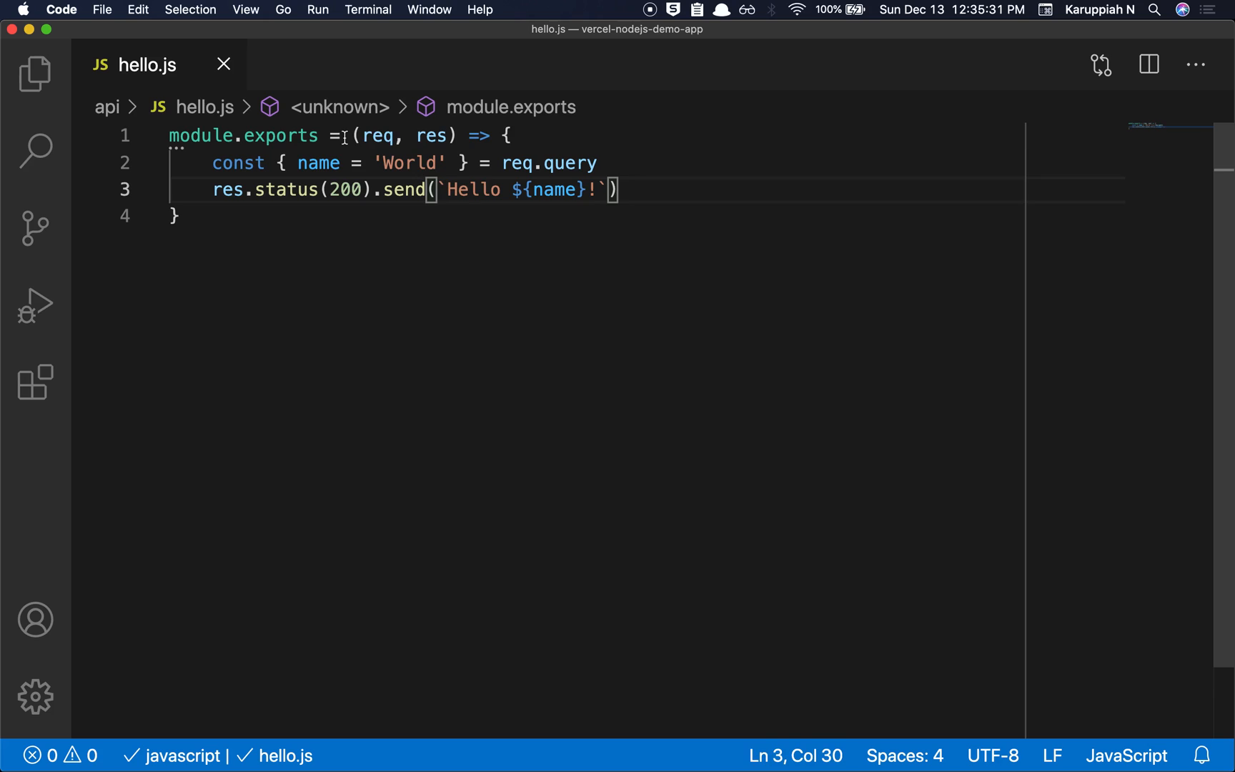
{"action": "left_click", "coordinate": [441, 136]}
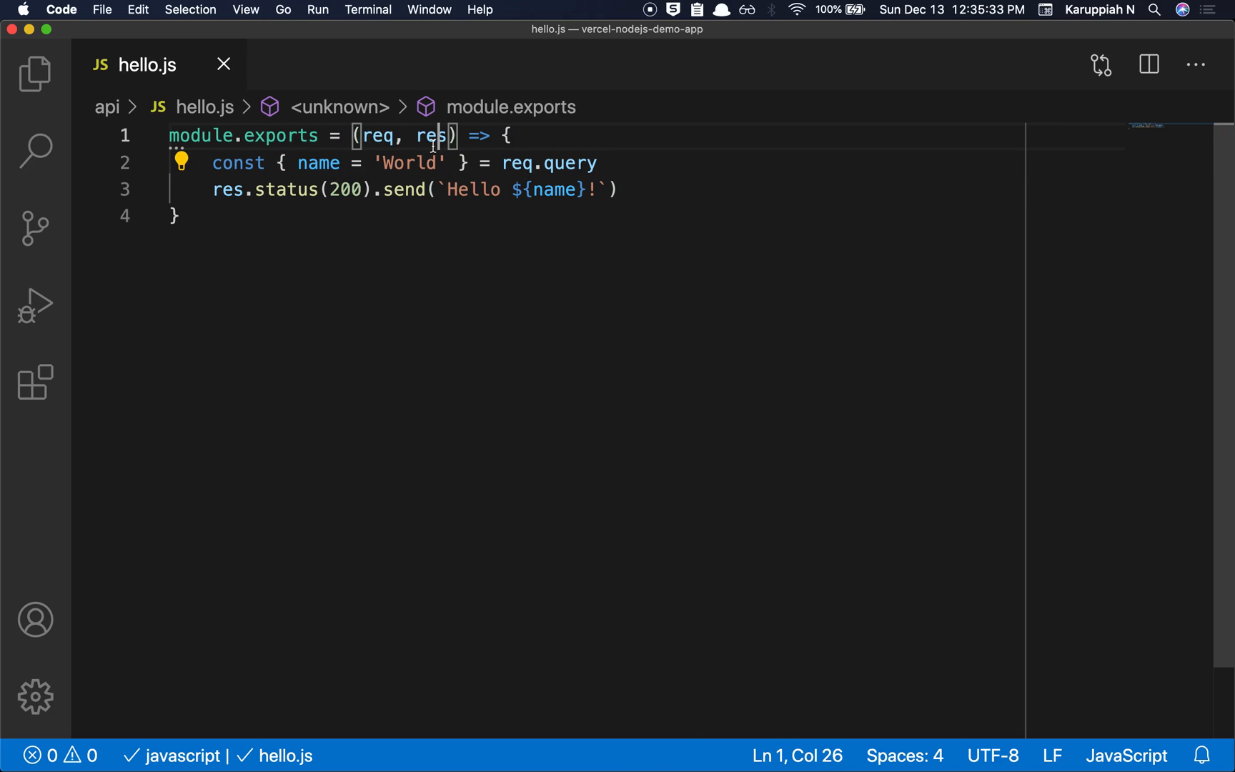
{"action": "left_click", "coordinate": [532, 163]}
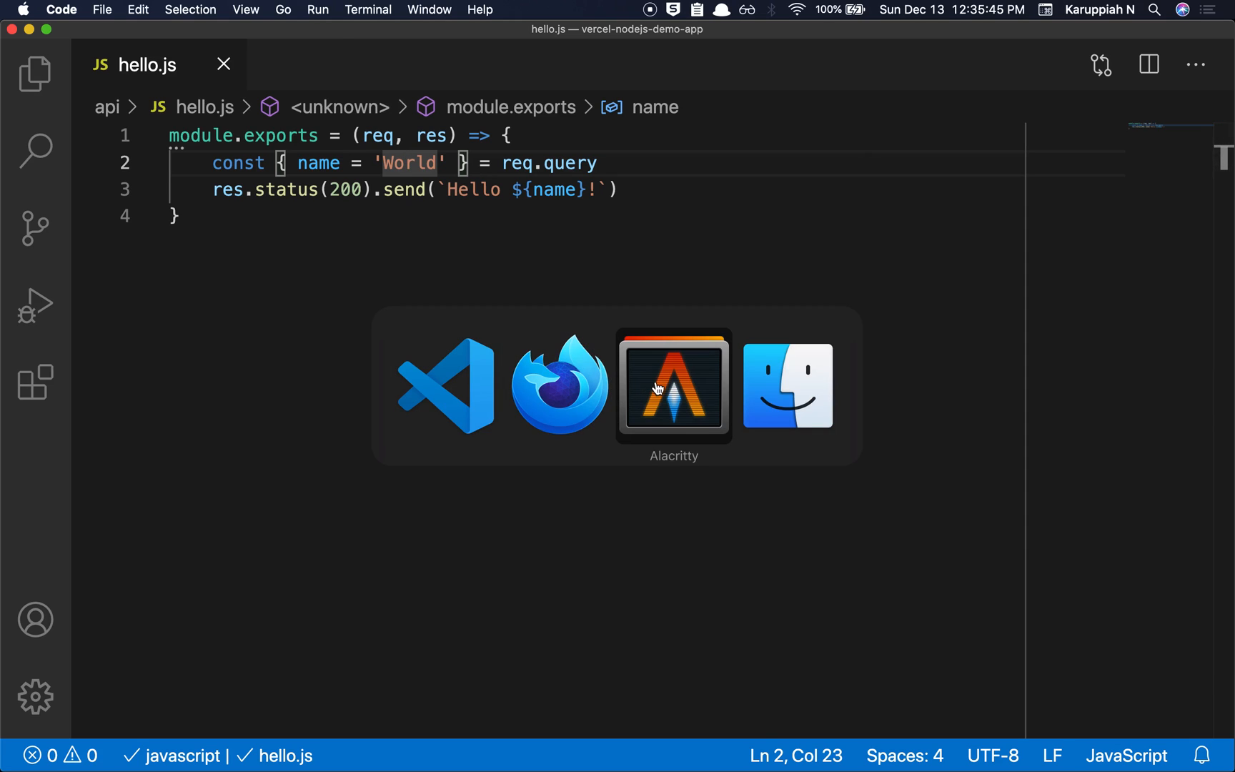
In Alacritty, run 'npm install -g vercel' from the project folder; it ends with an error
{"action": "left_click", "coordinate": [673, 386]}
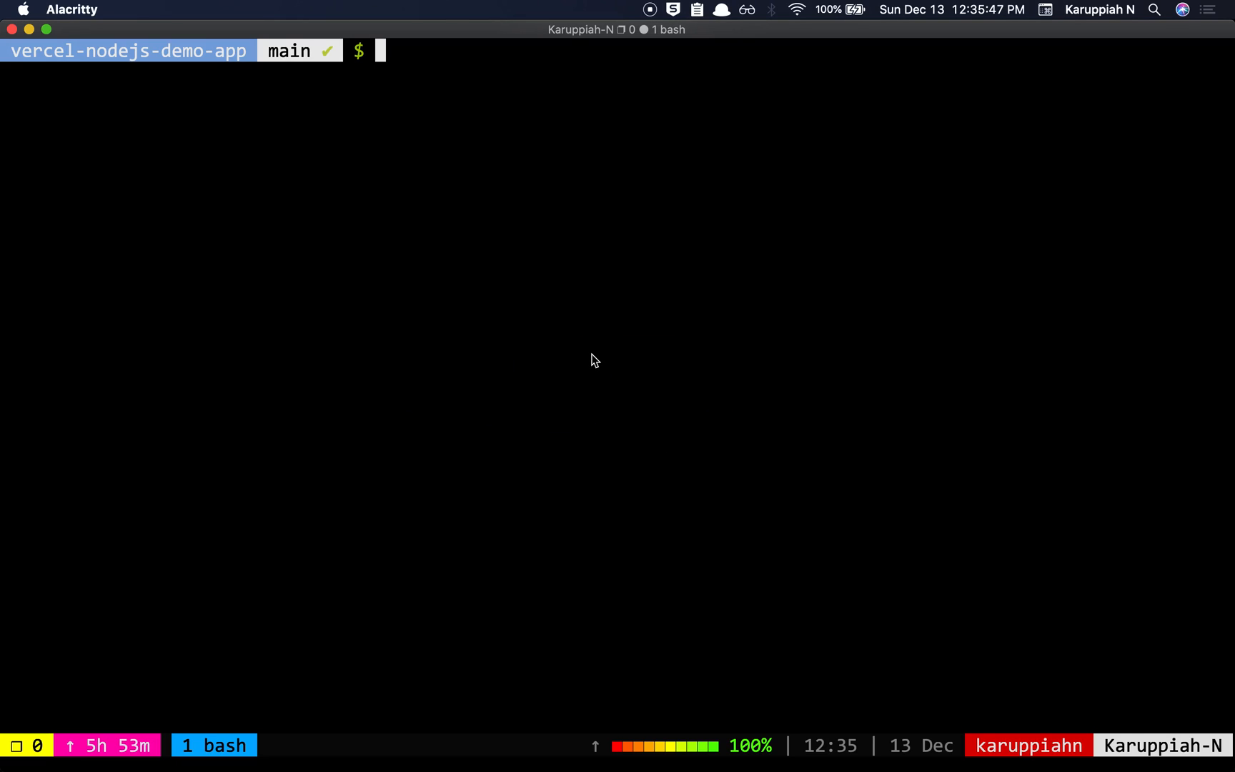
{"action": "mouse_move", "coordinate": [519, 241]}
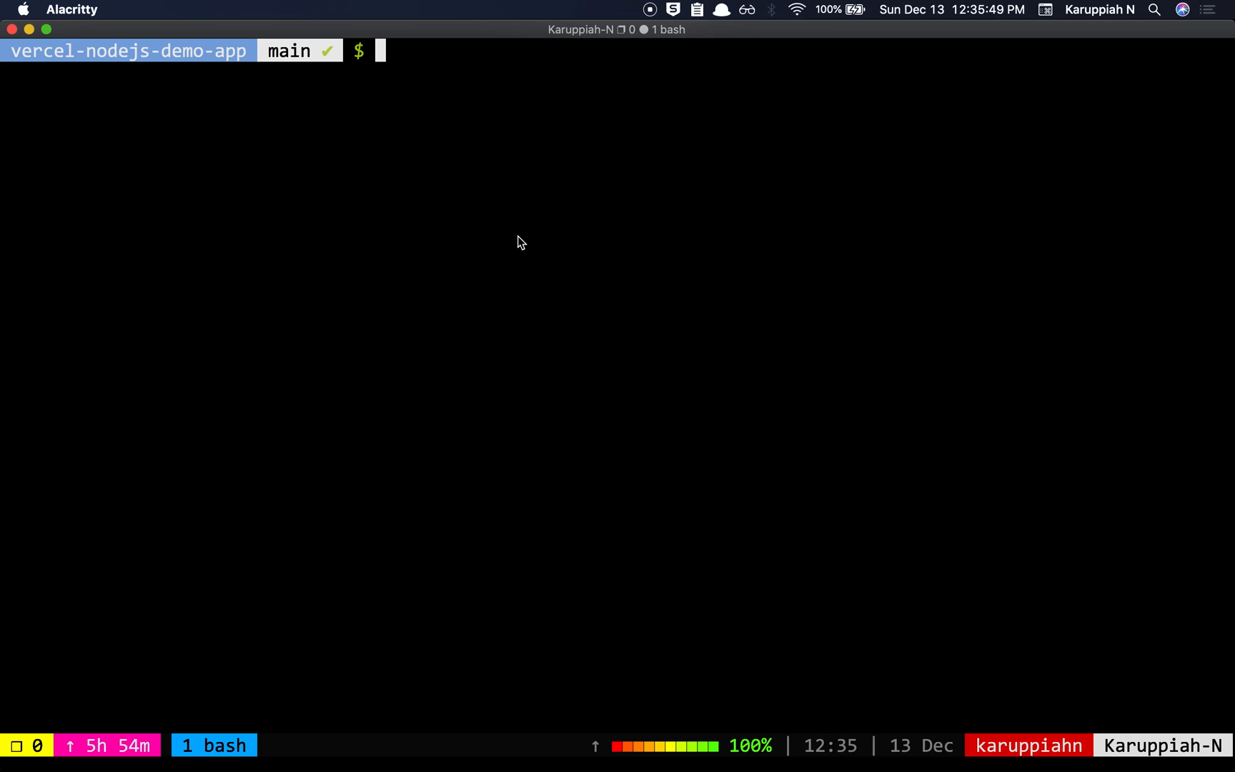
{"action": "type", "text": "v"}
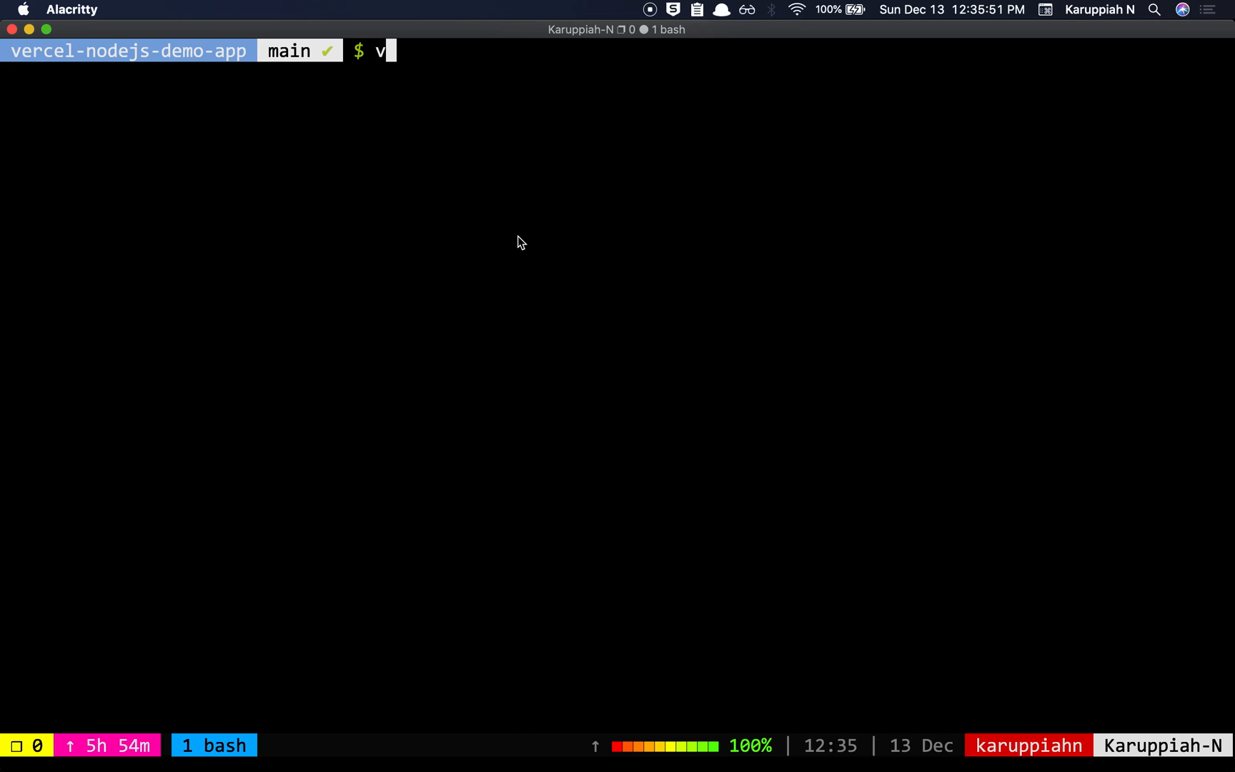
{"action": "type", "text": "ercel"}
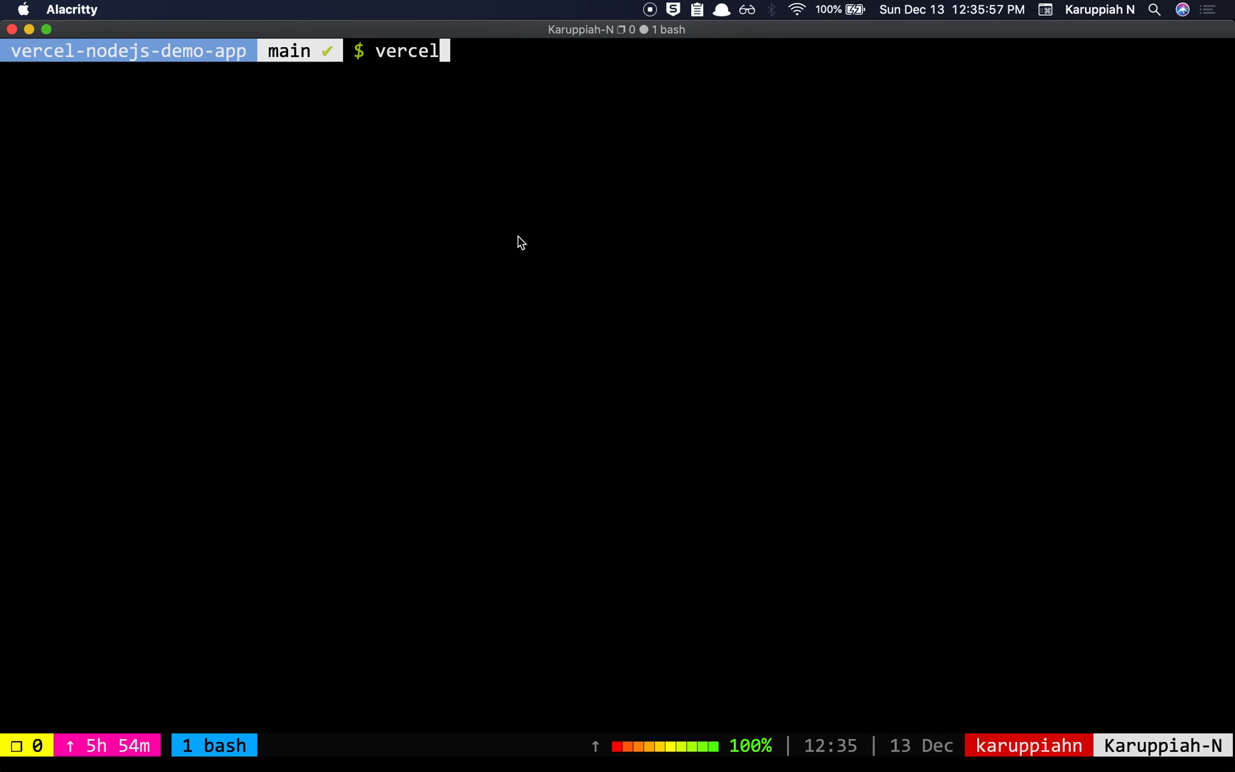
{"action": "key", "text": "ctrl+u"}
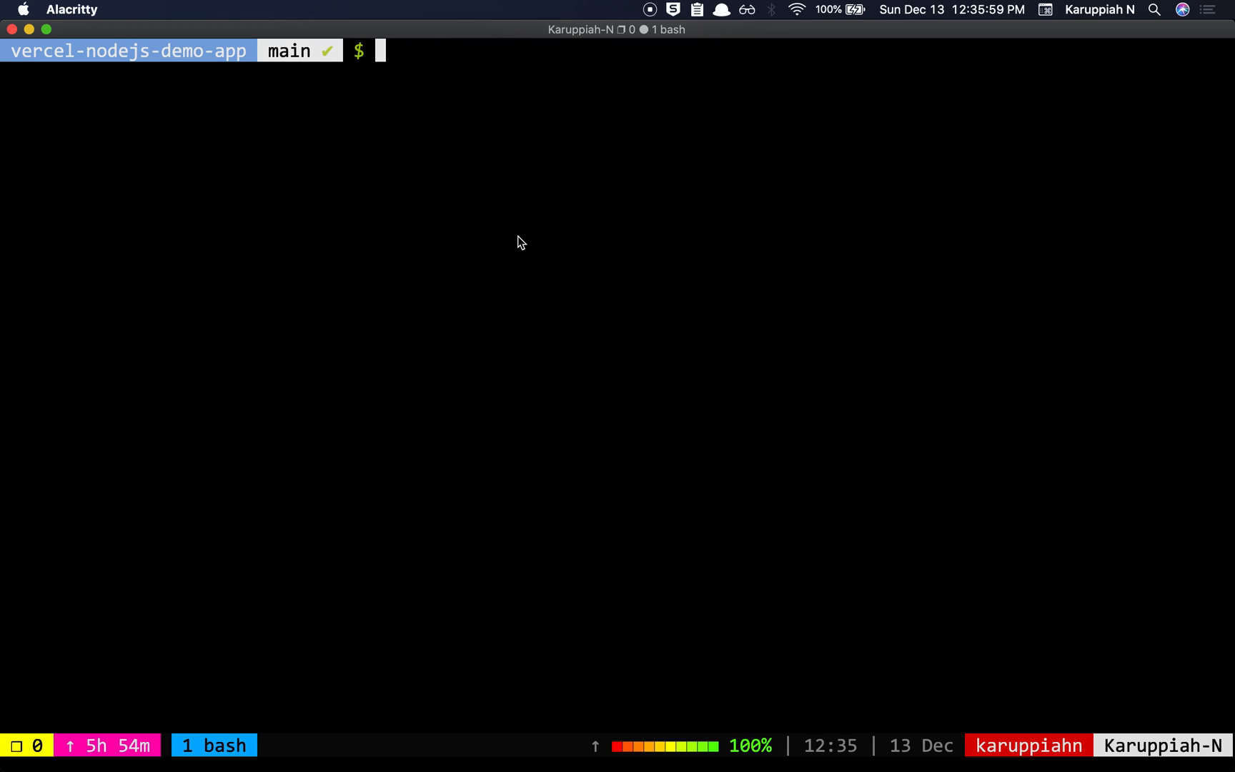
{"action": "type", "text": "npm i"}
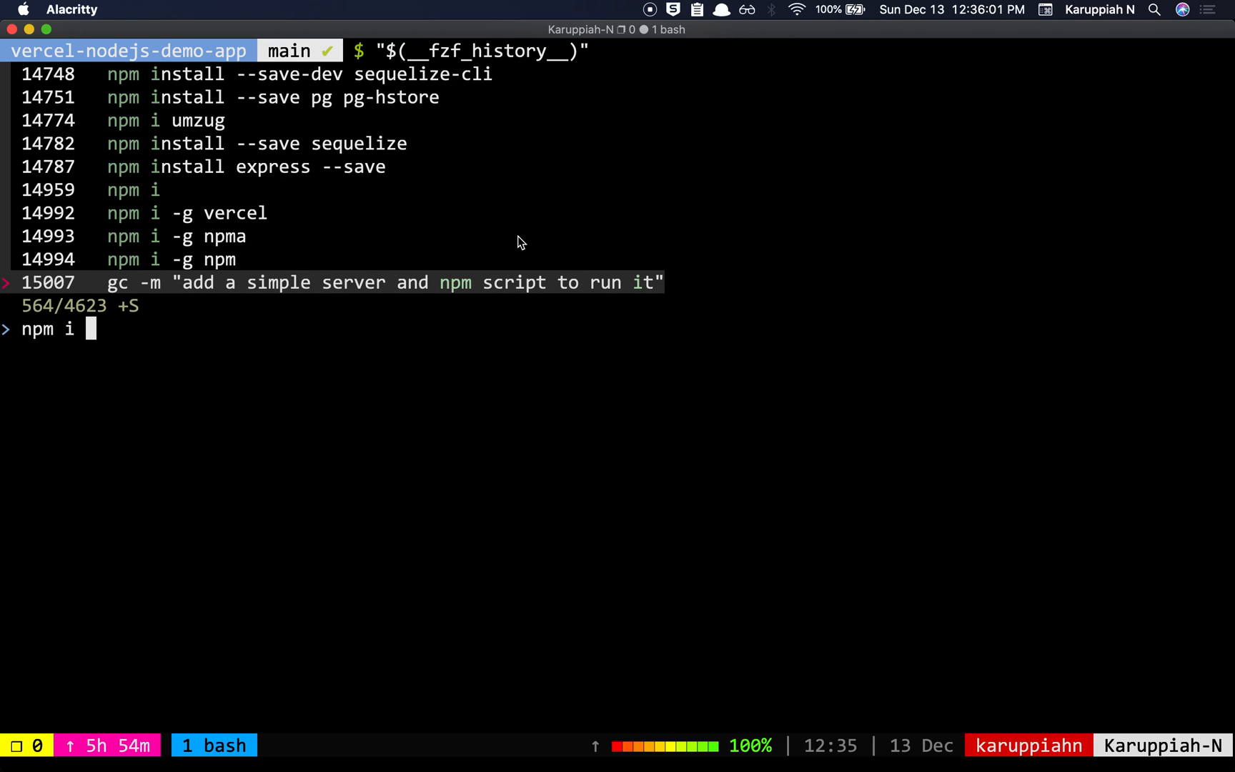
{"action": "type", "text": "-g vercel"}
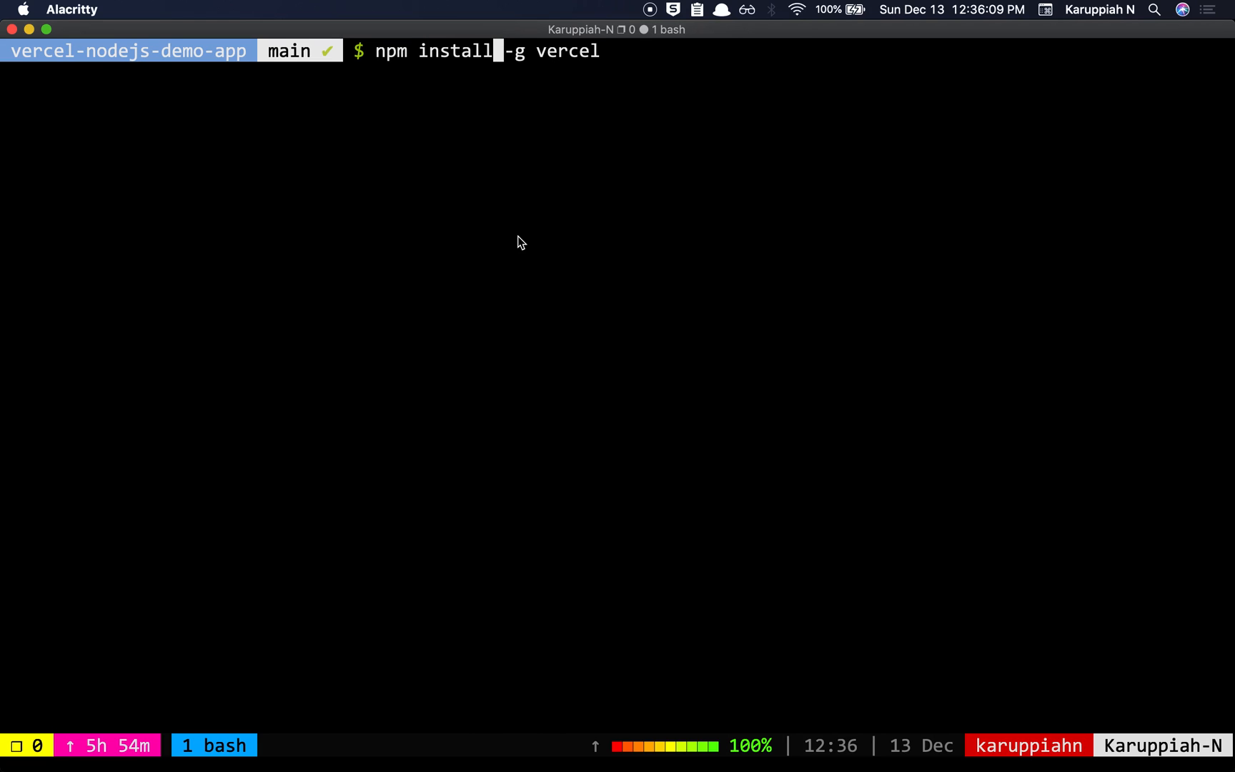
{"action": "key", "text": "Return"}
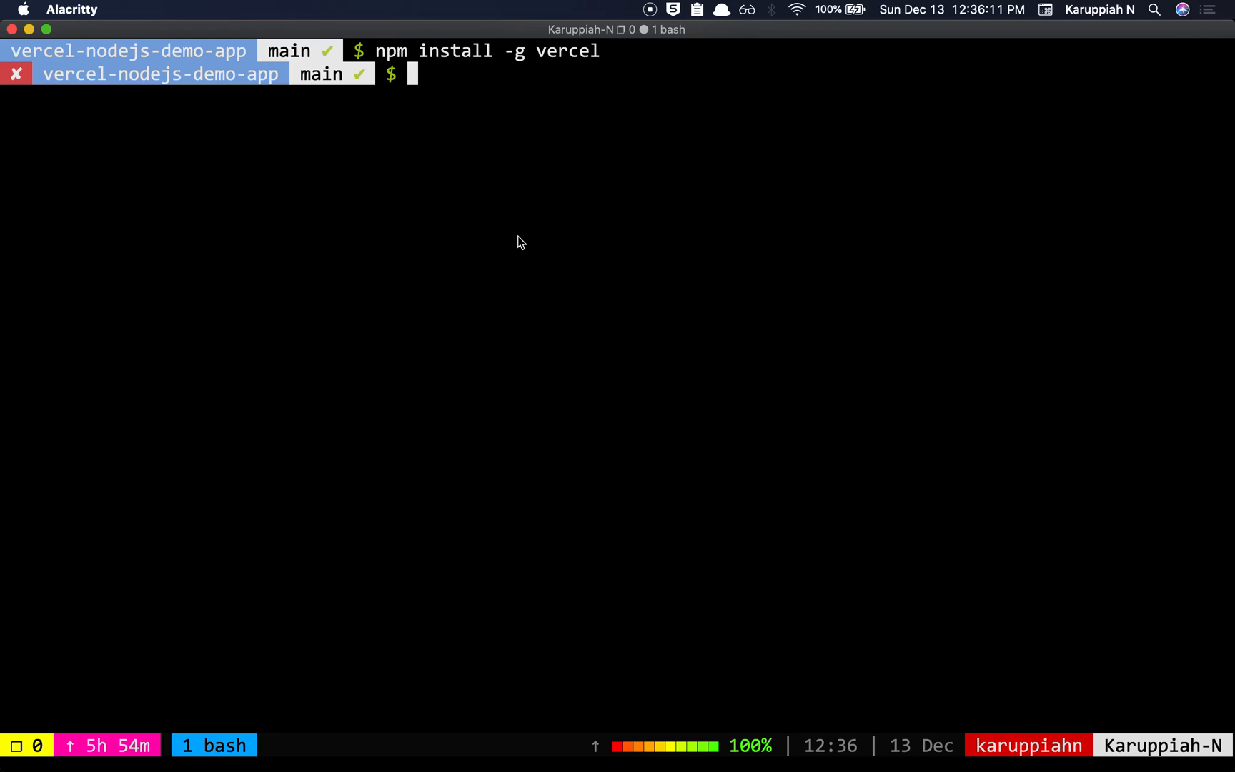
{"action": "type", "text": "vercel.com/docs/introduction"}
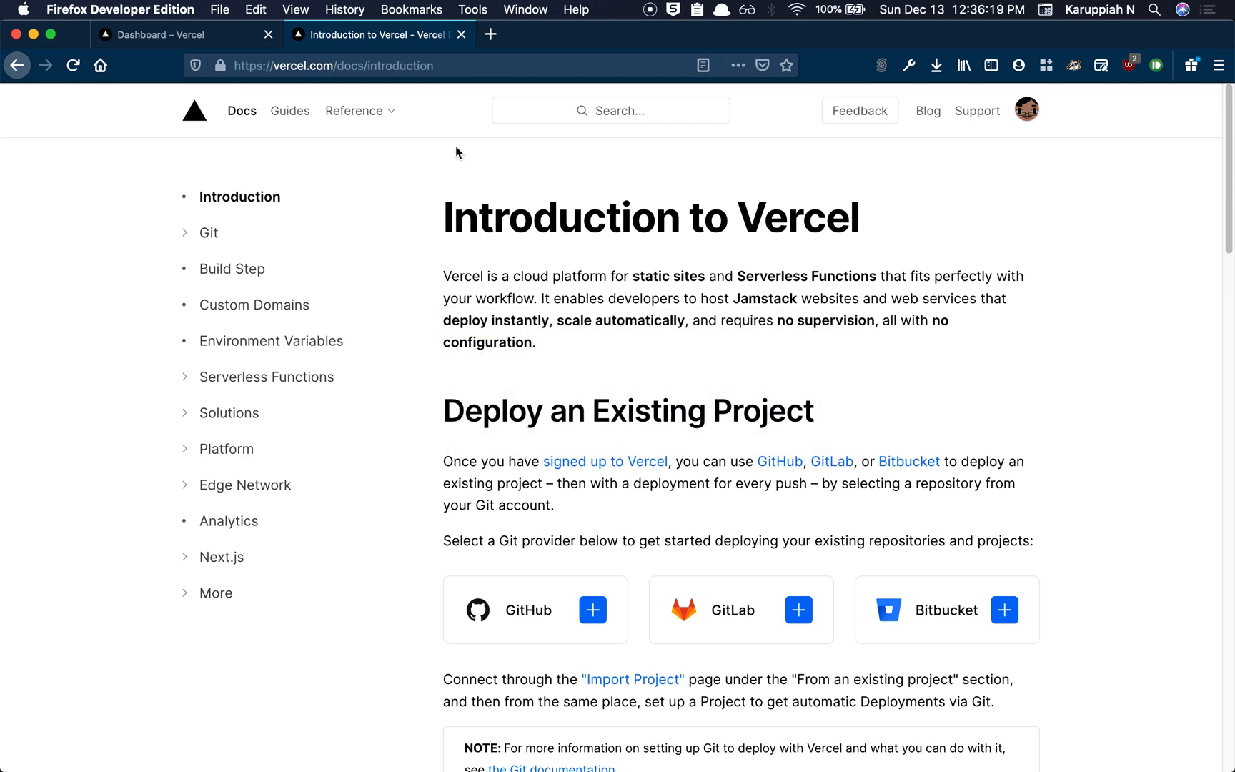
{"action": "mouse_move", "coordinate": [273, 276]}
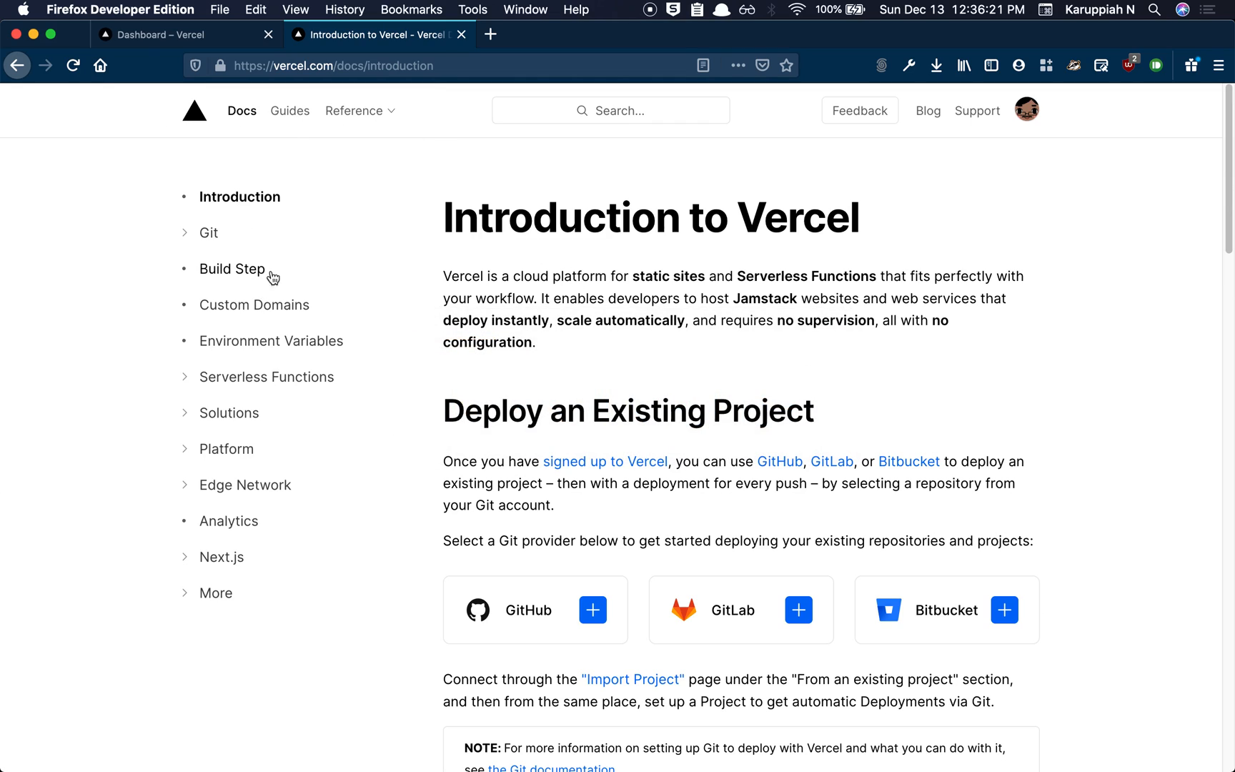
{"action": "mouse_move", "coordinate": [880, 164]}
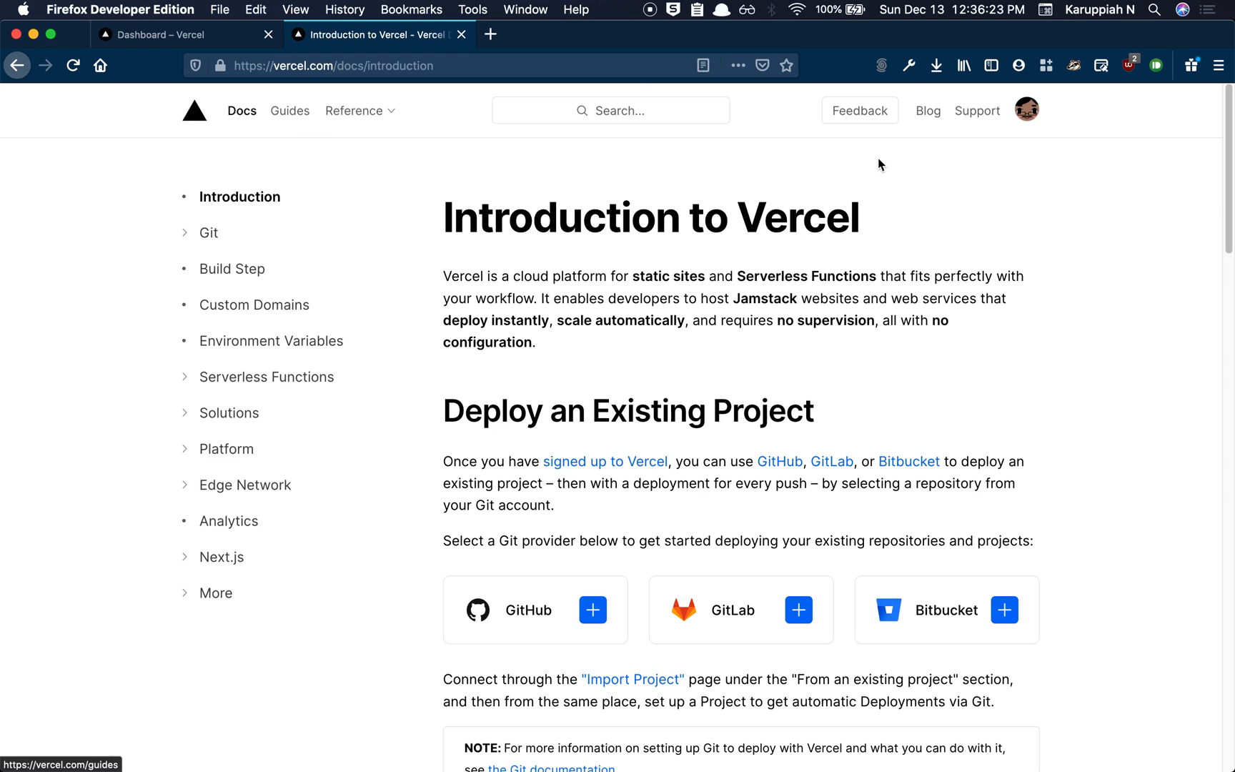
{"action": "mouse_move", "coordinate": [168, 222]}
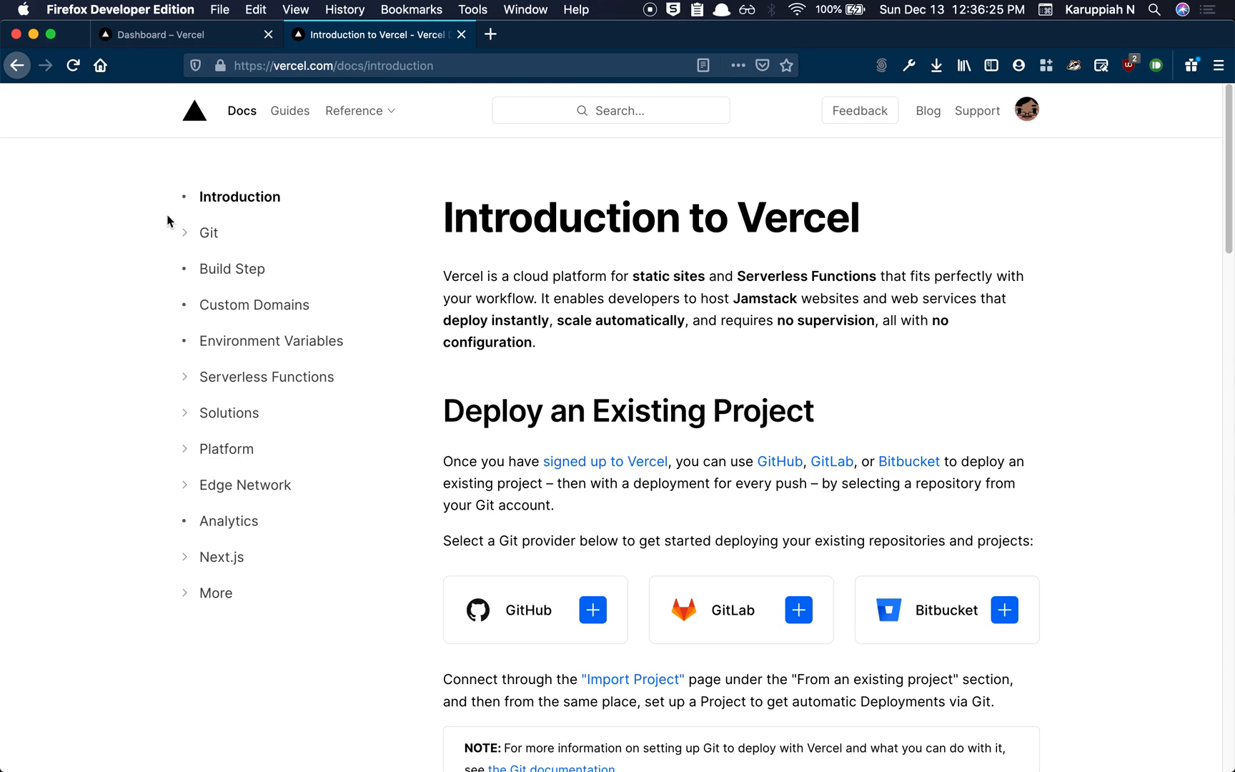
{"action": "mouse_move", "coordinate": [188, 450]}
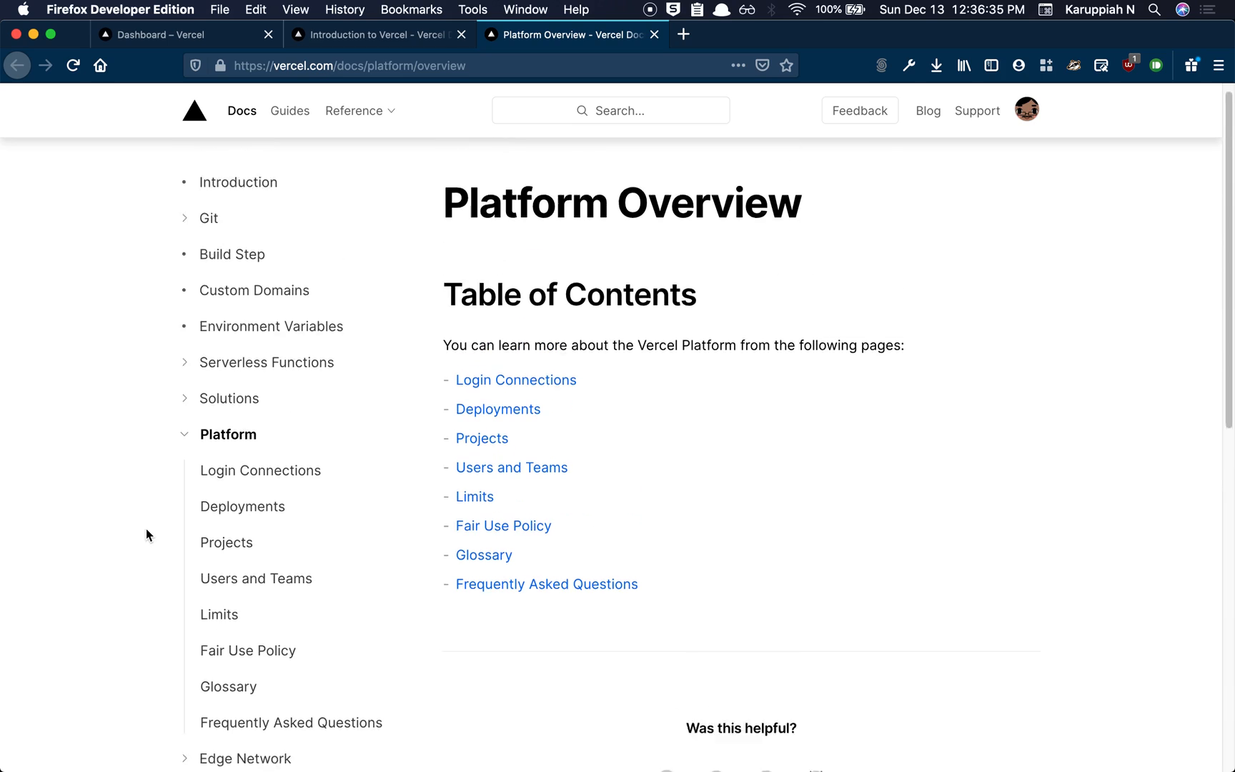
Search the Vercel docs for 'cli' and scroll through the results
{"action": "left_click", "coordinate": [610, 110]}
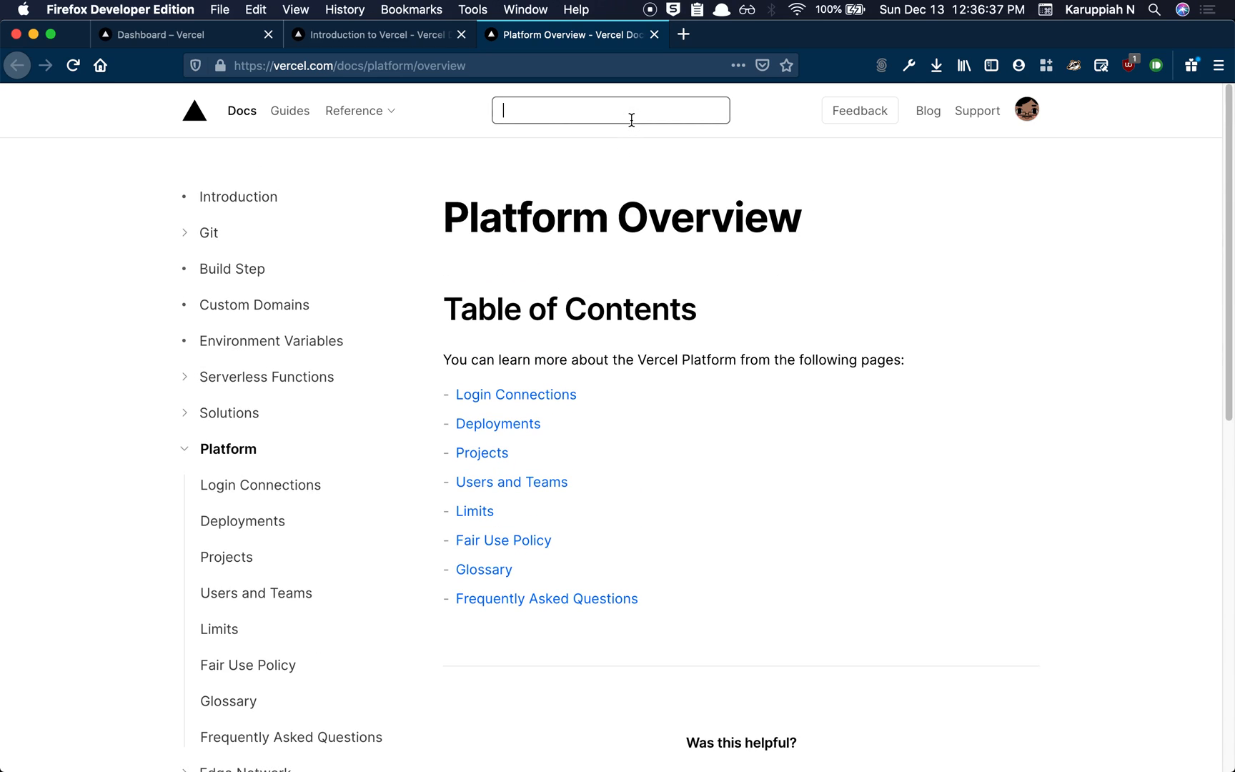
{"action": "type", "text": "cli"}
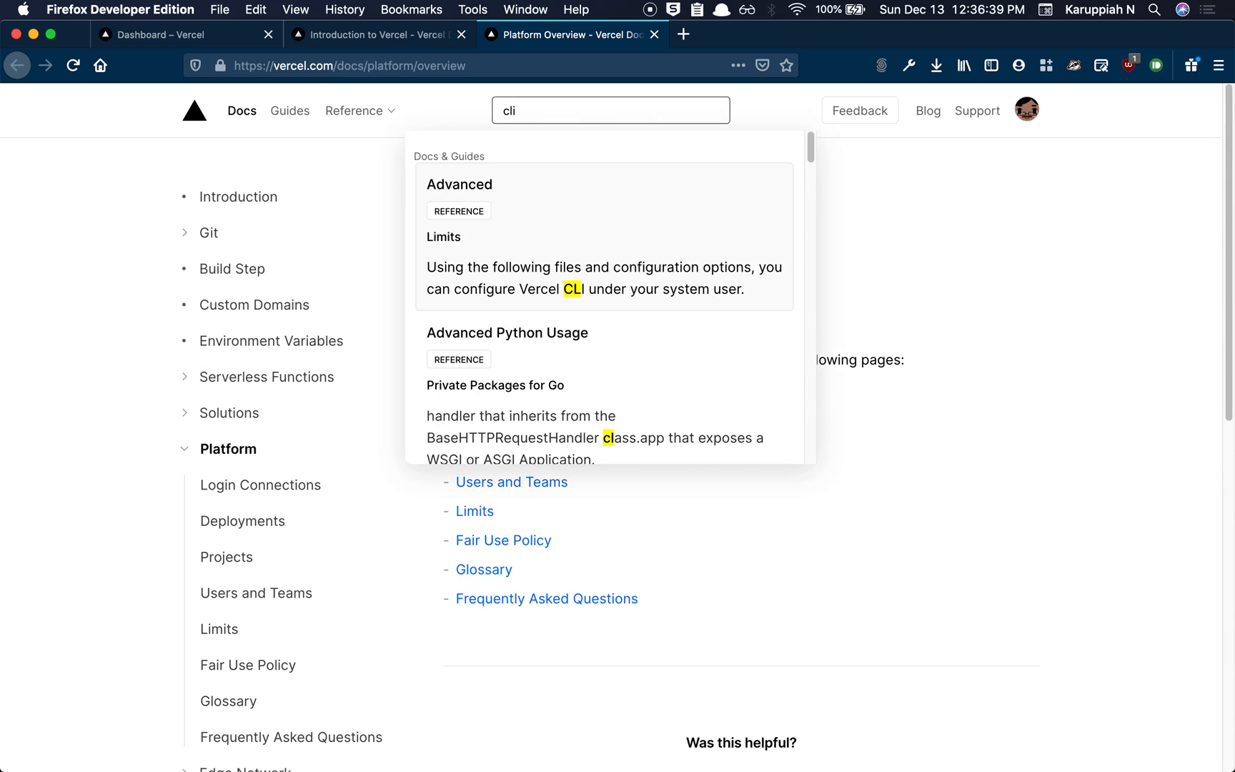
{"action": "scroll", "scroll_direction": "down", "scroll_amount": 3}
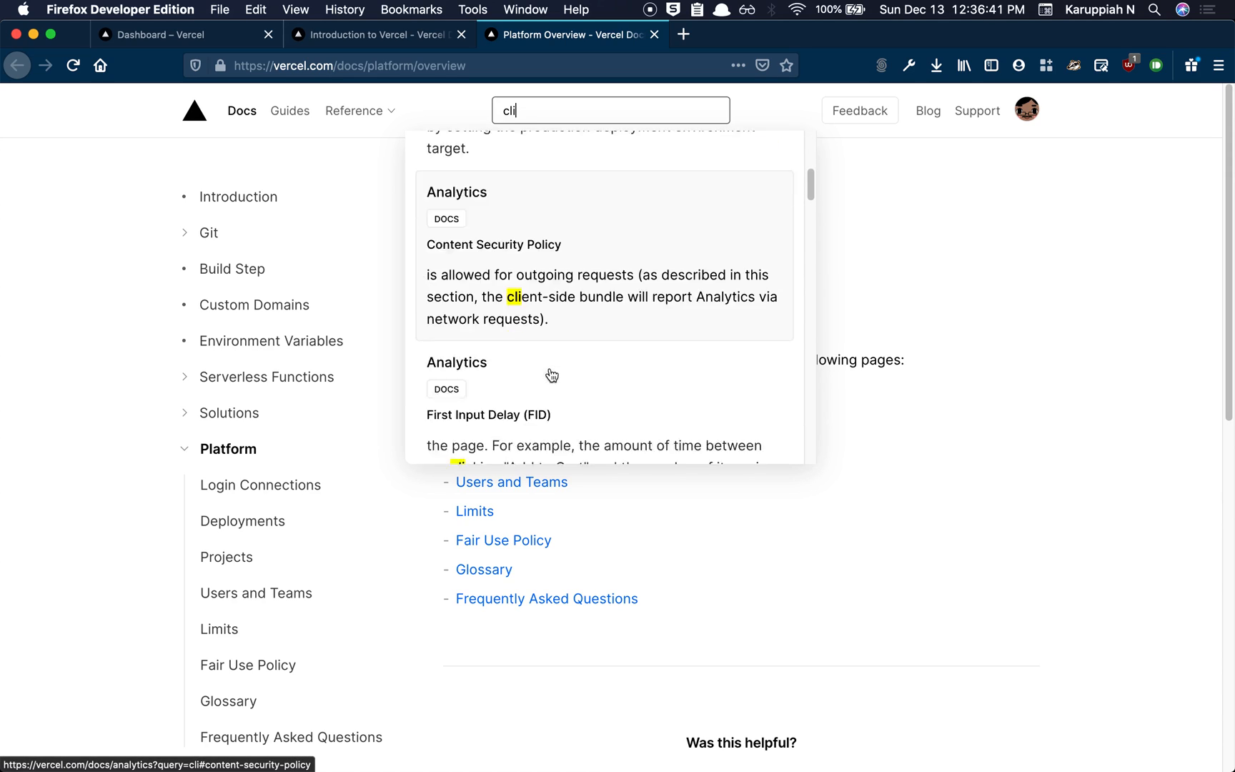
{"action": "scroll", "scroll_direction": "down", "scroll_amount": 3}
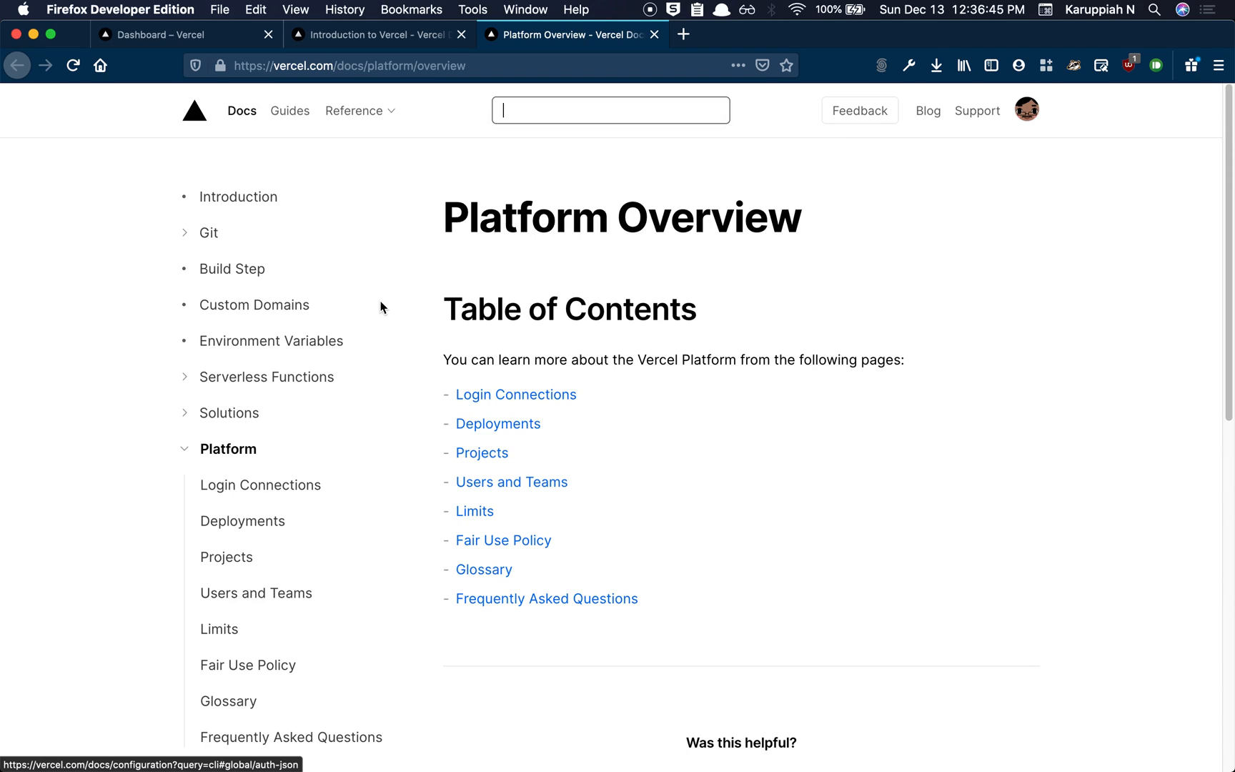
Visit vercel.com/download for the CLI install command, then head back toward the docs
{"action": "left_click", "coordinate": [386, 65]}
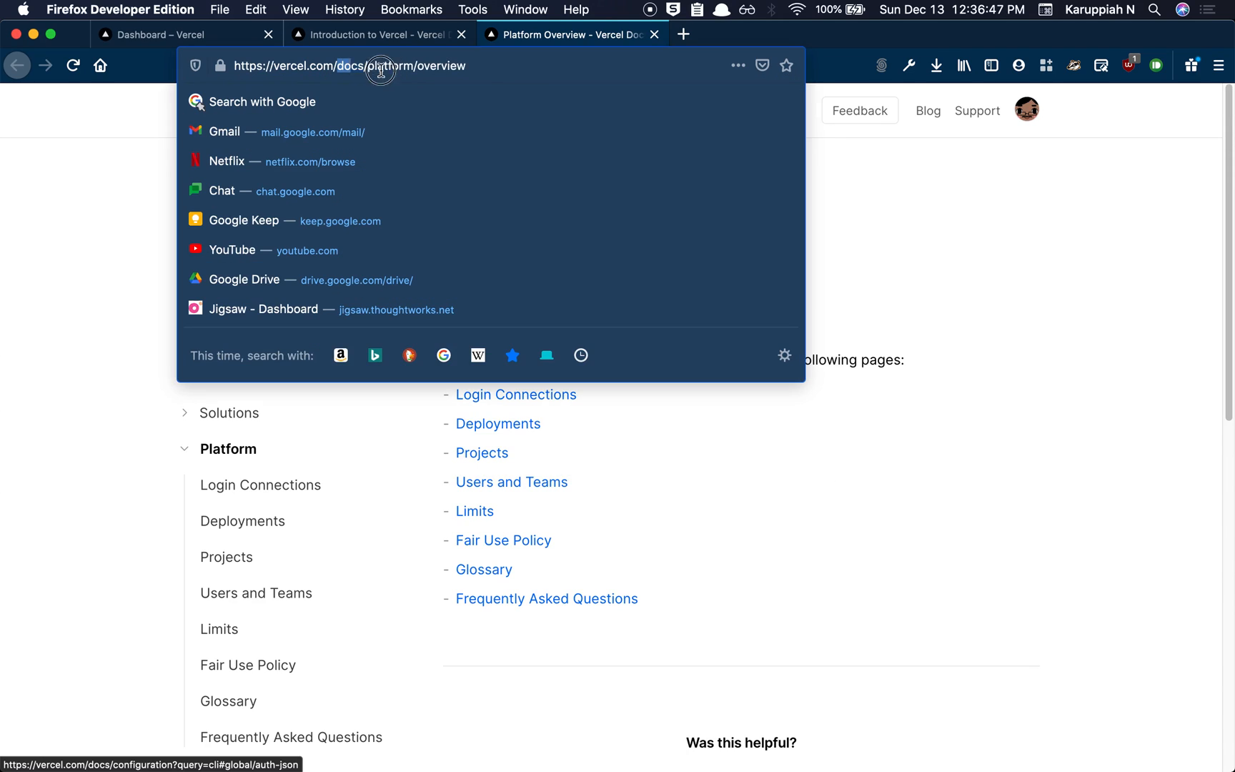
{"action": "type", "text": "https://vercel.com/download"}
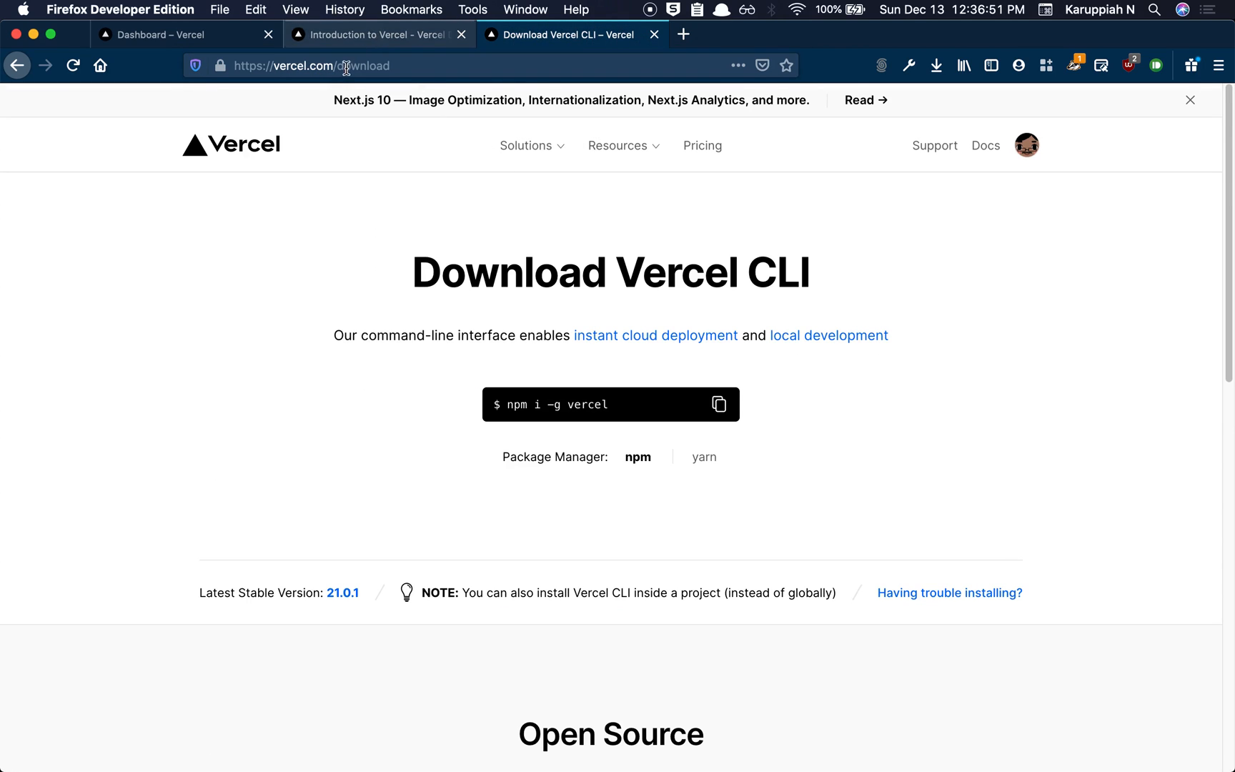
{"action": "left_click", "coordinate": [310, 65]}
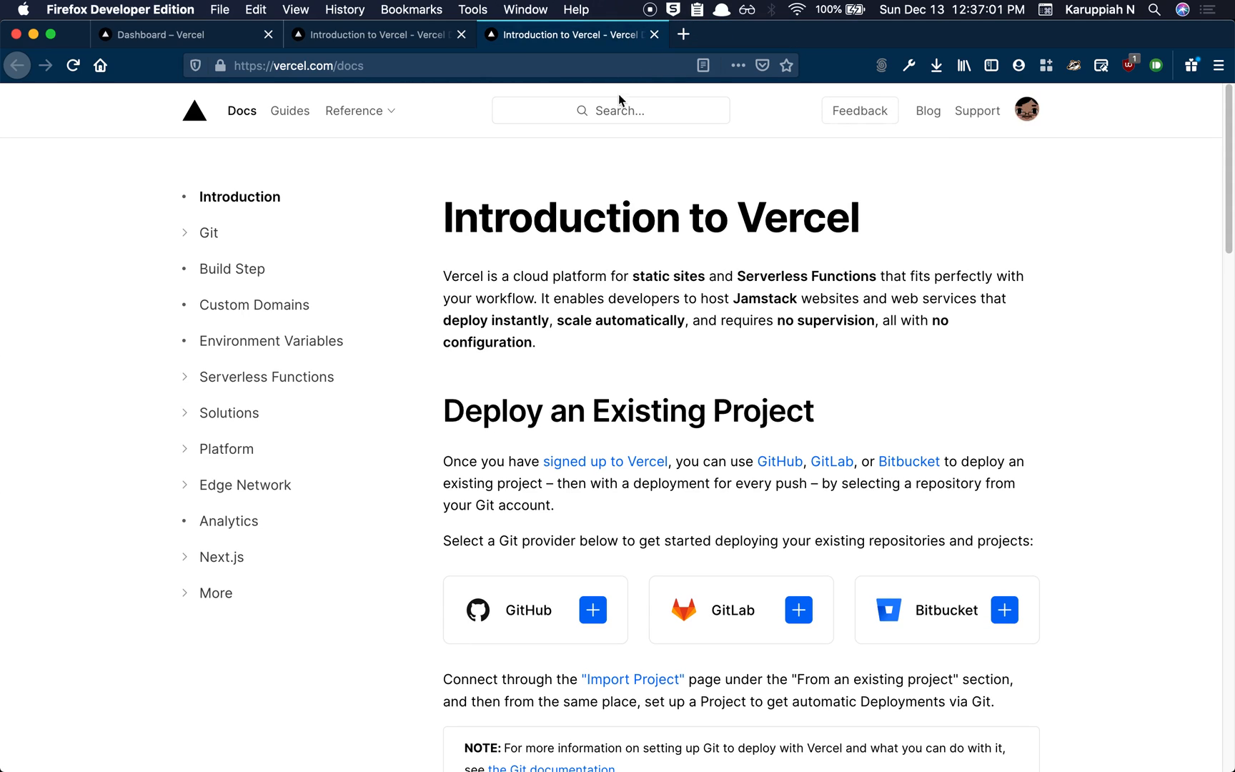
Search the docs for 'login', then load the CLI Reference at vercel.com/docs/cli
{"action": "type", "text": "login"}
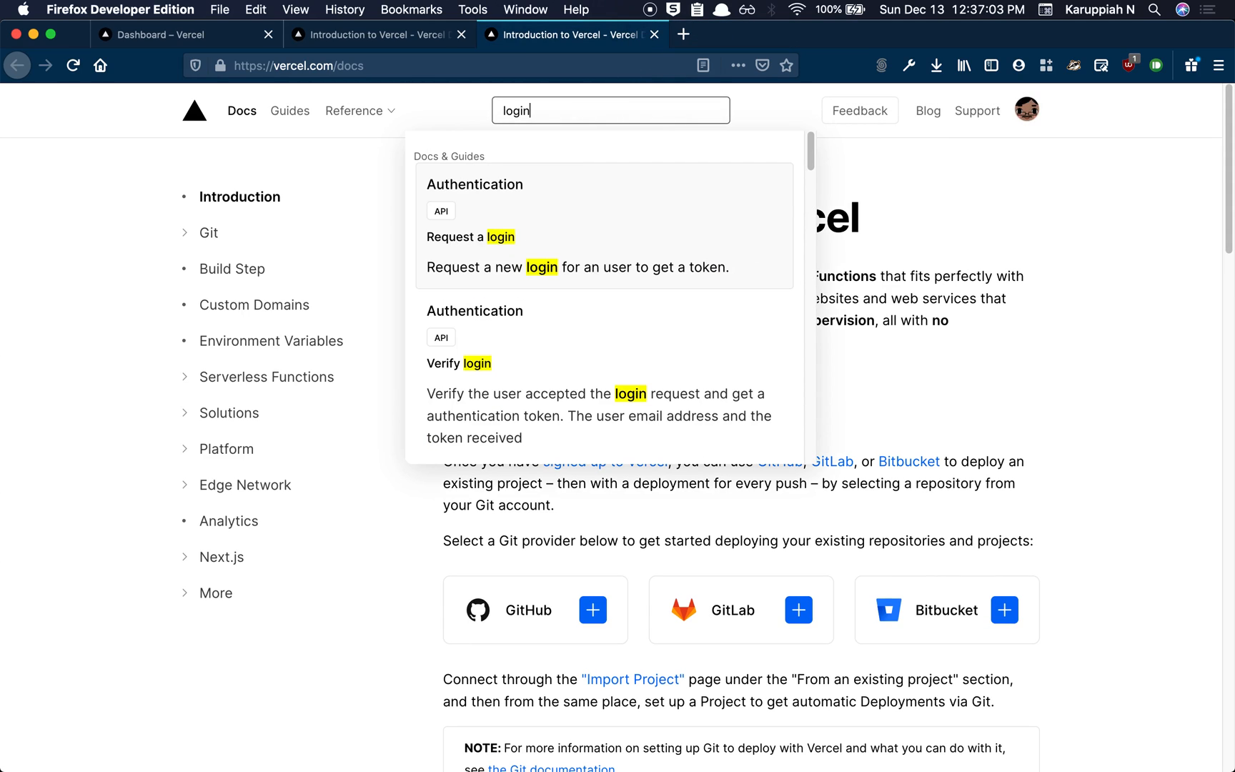
{"action": "scroll", "scroll_direction": "down", "scroll_amount": 3}
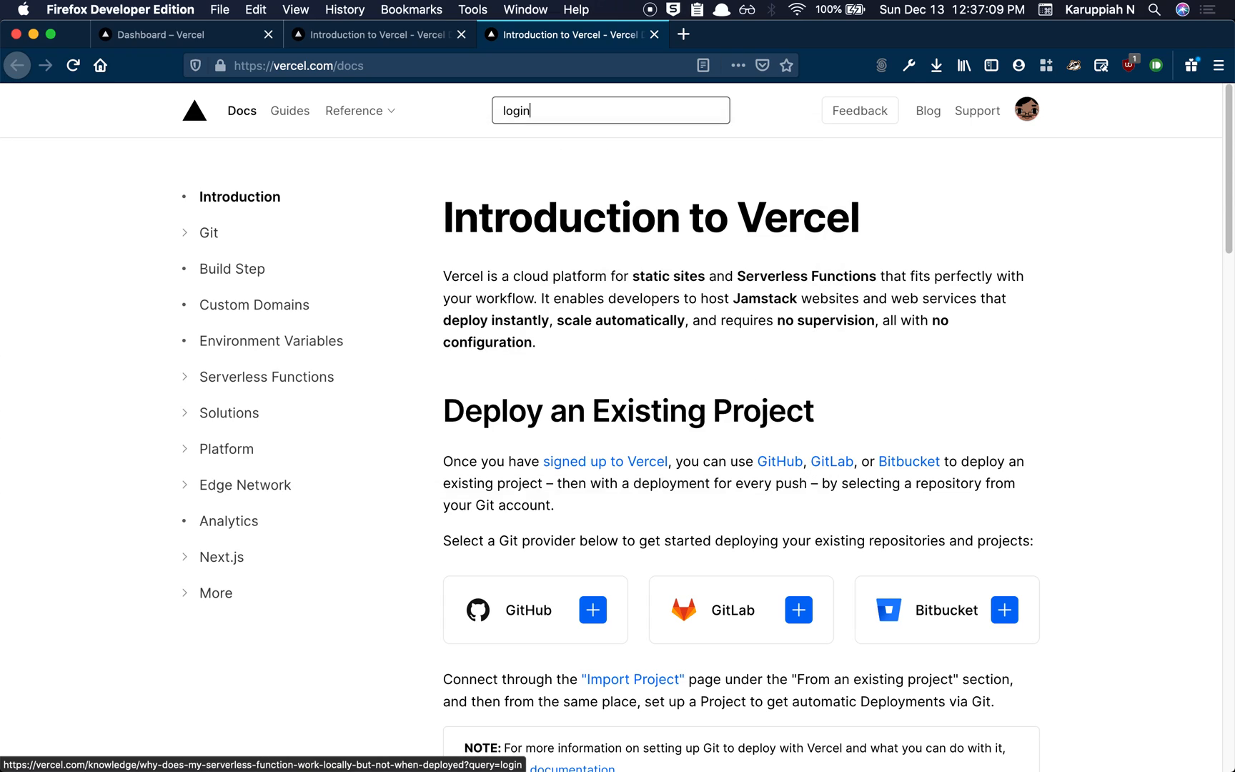
{"action": "mouse_move", "coordinate": [619, 84]}
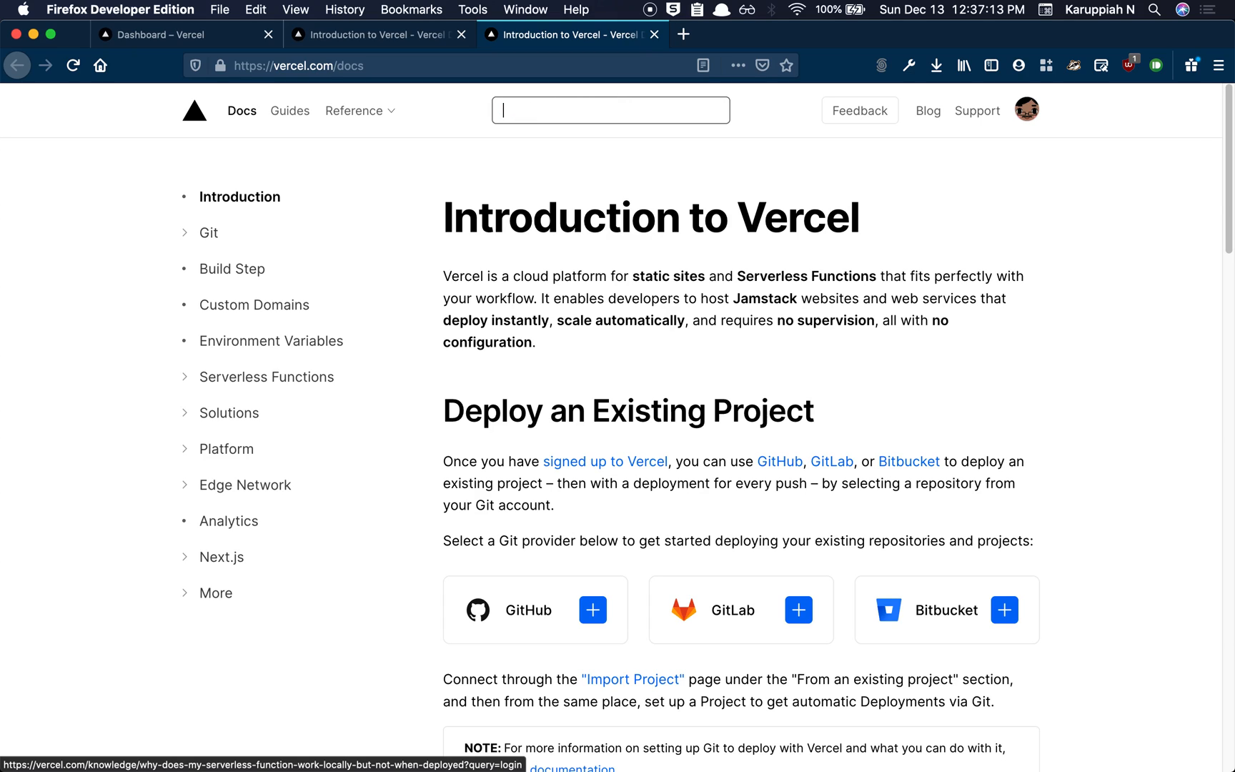
{"action": "type", "text": "https://vercel.com/cli"}
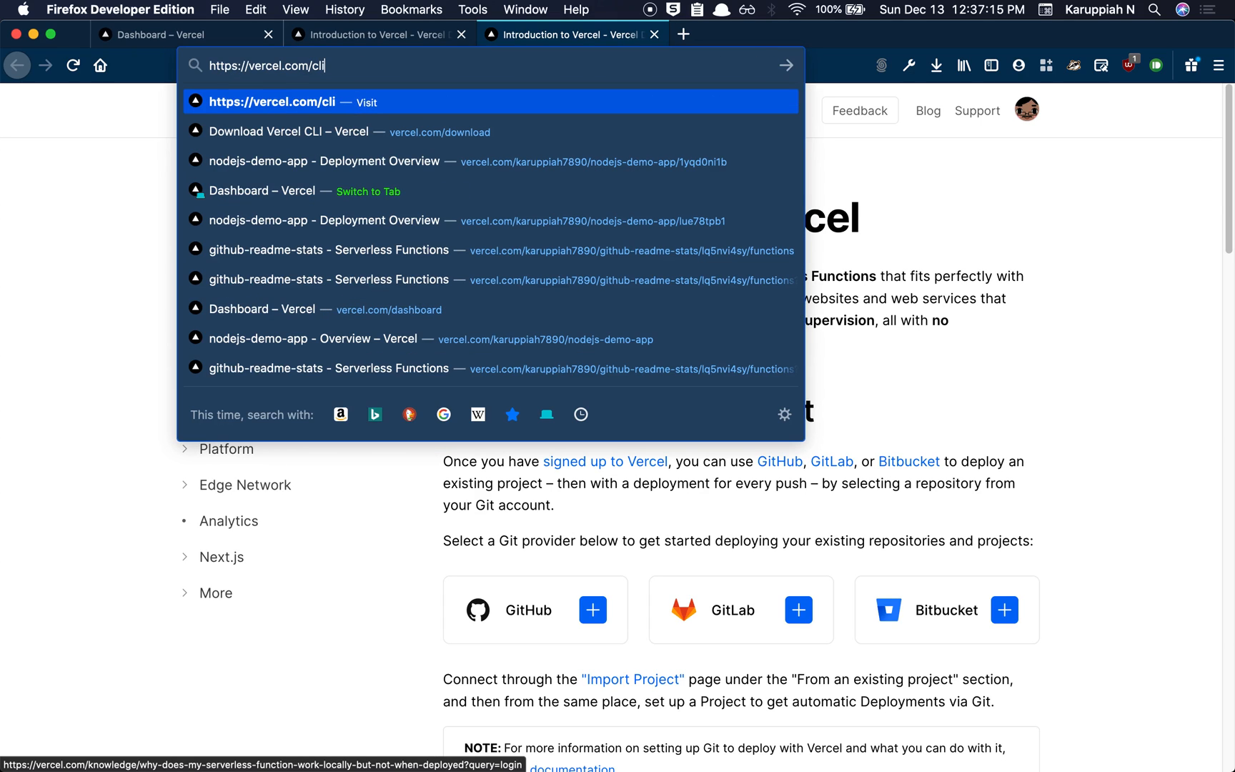
{"action": "key", "text": "backspace"}
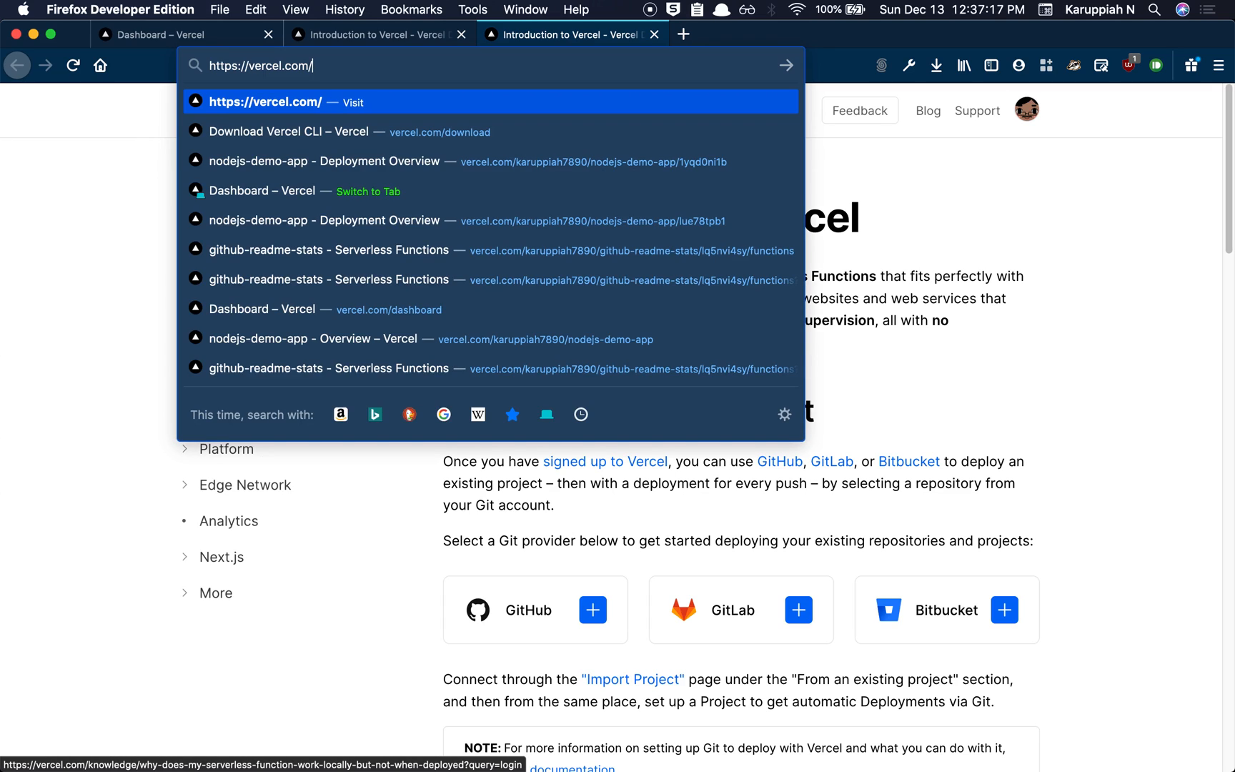
{"action": "type", "text": "docs/"}
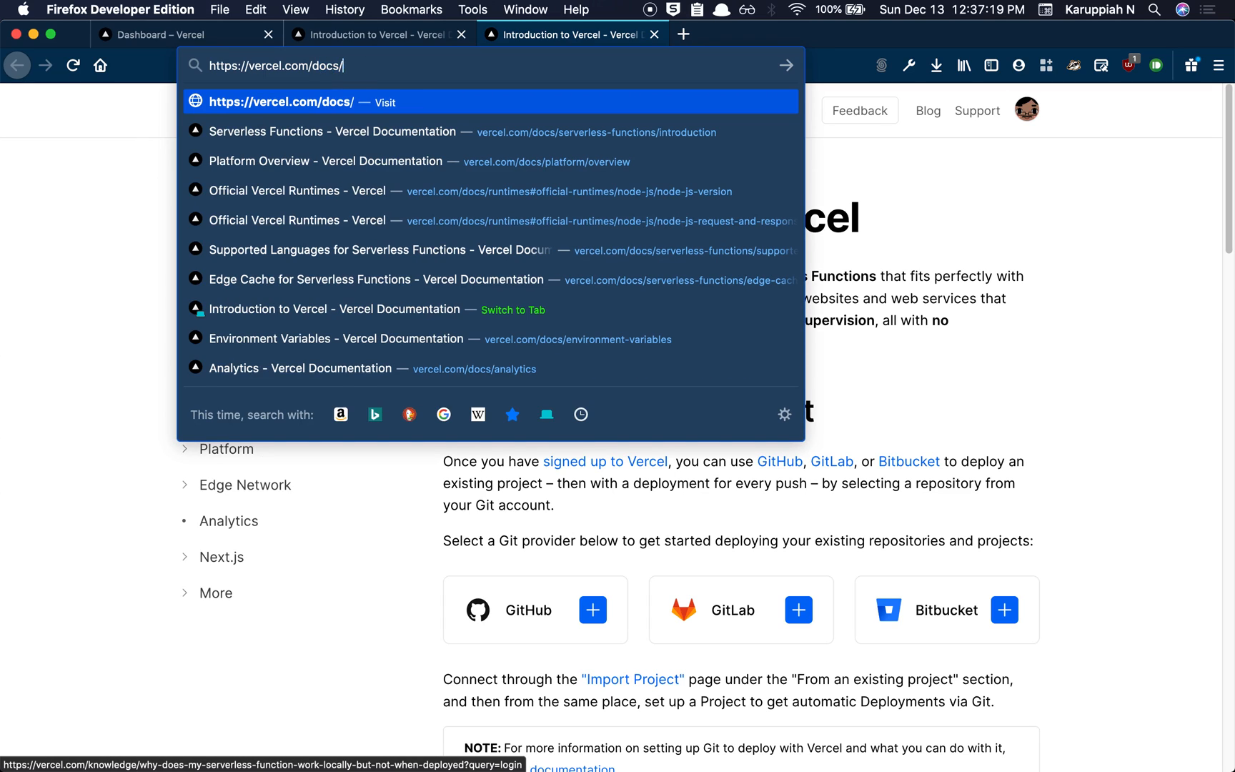
{"action": "key", "text": "Return"}
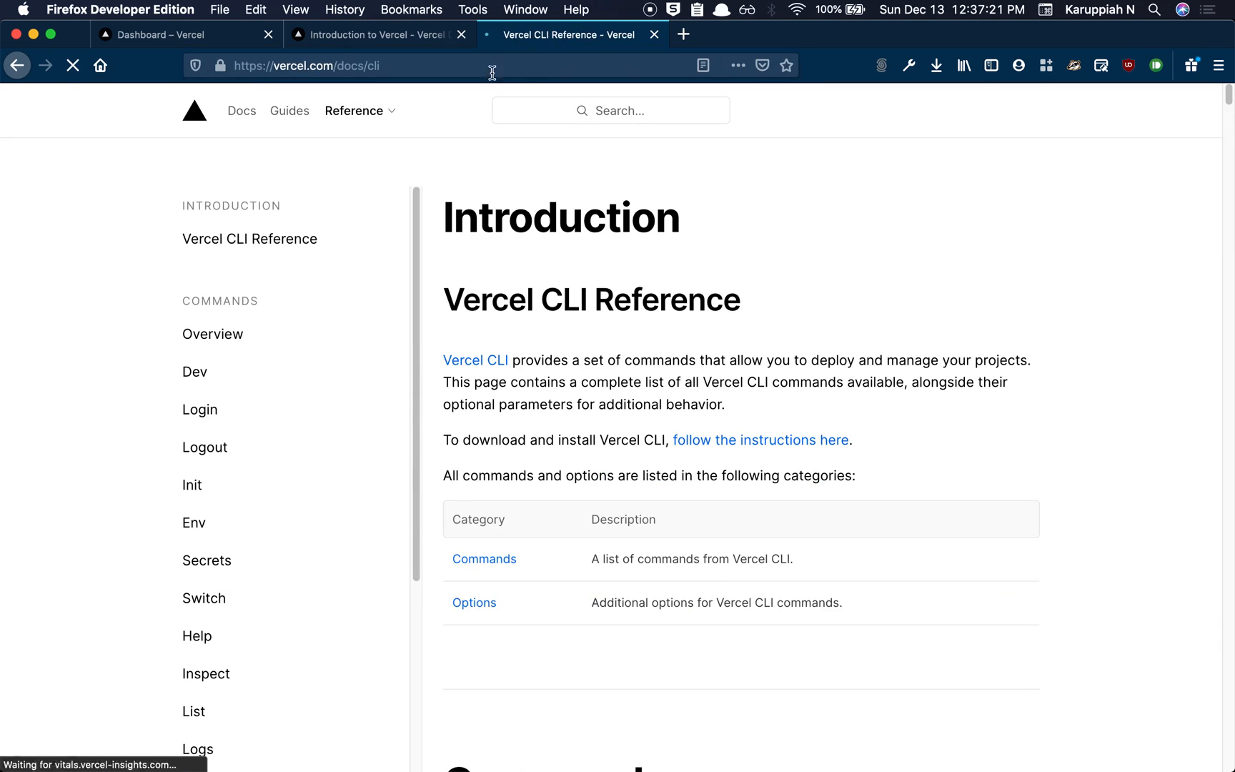
{"action": "left_click", "coordinate": [353, 110]}
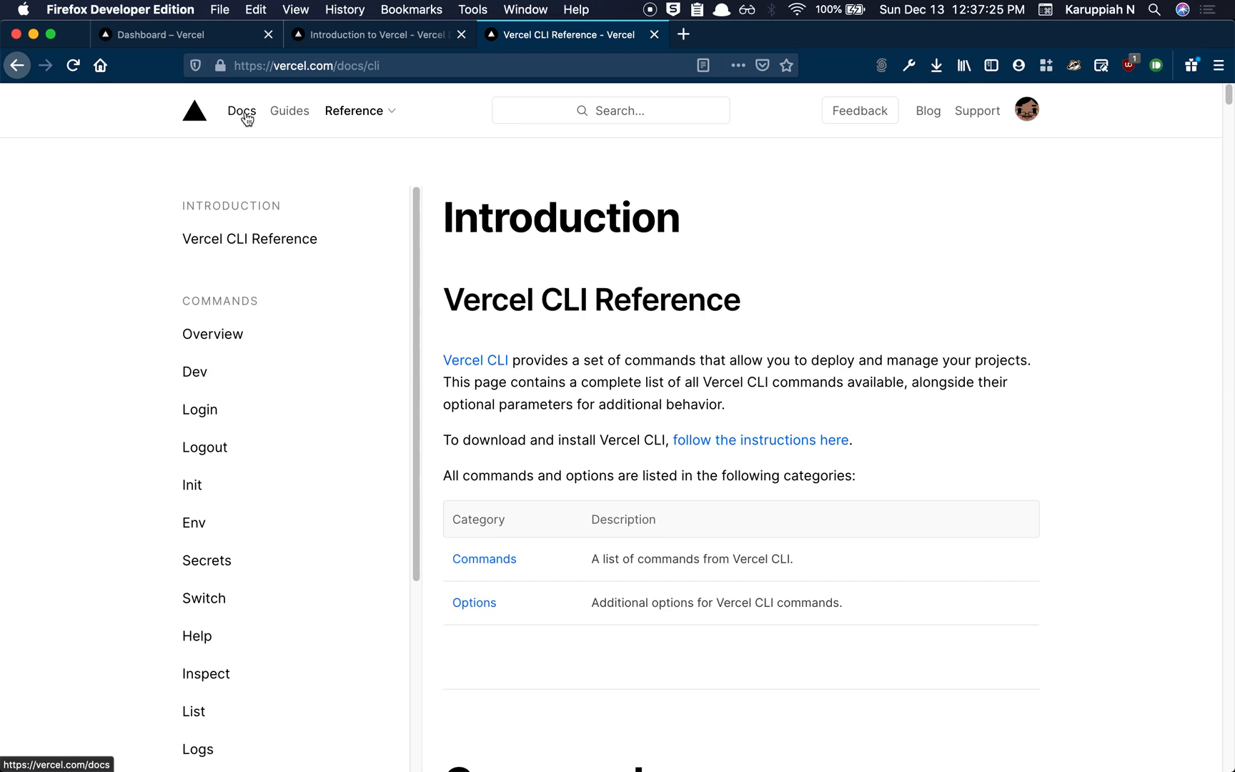
{"action": "mouse_move", "coordinate": [165, 383]}
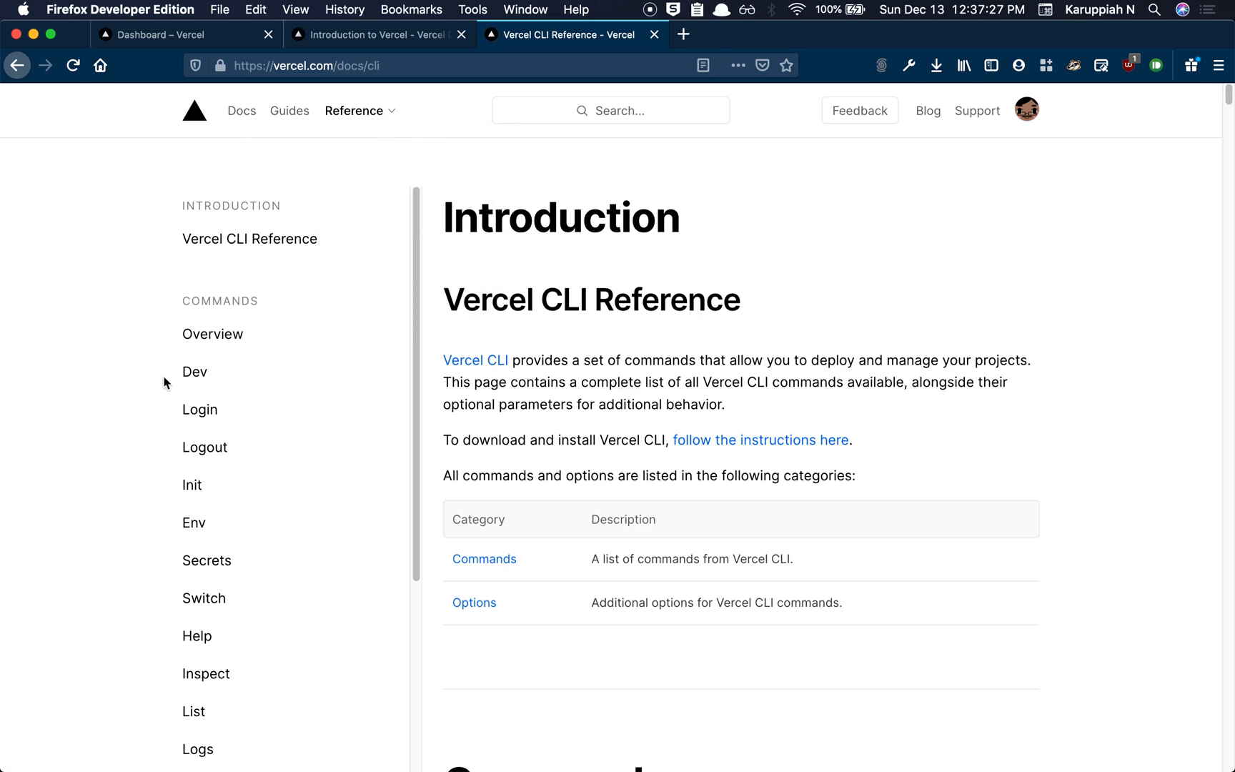
{"action": "left_click", "coordinate": [199, 409]}
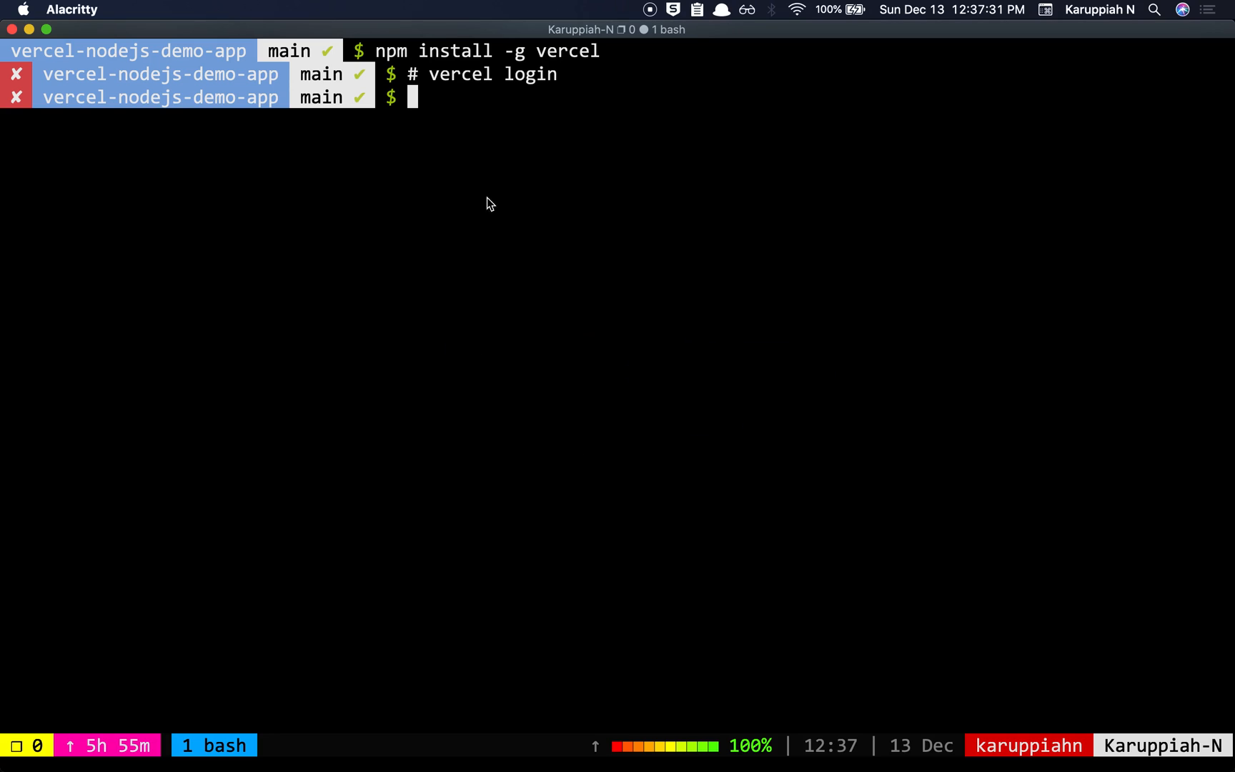
{"action": "mouse_move", "coordinate": [605, 99]}
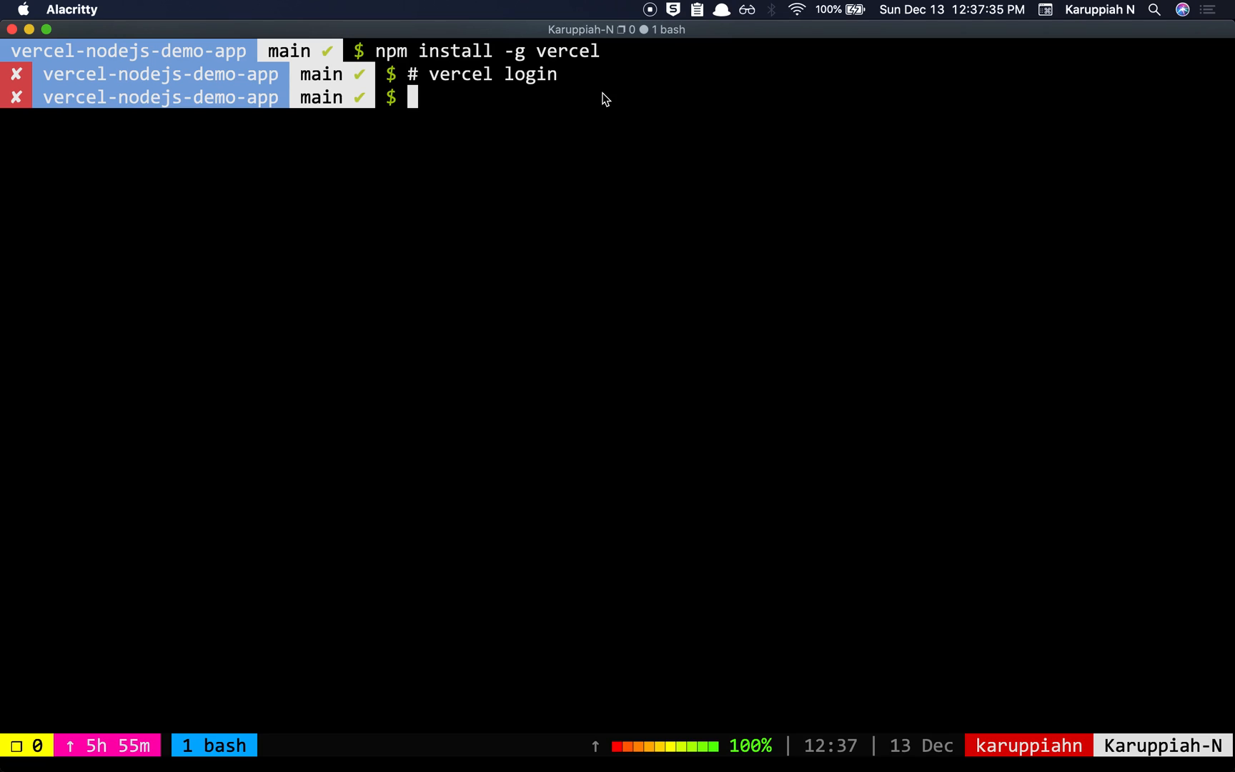
Run 'vercel whoami' to print the signed-in Vercel account
{"action": "type", "text": "vercel whoami"}
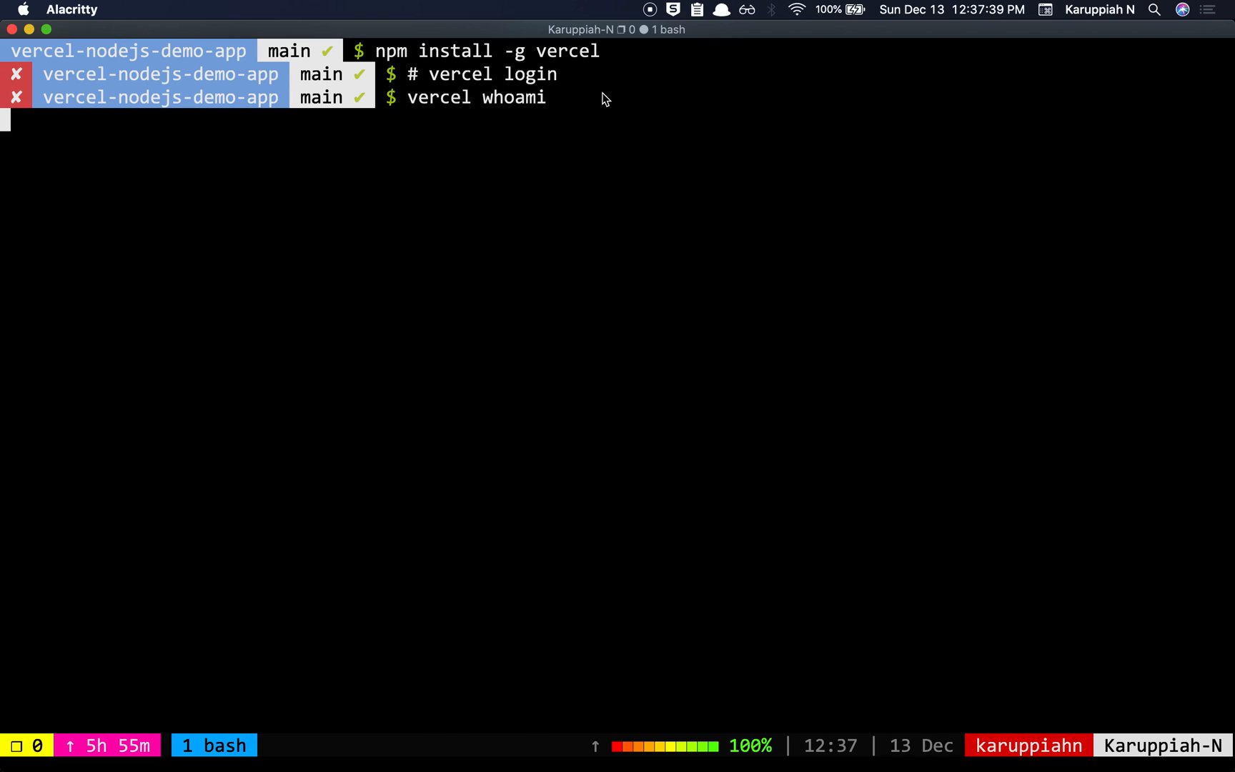
{"action": "key", "text": "Return"}
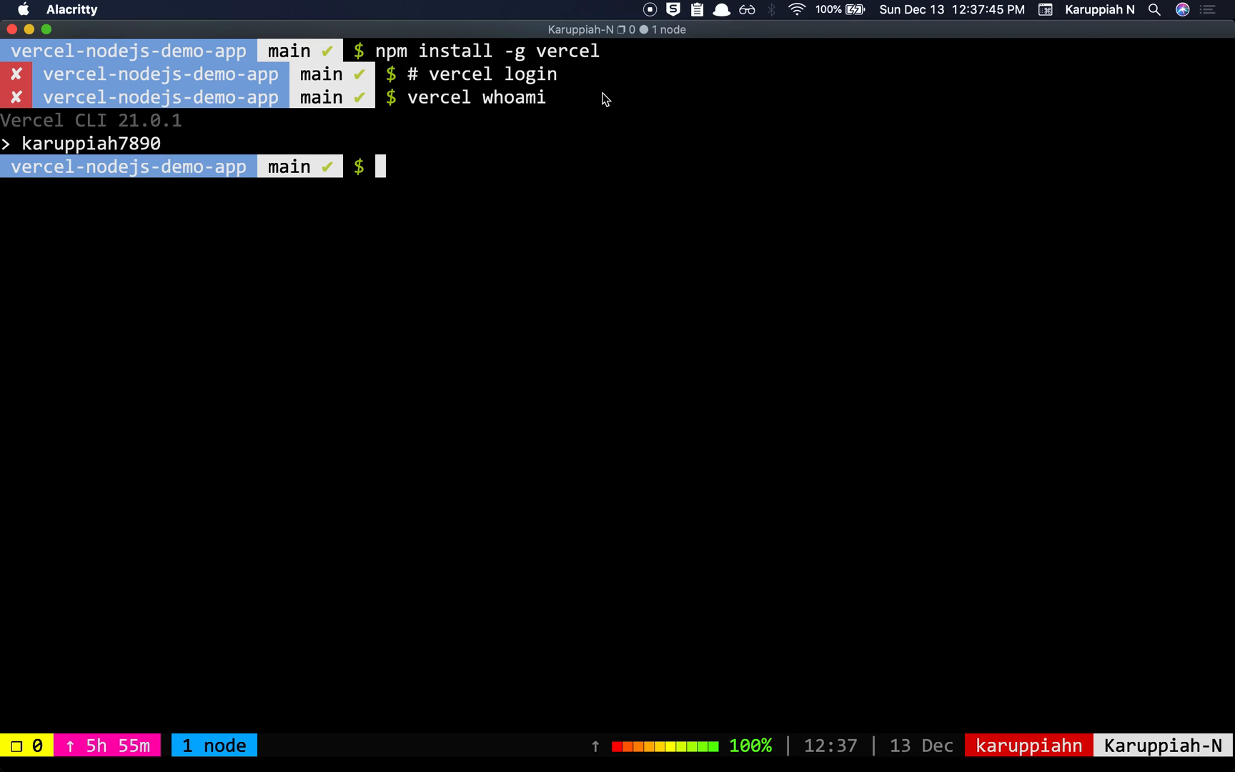
{"action": "type", "text": "verce"}
{"action": "type", "text": "tre"}
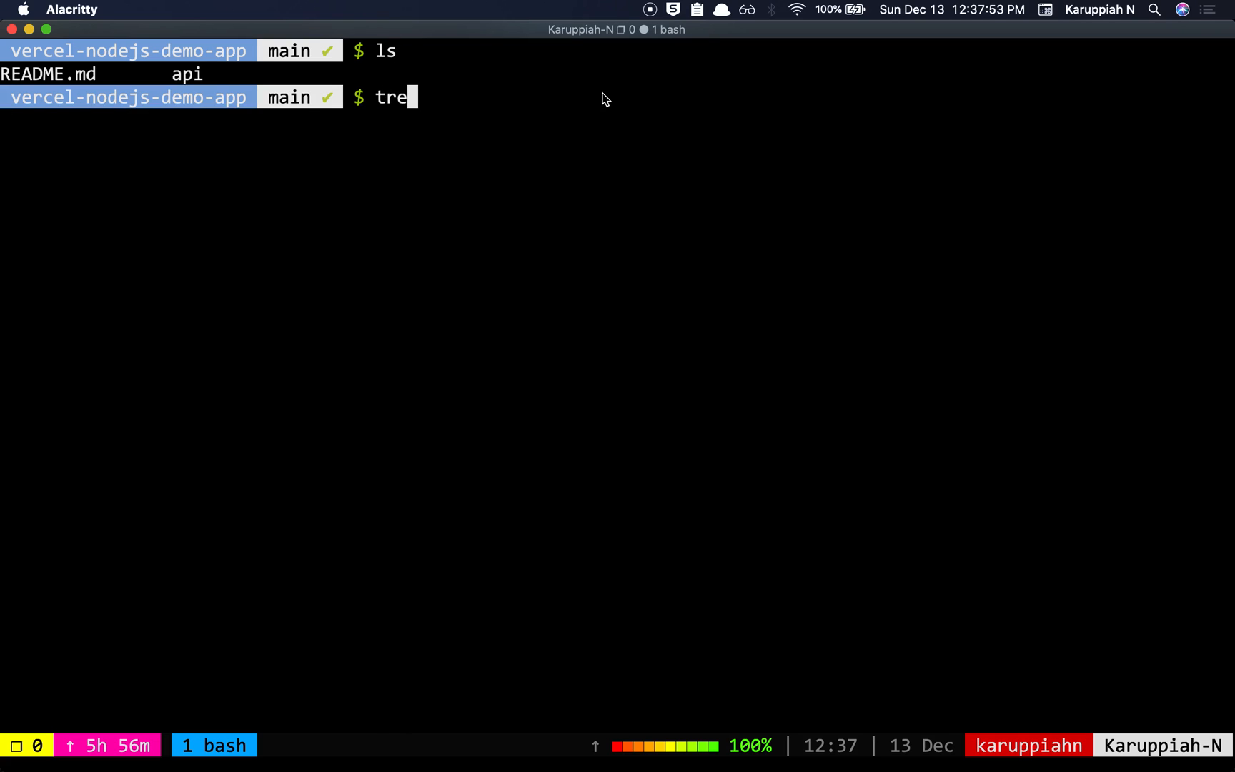
Show the project file tree, then run 'vercel' and confirm setting up and deploying
{"action": "key", "text": "Return"}
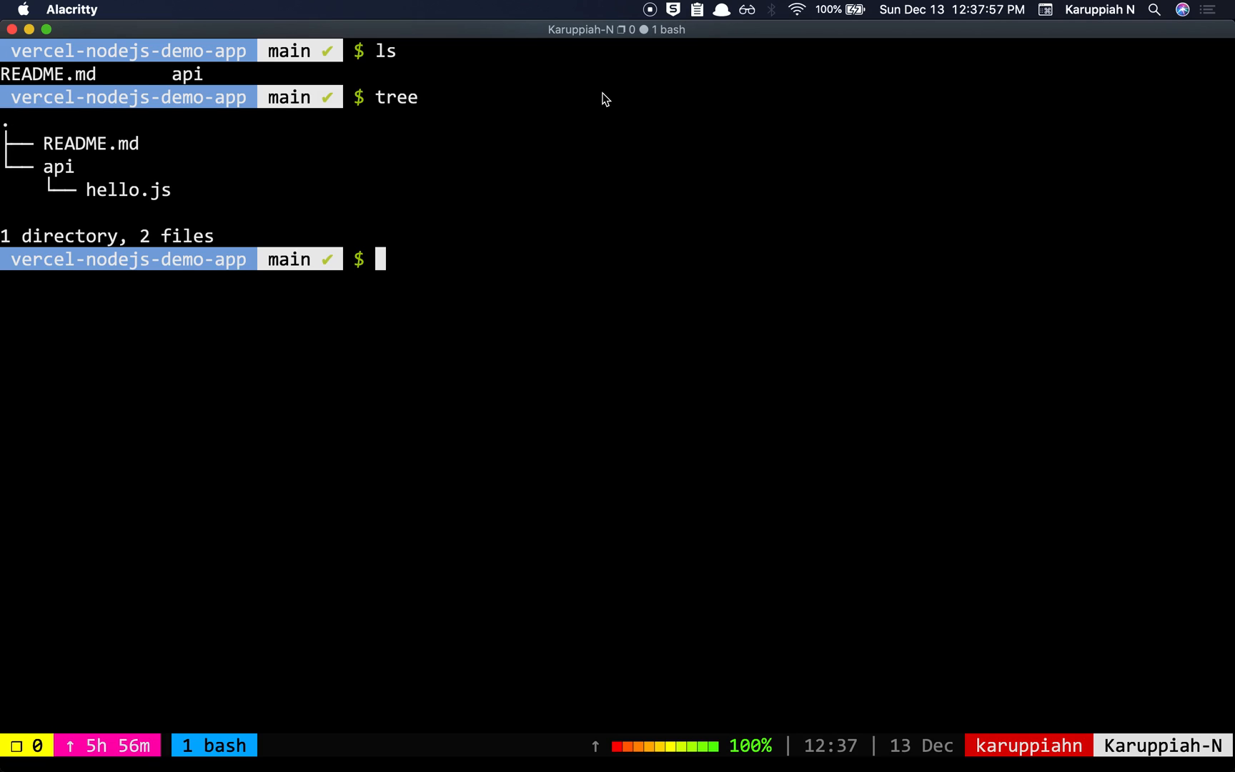
{"action": "type", "text": "vercel"}
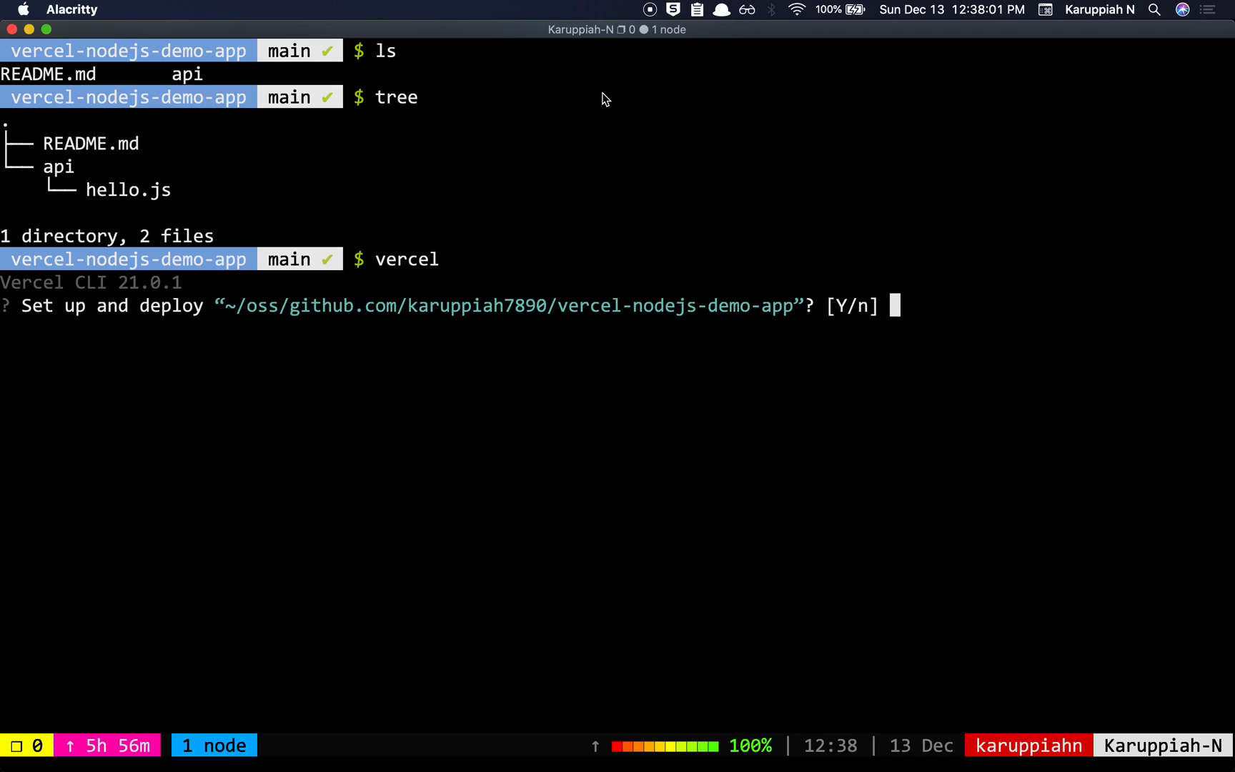
{"action": "type", "text": "y"}
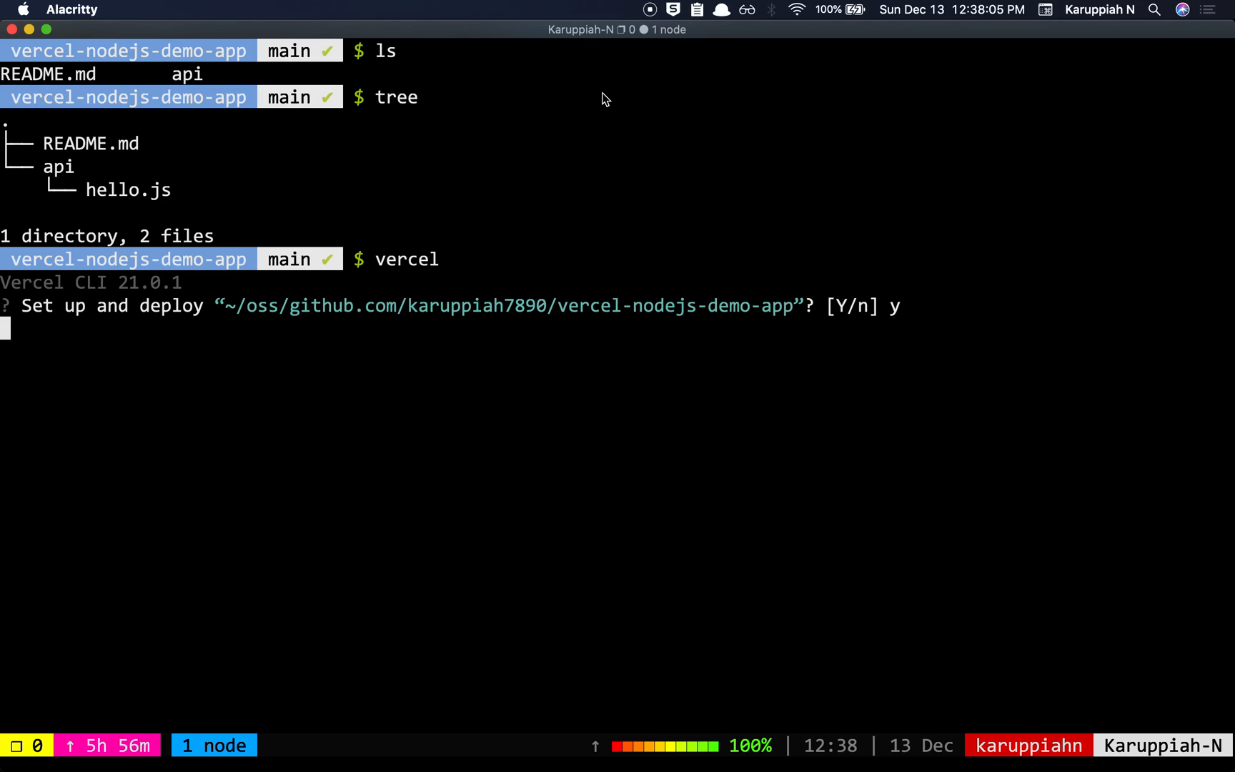
{"action": "key", "text": "Return"}
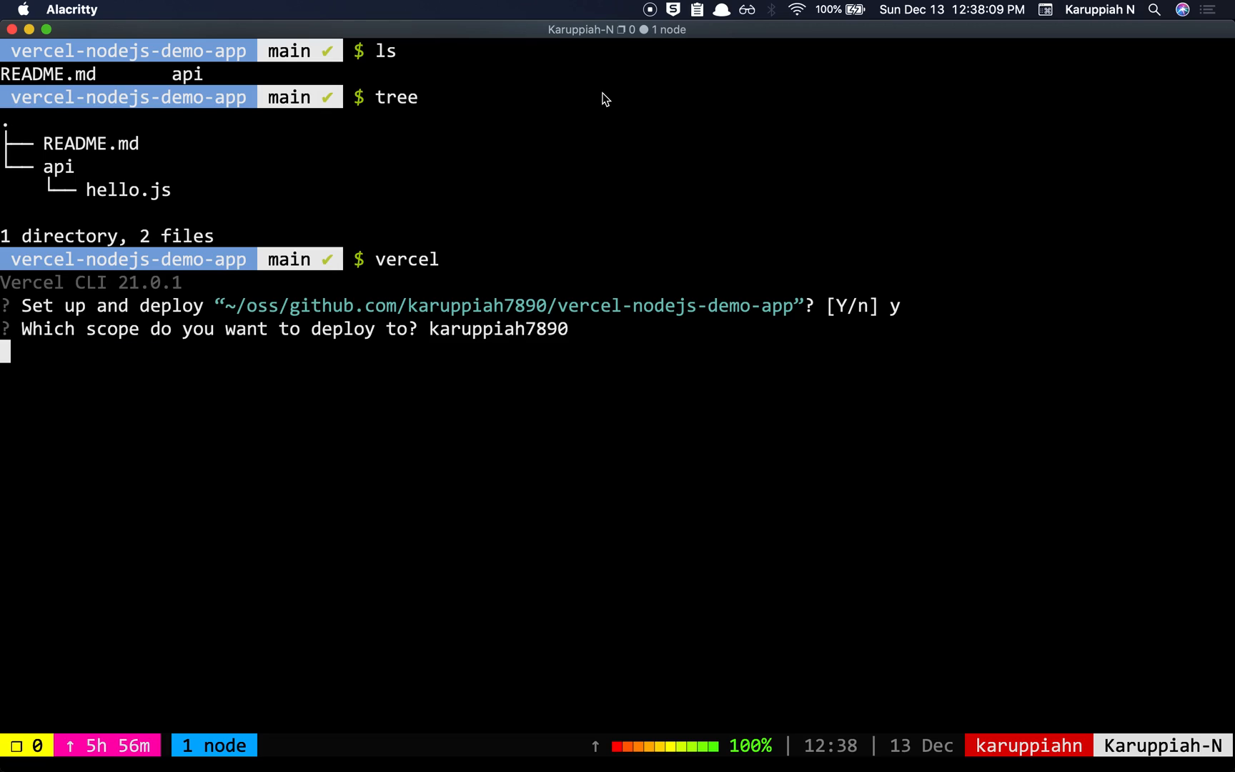
Confirm the scope, decline linking, keep the ./ root, and skip overriding build settings
{"action": "key", "text": "Return"}
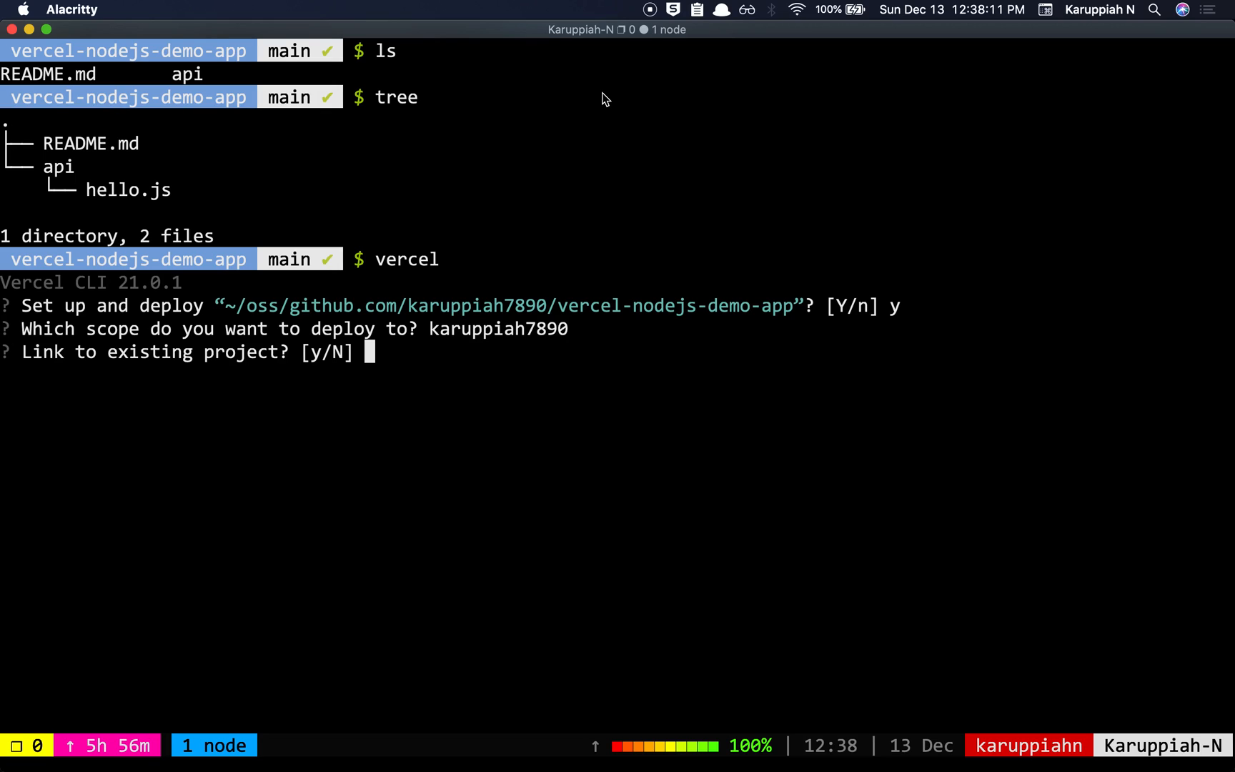
{"action": "type", "text": "n"}
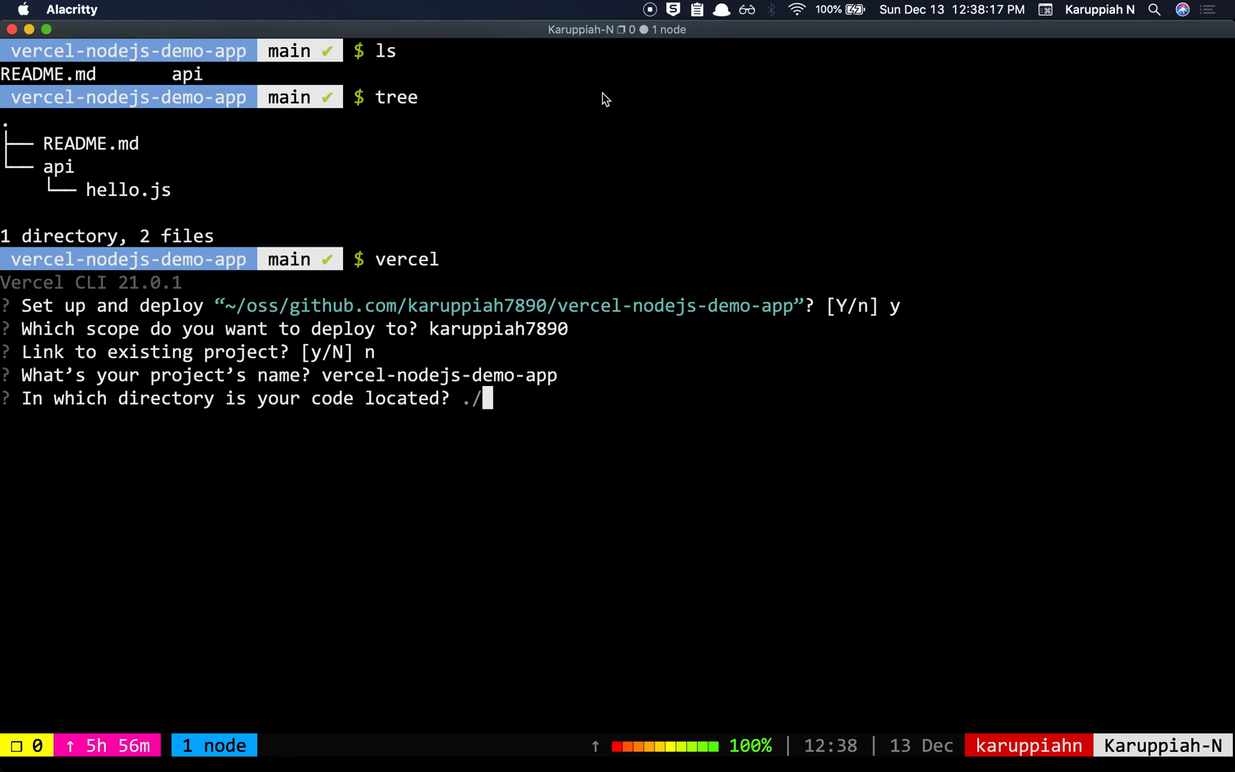
{"action": "key", "text": "Return"}
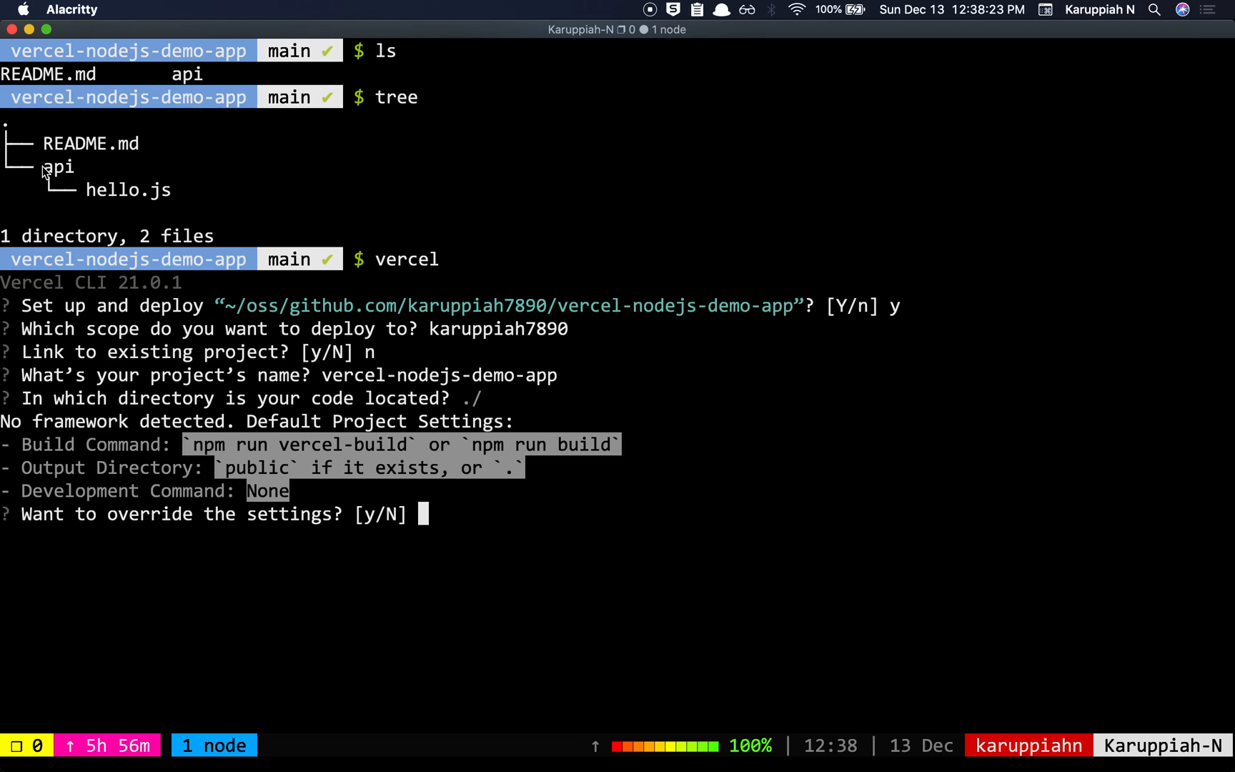
{"action": "mouse_move", "coordinate": [41, 174]}
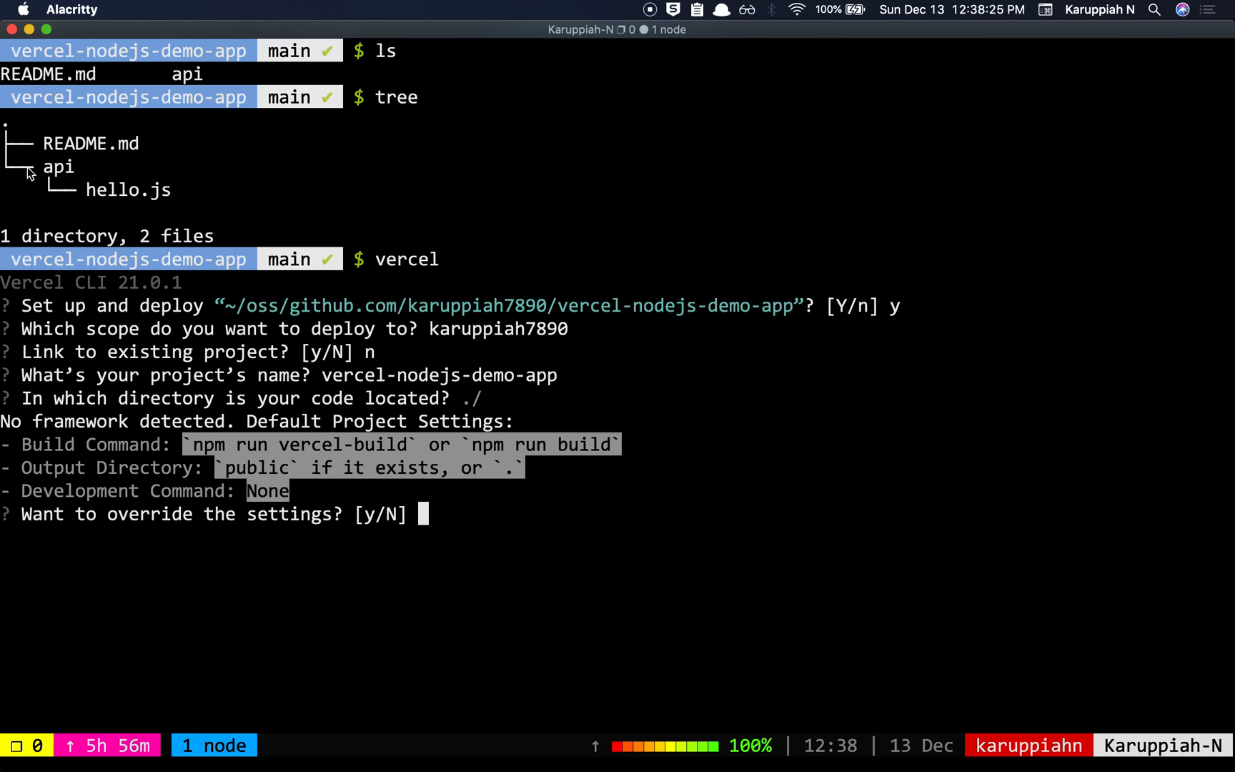
{"action": "mouse_move", "coordinate": [59, 179]}
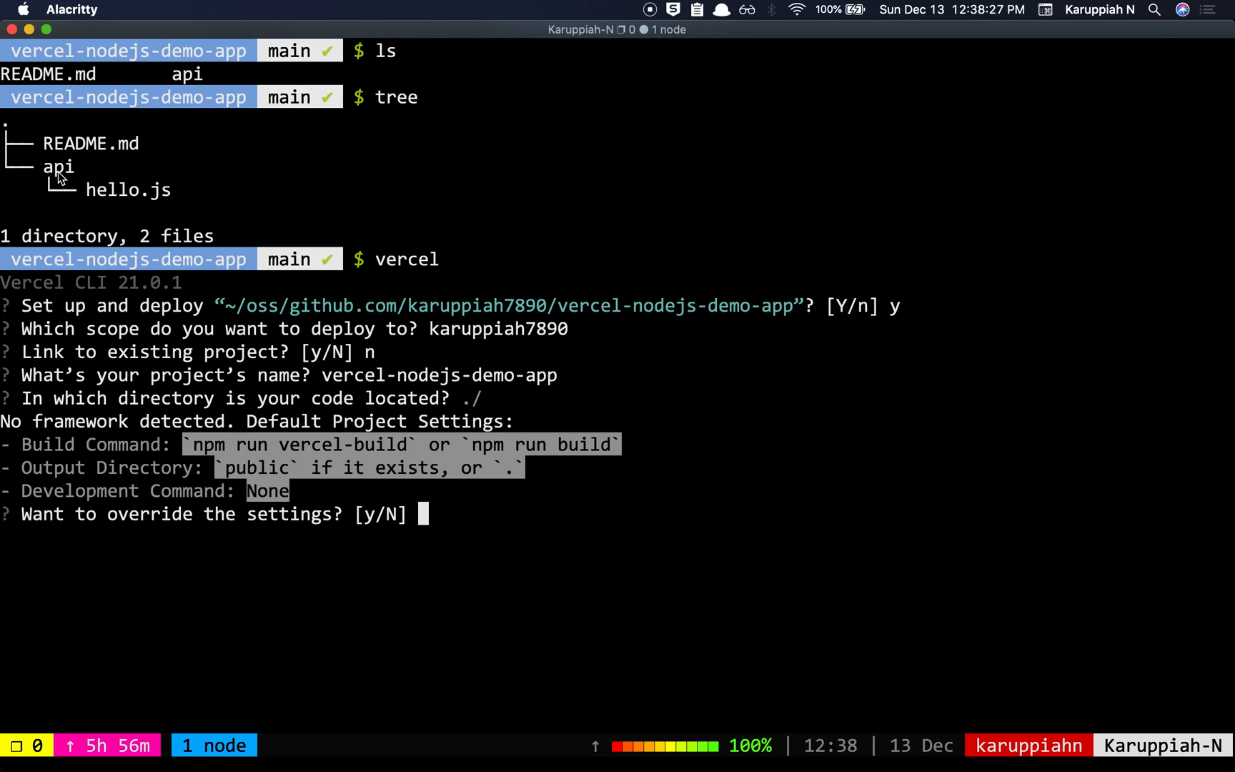
{"action": "mouse_move", "coordinate": [130, 536]}
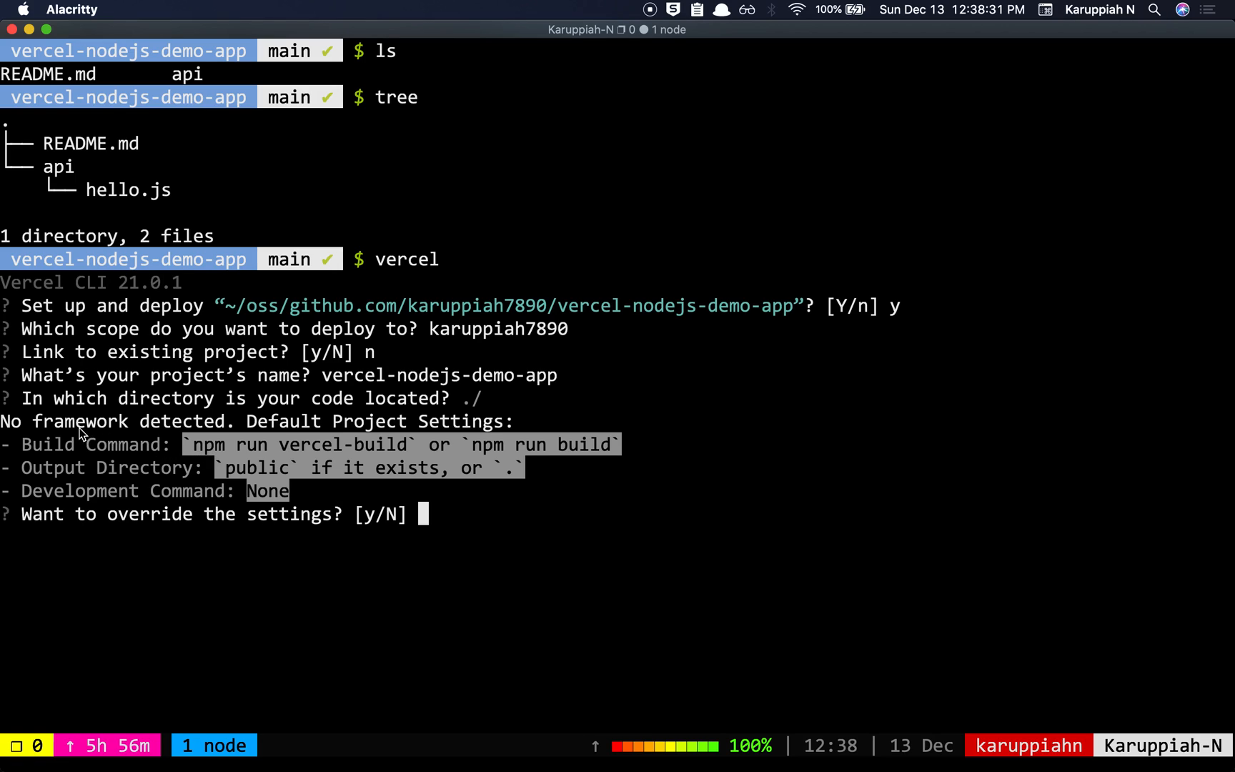
{"action": "mouse_move", "coordinate": [349, 476]}
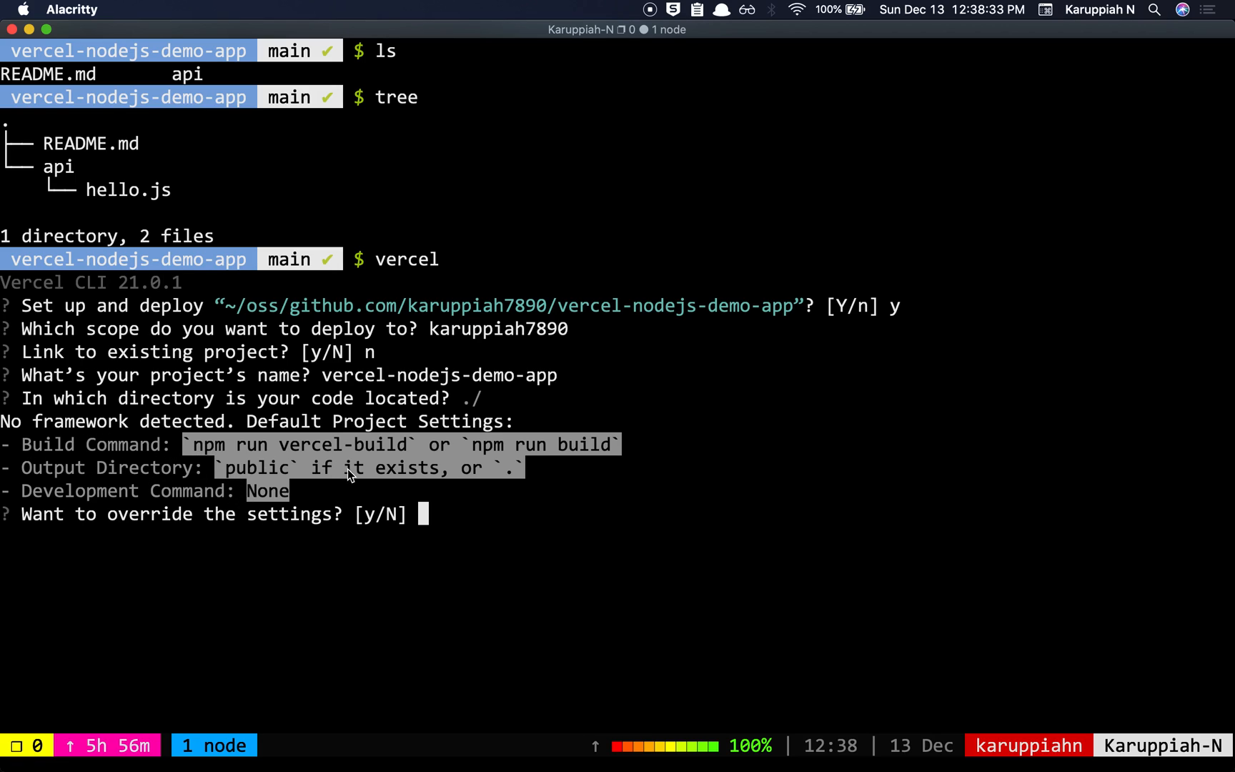
{"action": "mouse_move", "coordinate": [293, 500]}
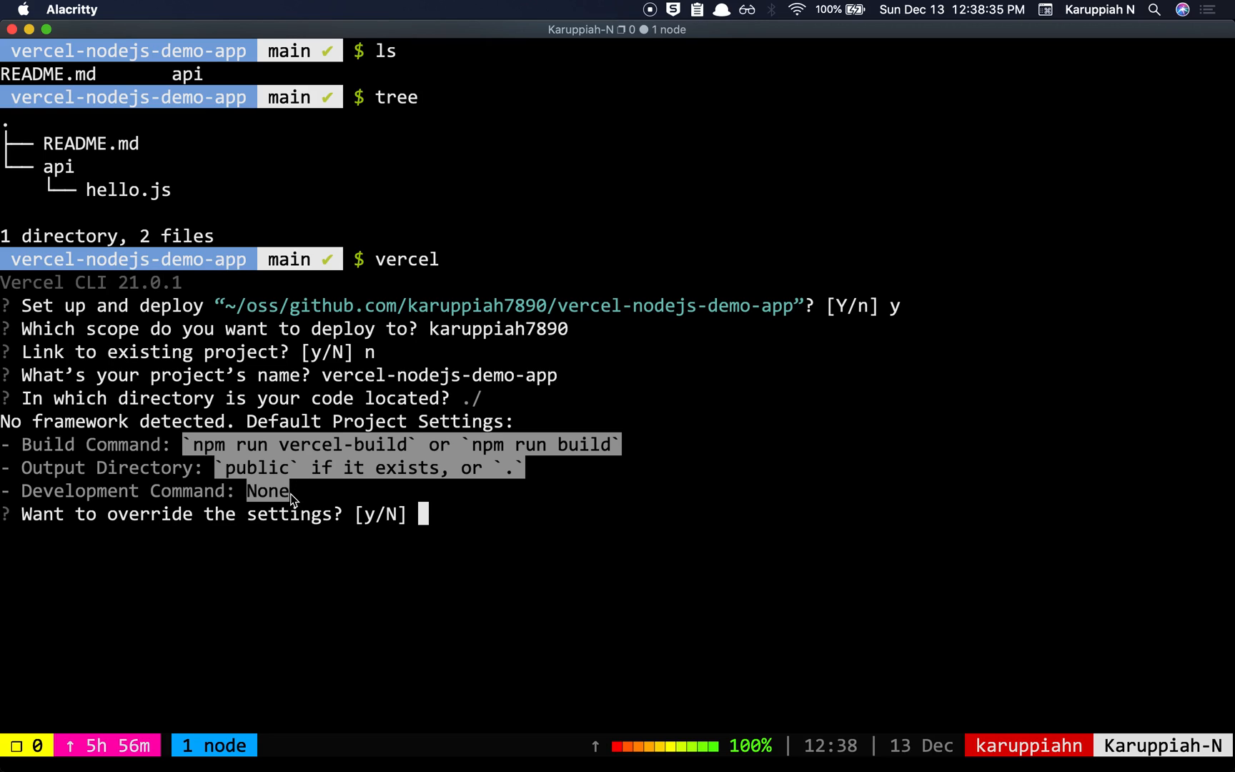
{"action": "mouse_move", "coordinate": [298, 505]}
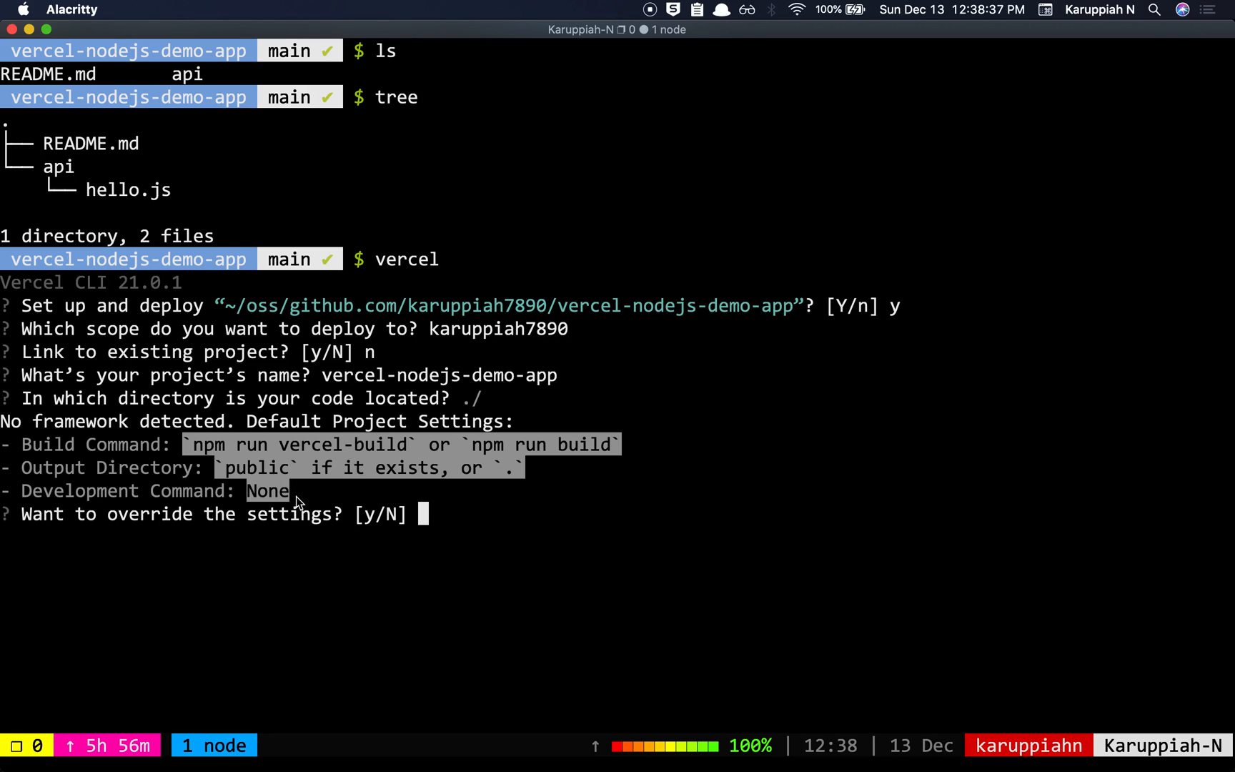
{"action": "mouse_move", "coordinate": [148, 248]}
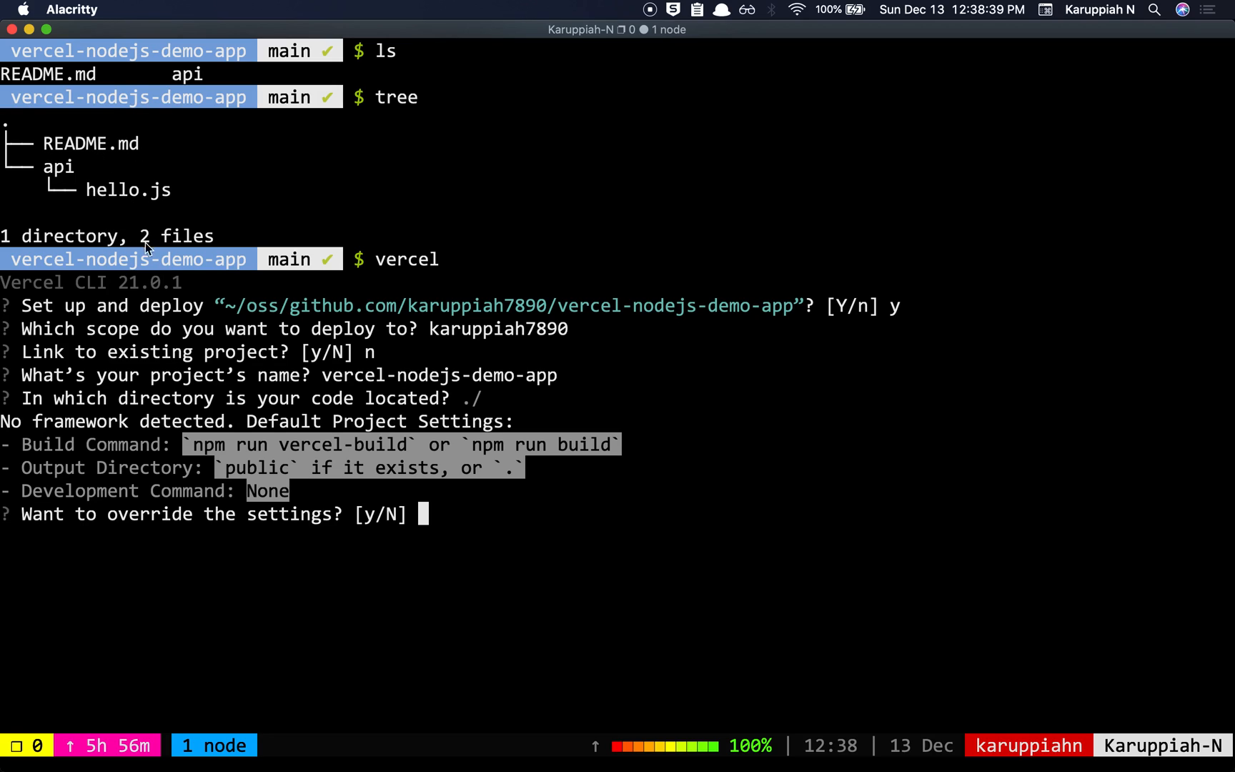
{"action": "mouse_move", "coordinate": [291, 250]}
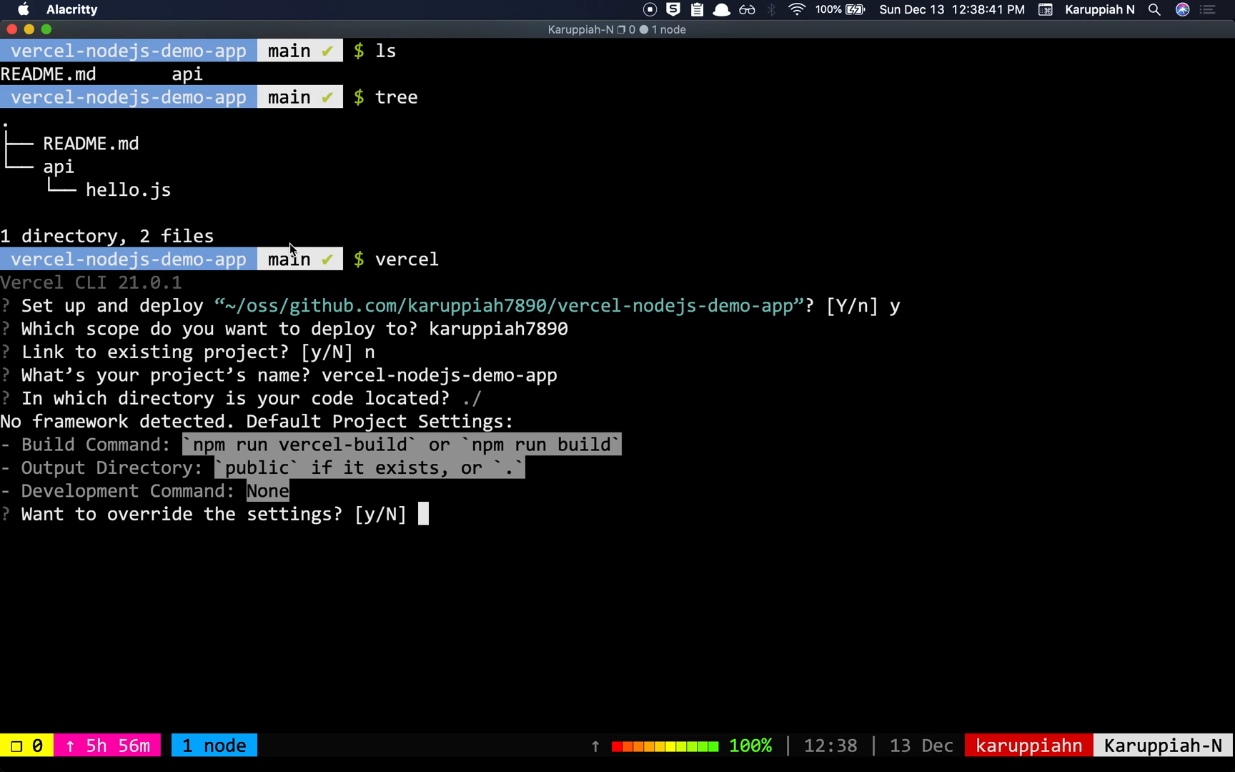
{"action": "type", "text": "n"}
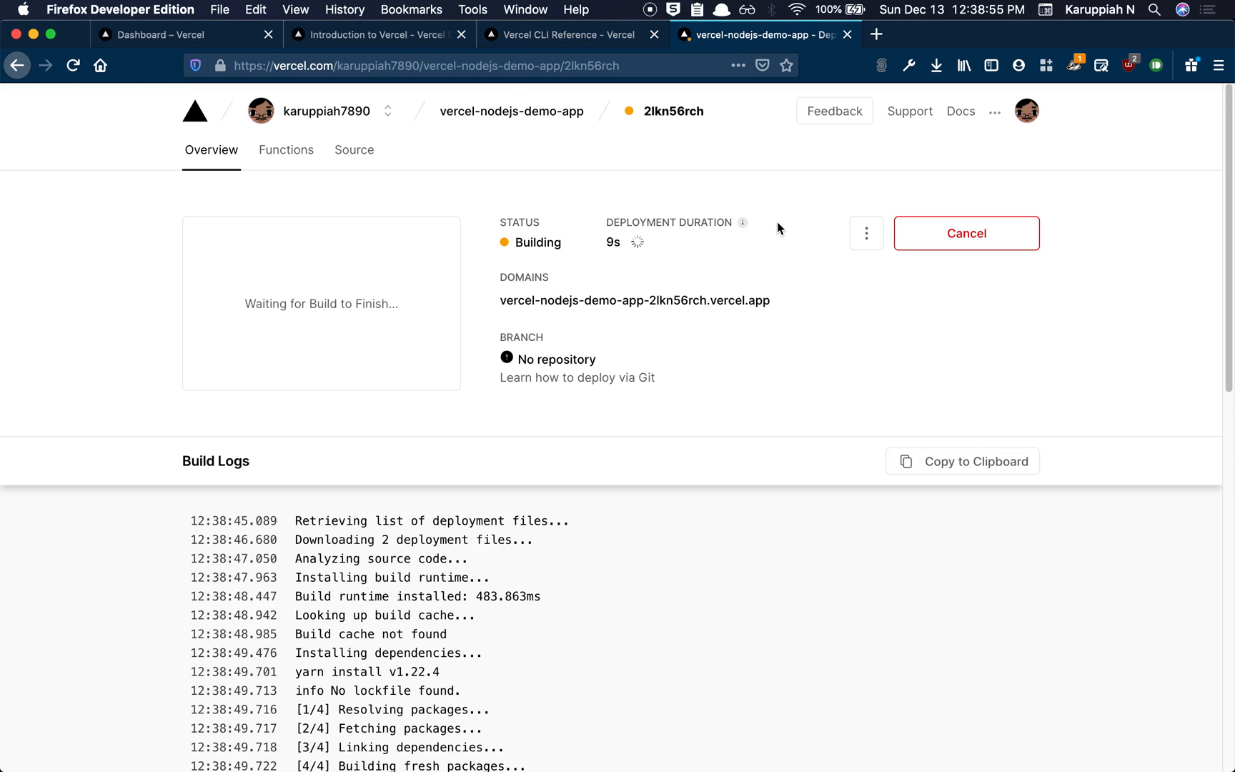
Scroll the deployment's build logs, highlight the dependency install lines, and return to Ready status
{"action": "scroll", "scroll_direction": "down", "scroll_amount": 3}
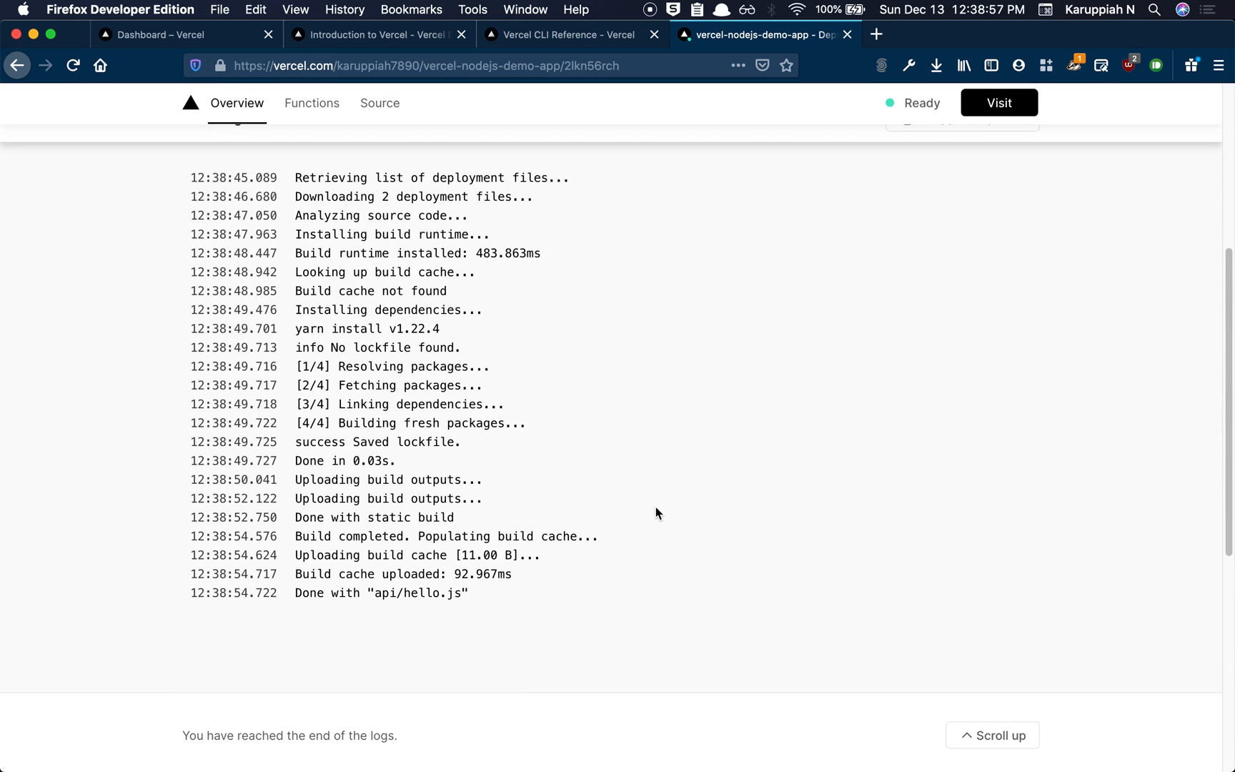
{"action": "scroll", "scroll_direction": "up", "scroll_amount": 3}
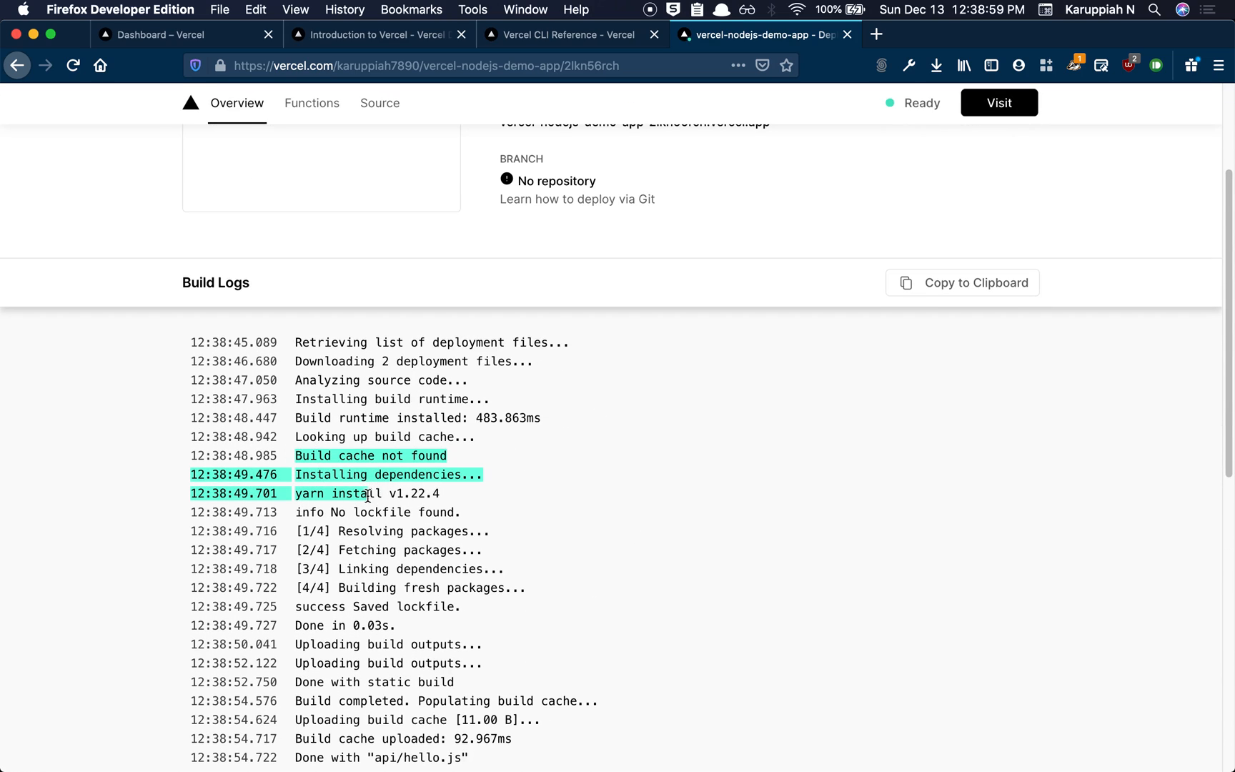
{"action": "left_click", "coordinate": [464, 619]}
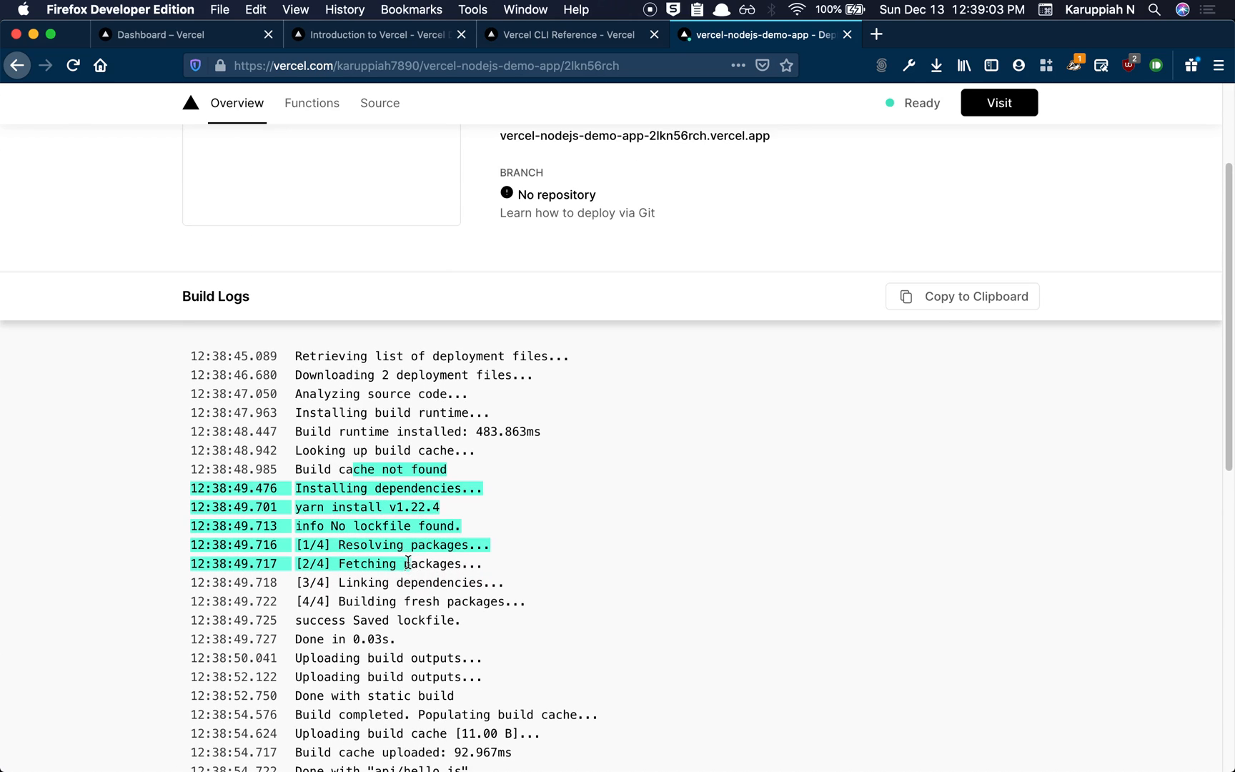
{"action": "scroll", "scroll_direction": "down", "scroll_amount": 3}
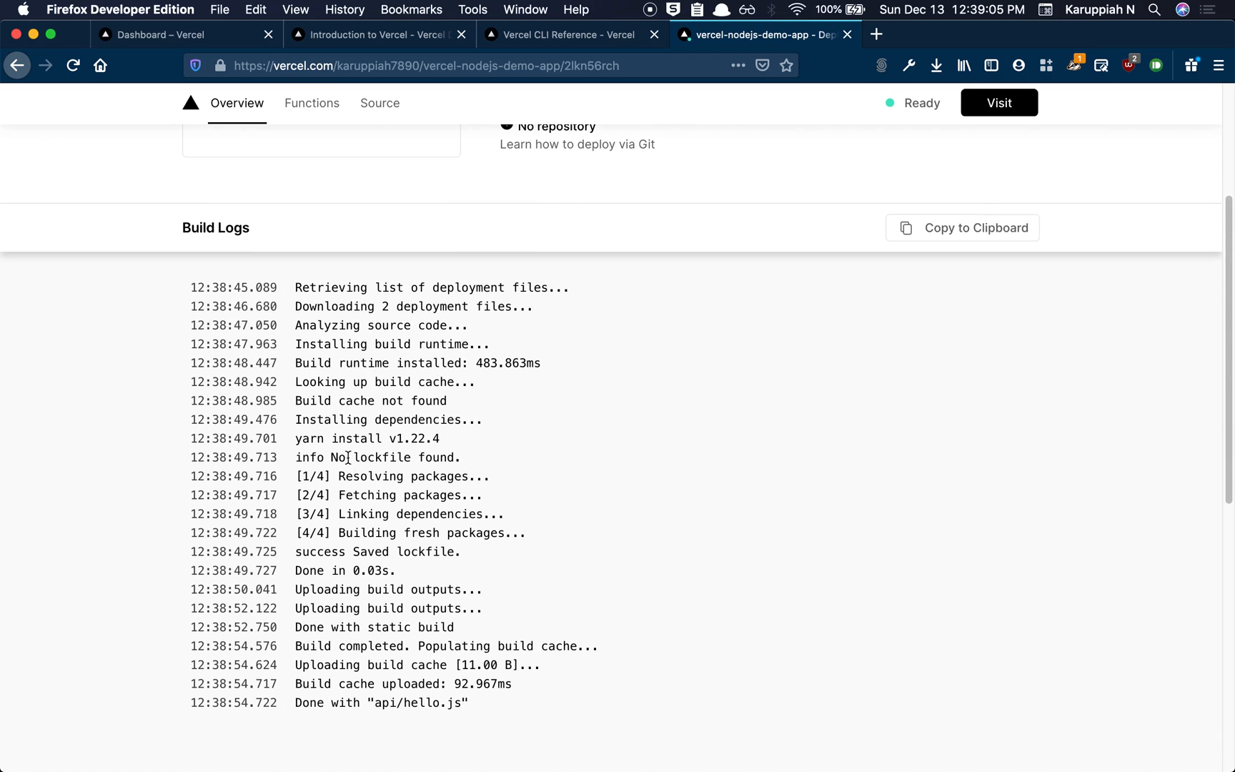
{"action": "scroll", "scroll_direction": "up", "scroll_amount": 3}
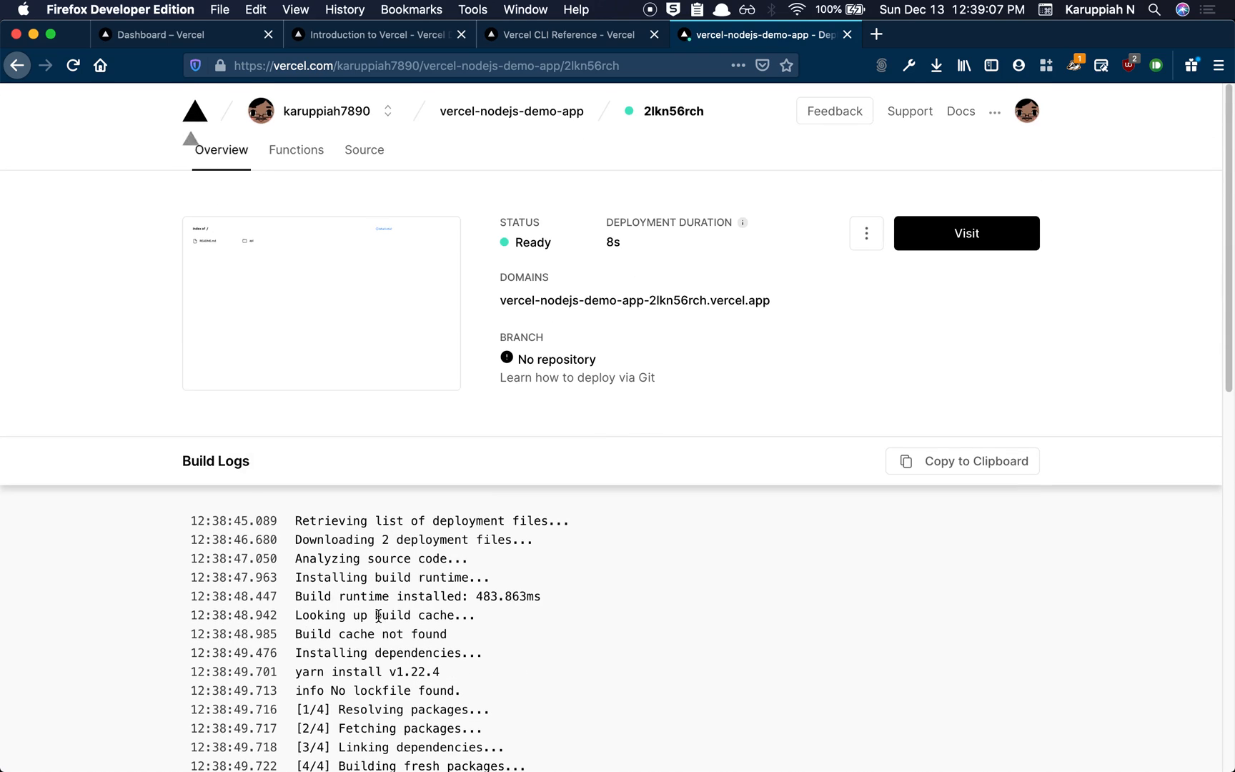
{"action": "mouse_move", "coordinate": [556, 300]}
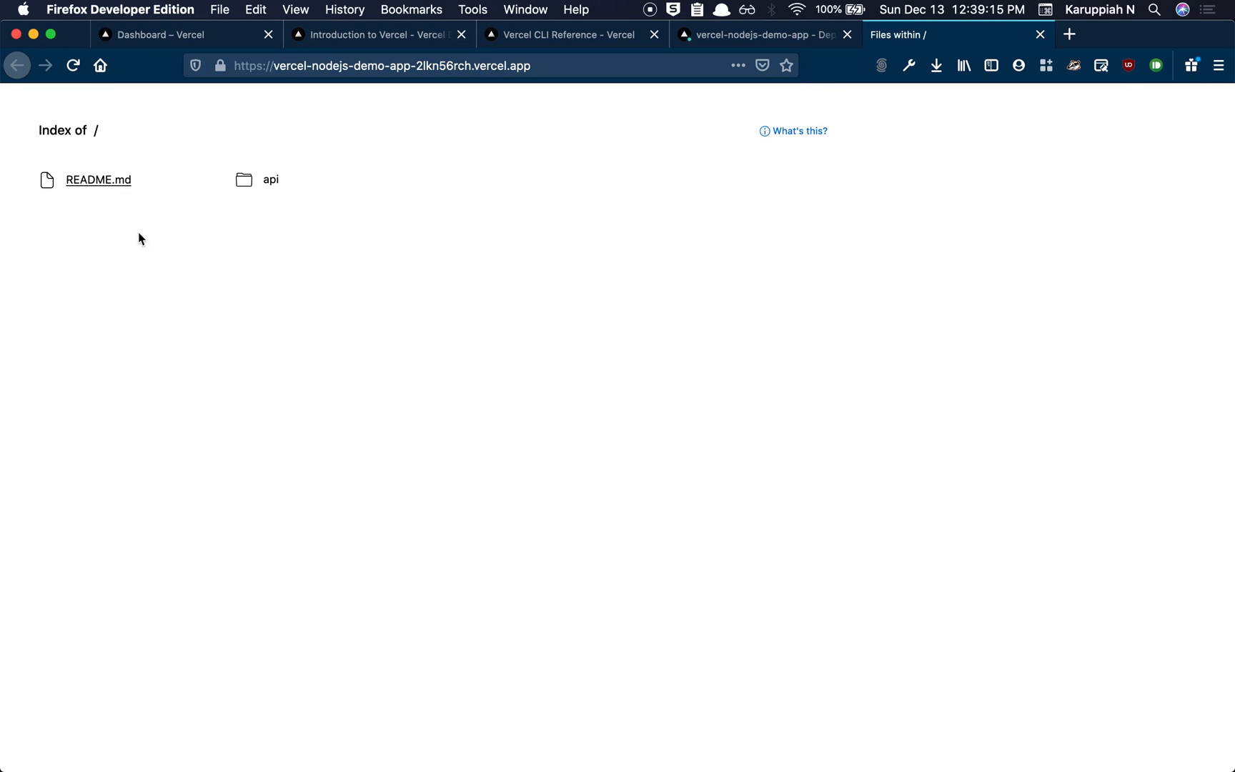
{"action": "mouse_move", "coordinate": [240, 254]}
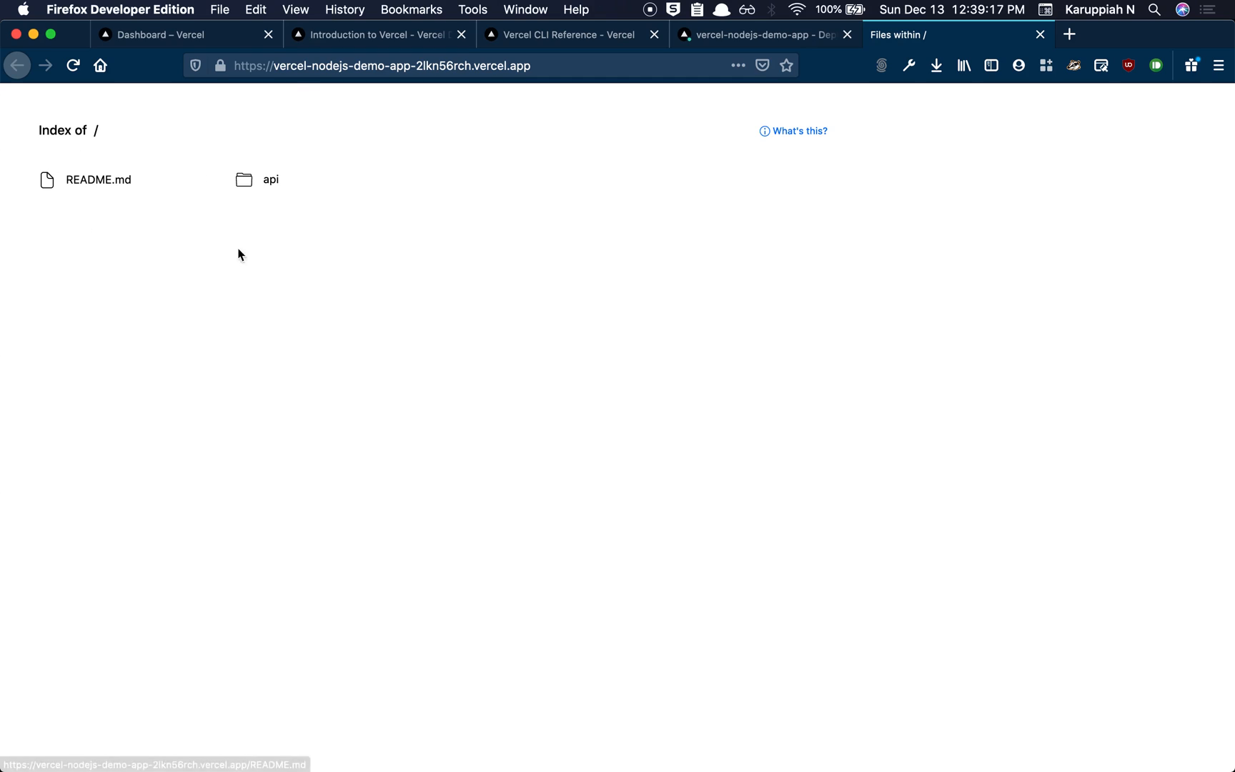
Load the deployment's /api/hello endpoint, which returns 'Hello World!'
{"action": "left_click", "coordinate": [380, 65]}
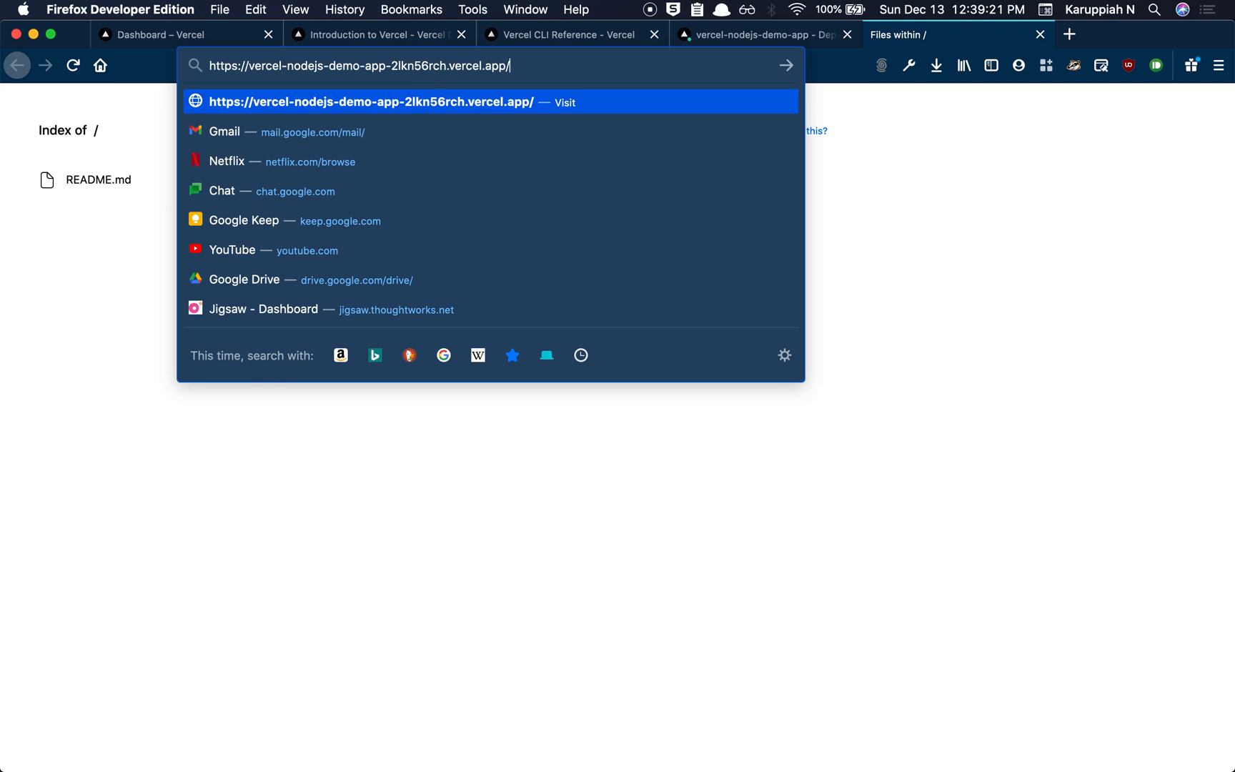
{"action": "type", "text": "api."}
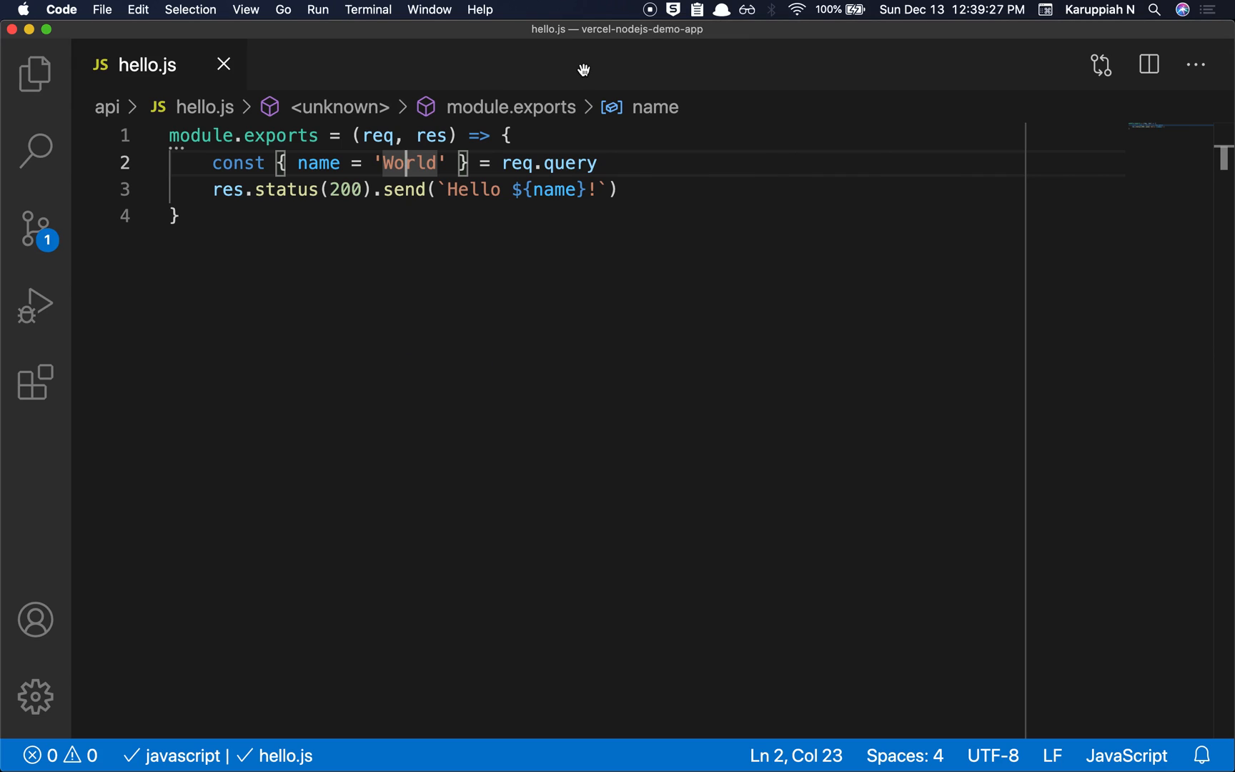
{"action": "left_click", "coordinate": [35, 72]}
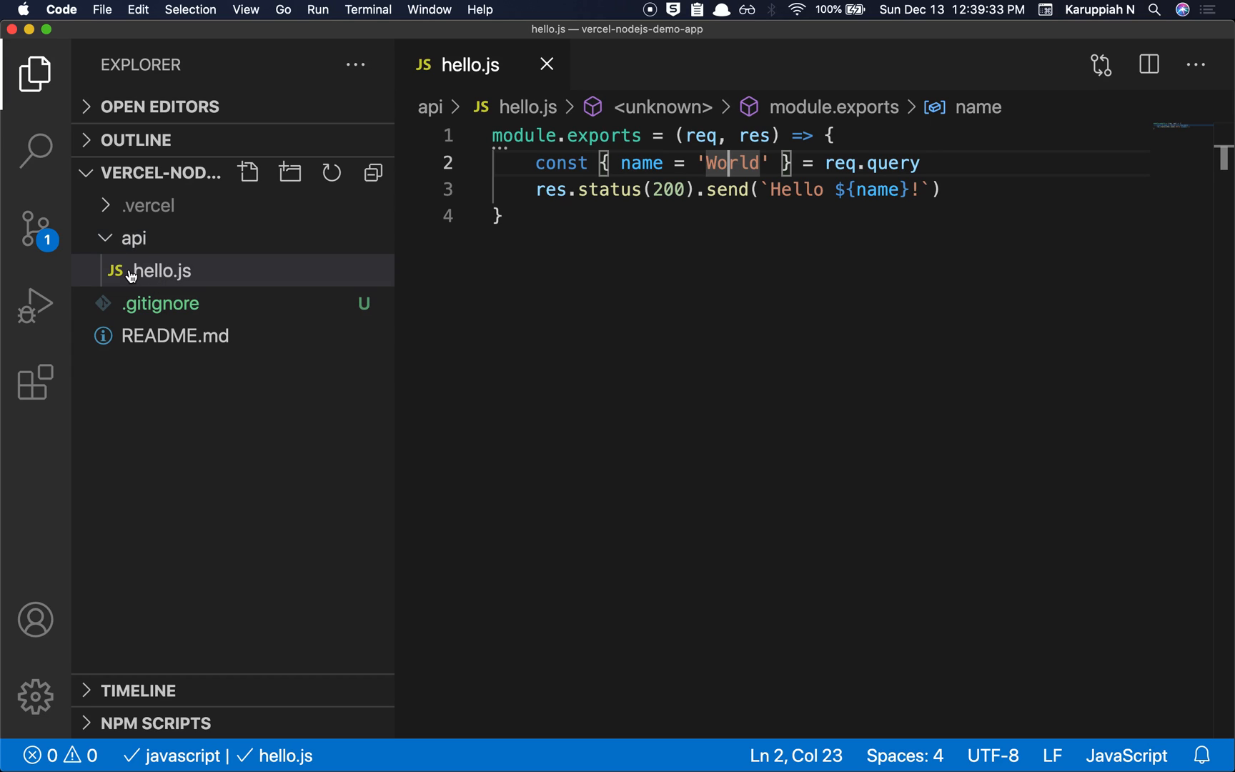
{"action": "mouse_move", "coordinate": [172, 277]}
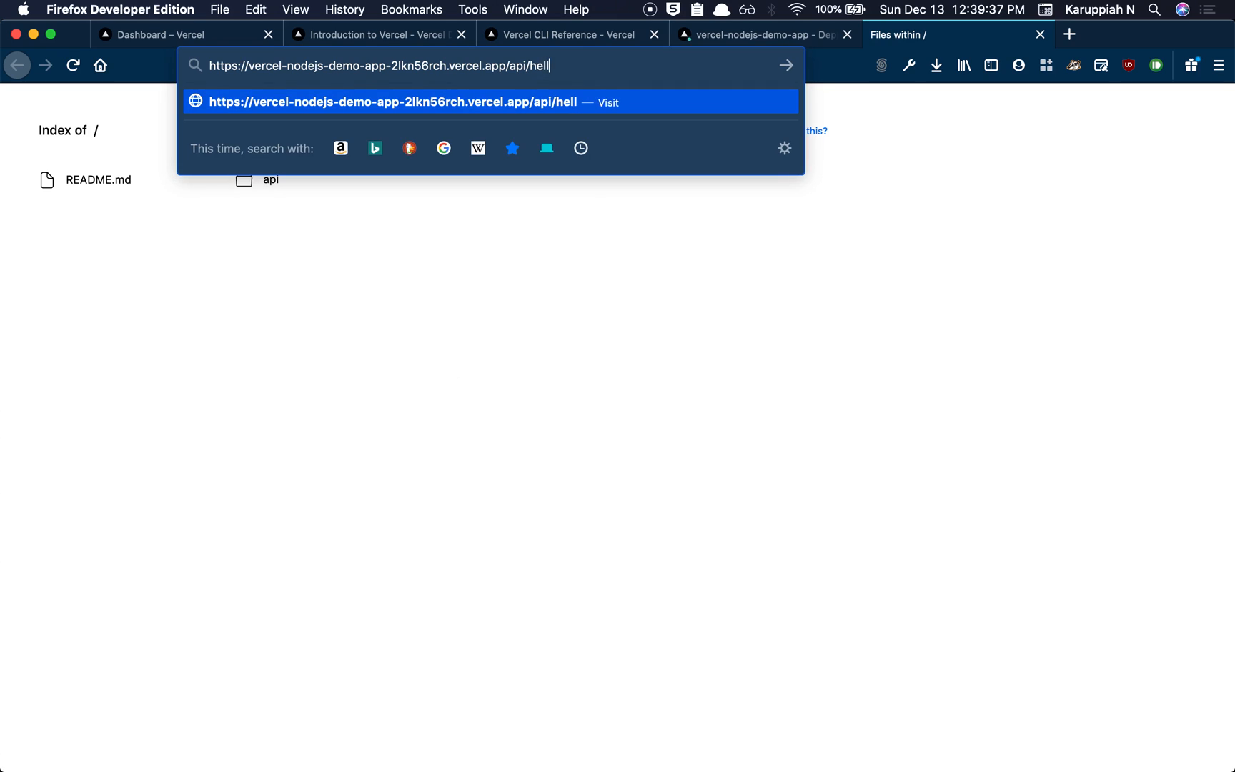
{"action": "key", "text": "Return"}
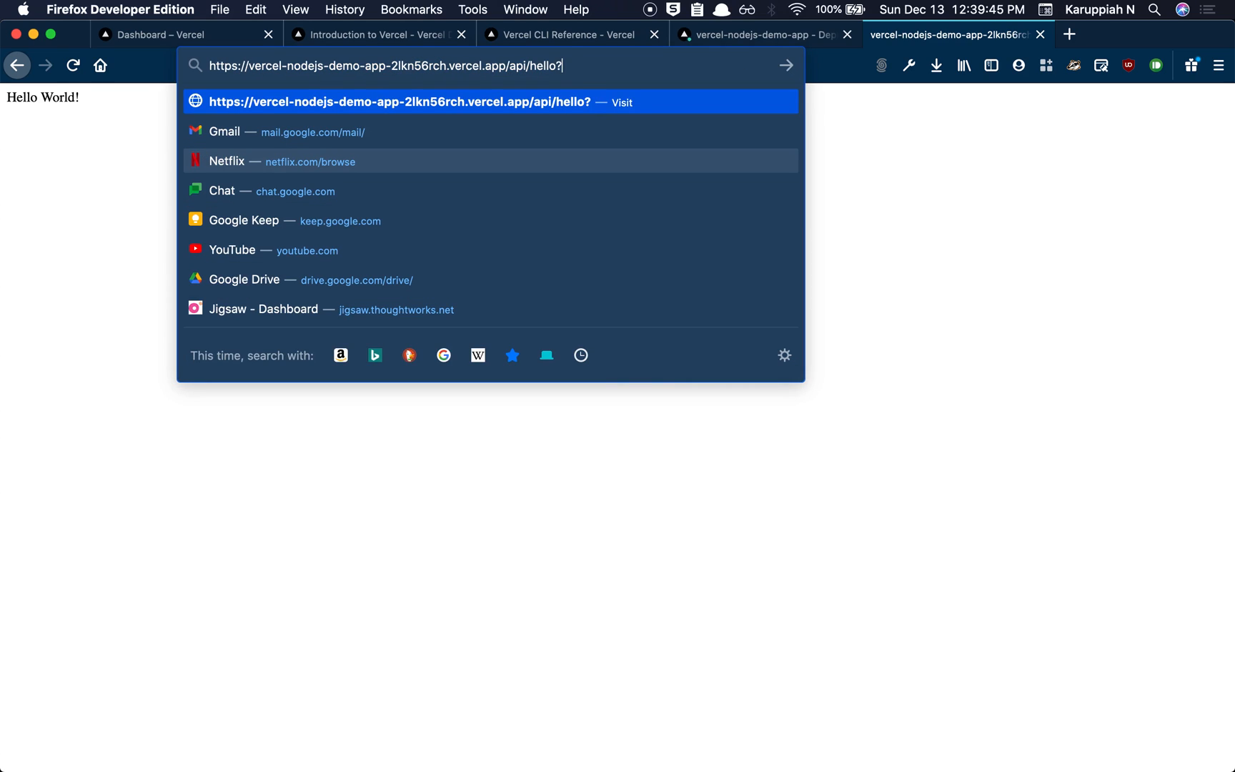
Add a name=karuppiah query to get 'Hello karuppiah!', then recheck hello.js
{"action": "type", "text": "name=karuppiah"}
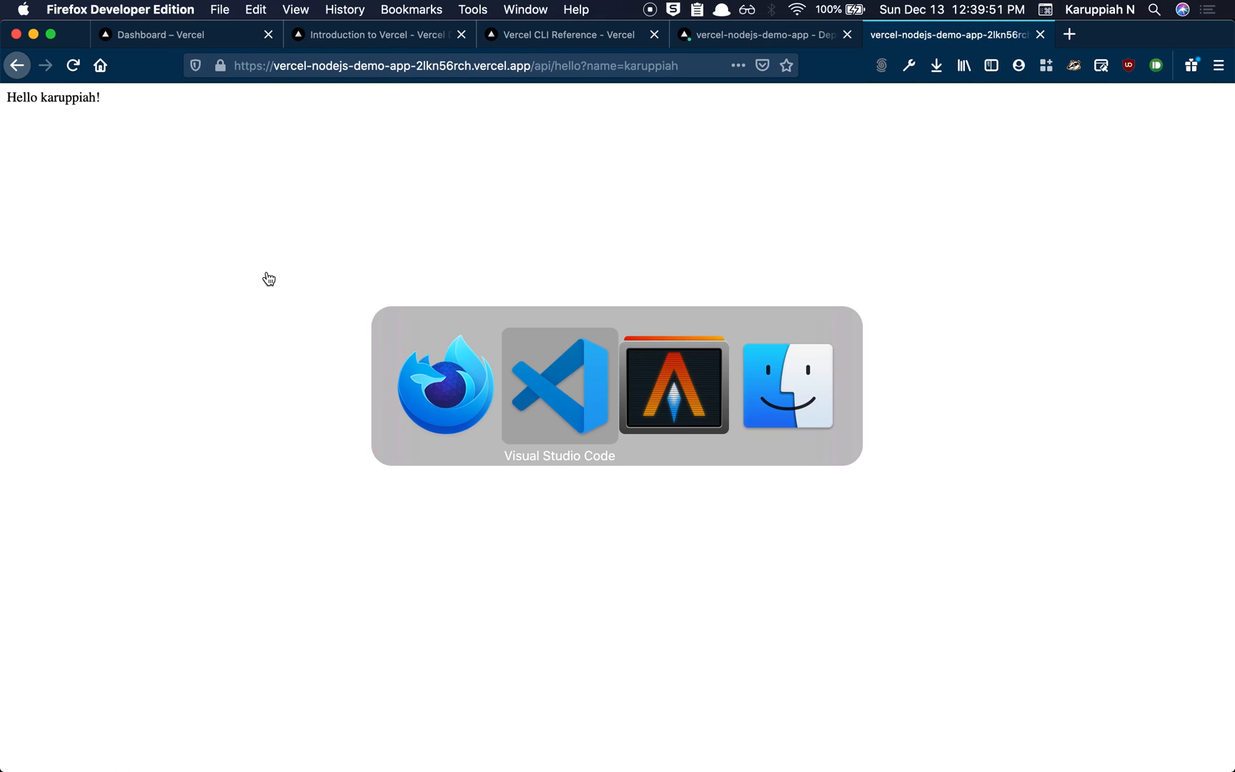
{"action": "left_click", "coordinate": [558, 386]}
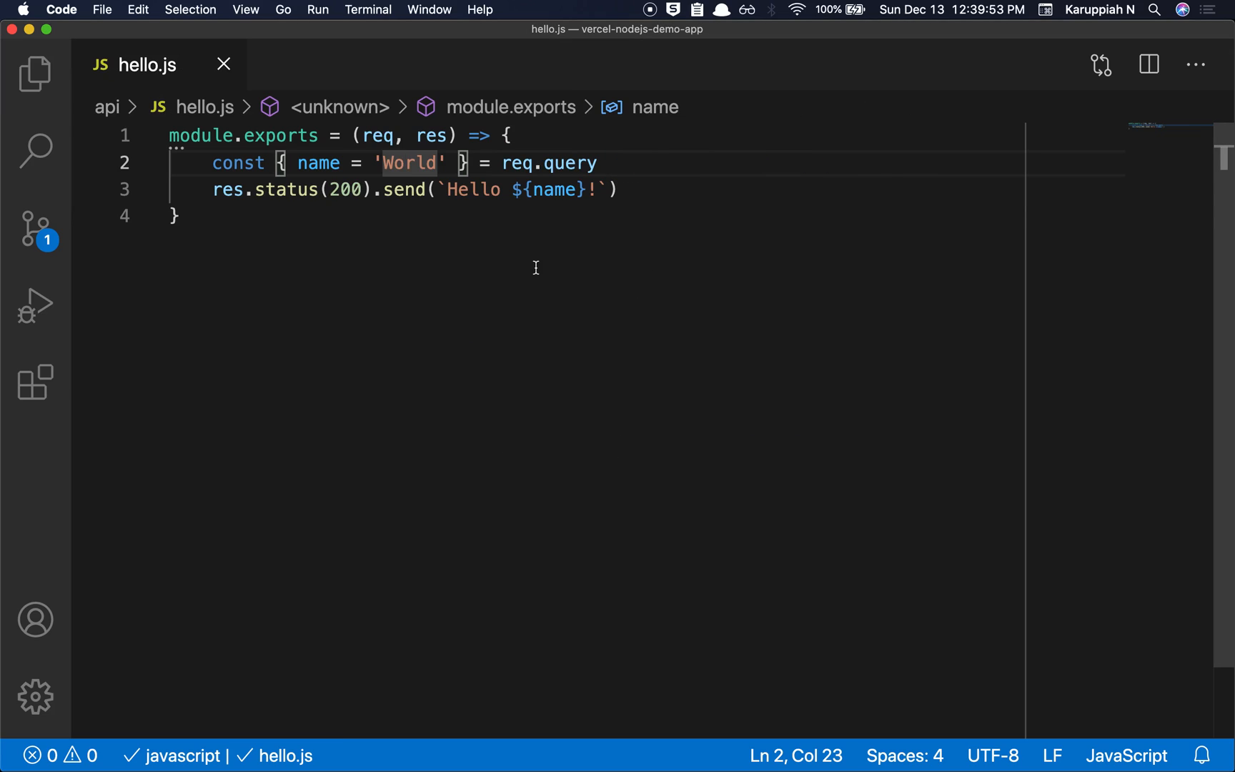
{"action": "left_click", "coordinate": [177, 216]}
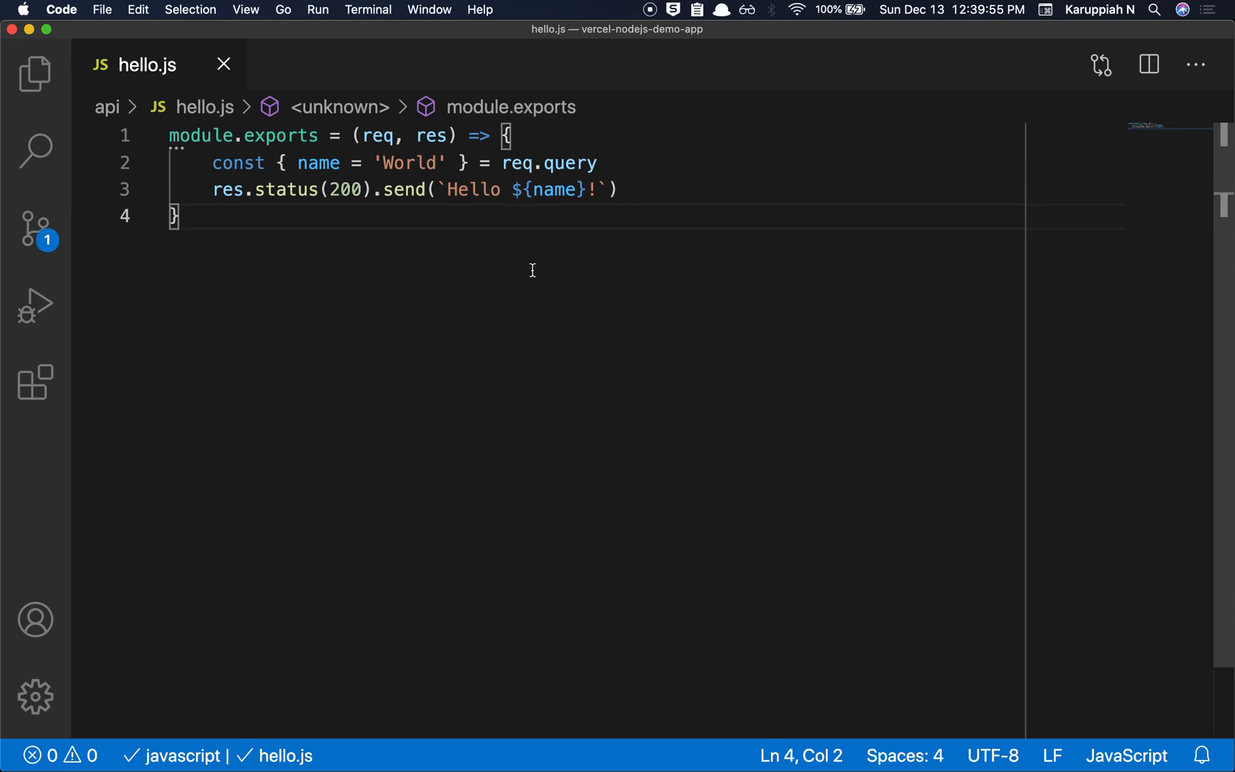
{"action": "mouse_move", "coordinate": [260, 254]}
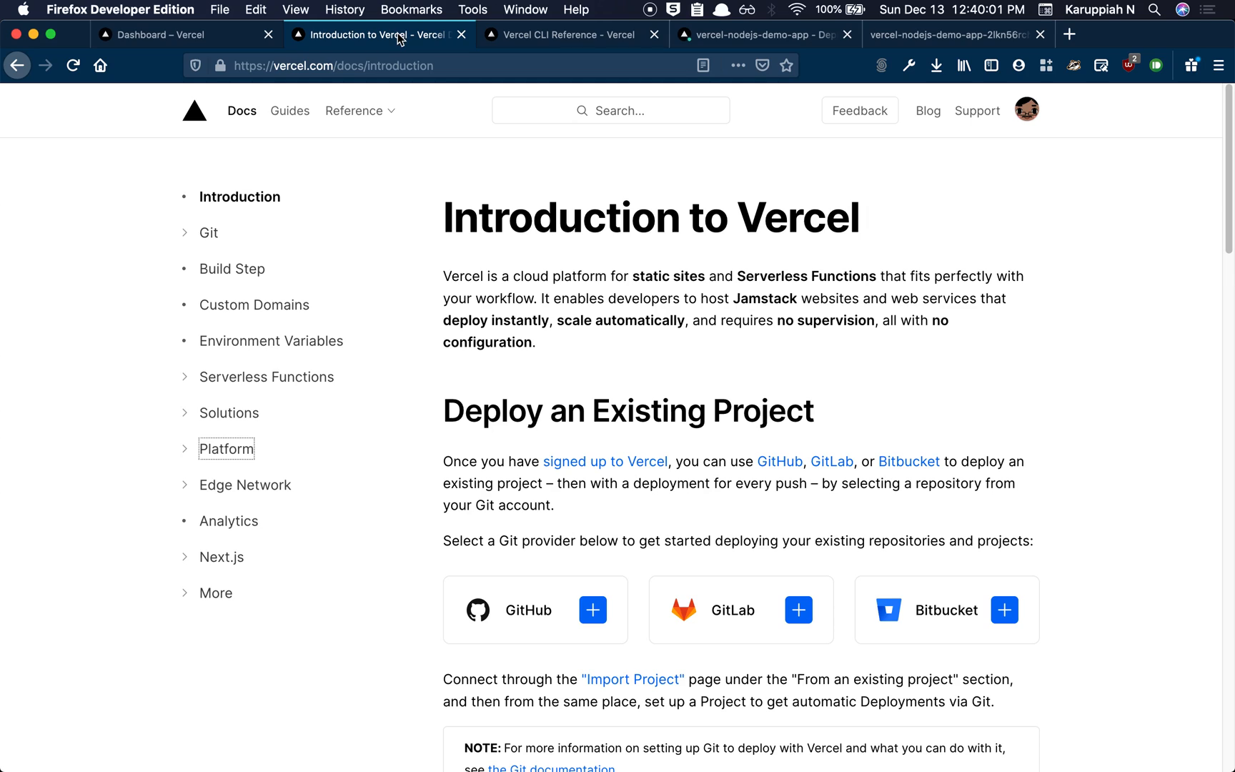
{"action": "left_click", "coordinate": [266, 376]}
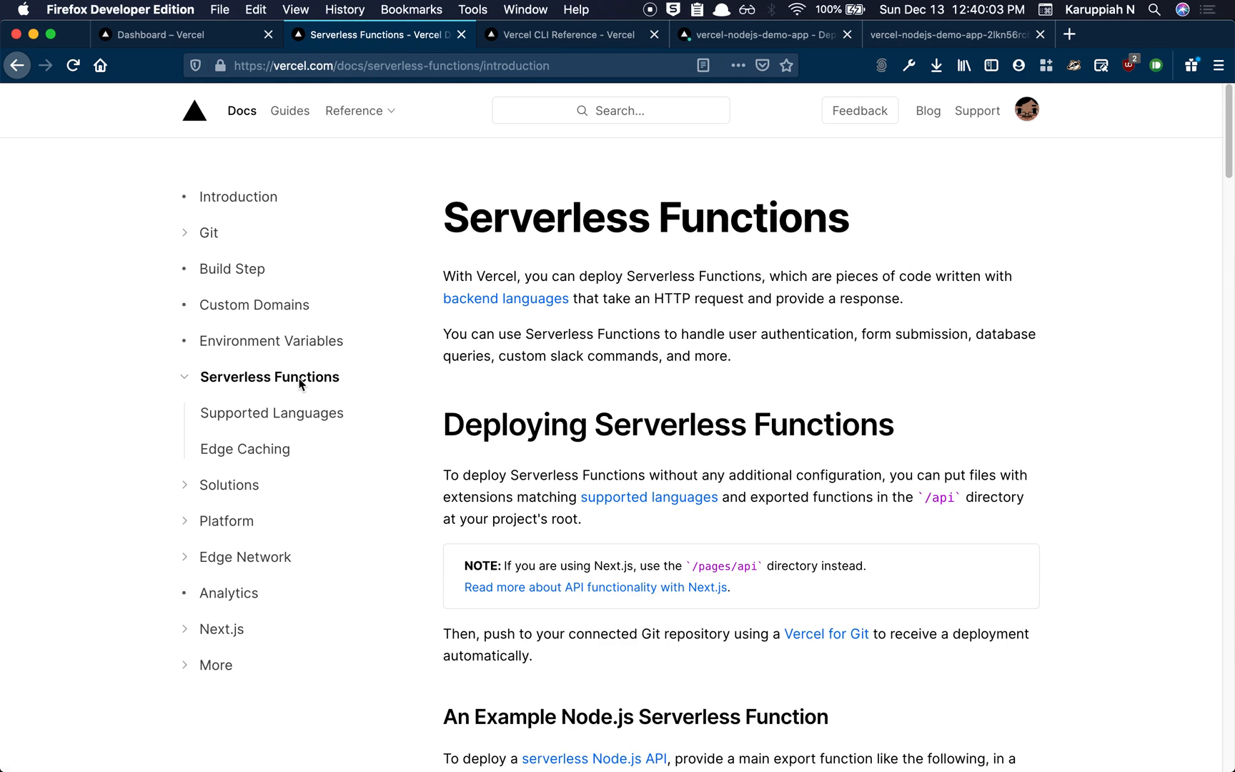
{"action": "mouse_move", "coordinate": [304, 404]}
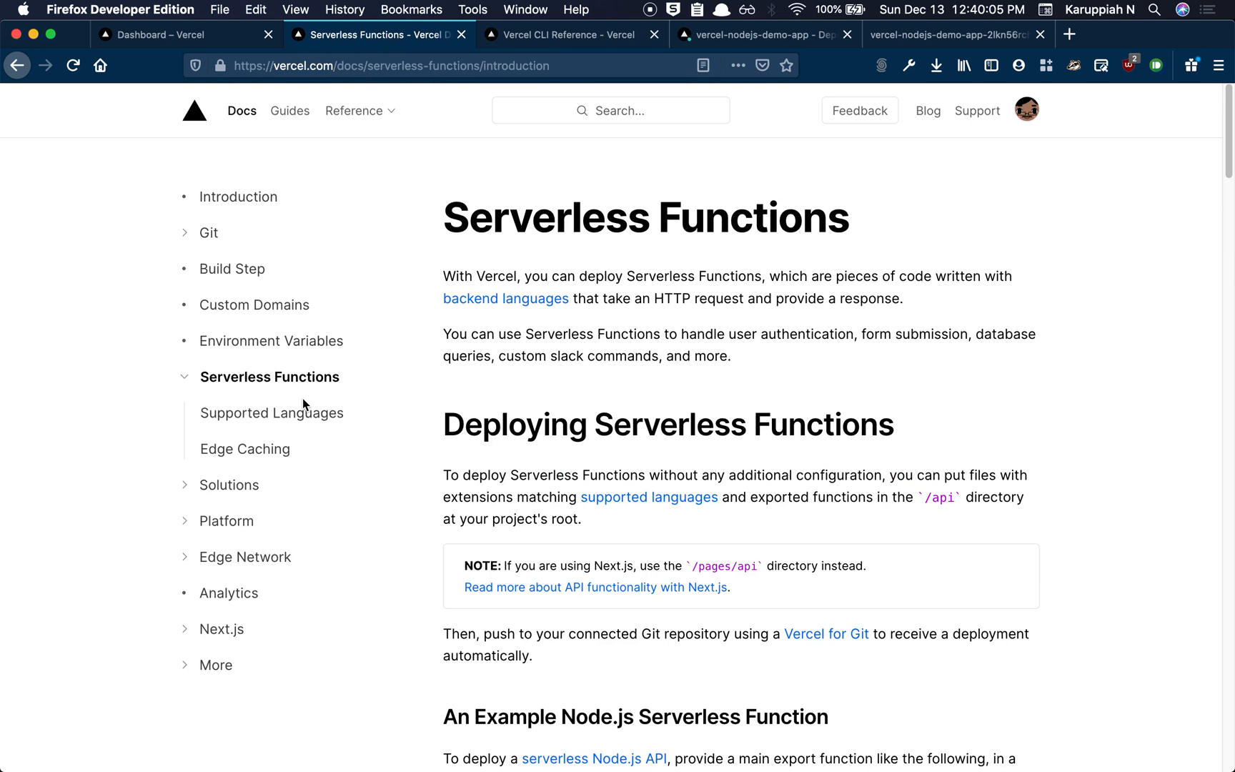
{"action": "double_click", "coordinate": [521, 424]}
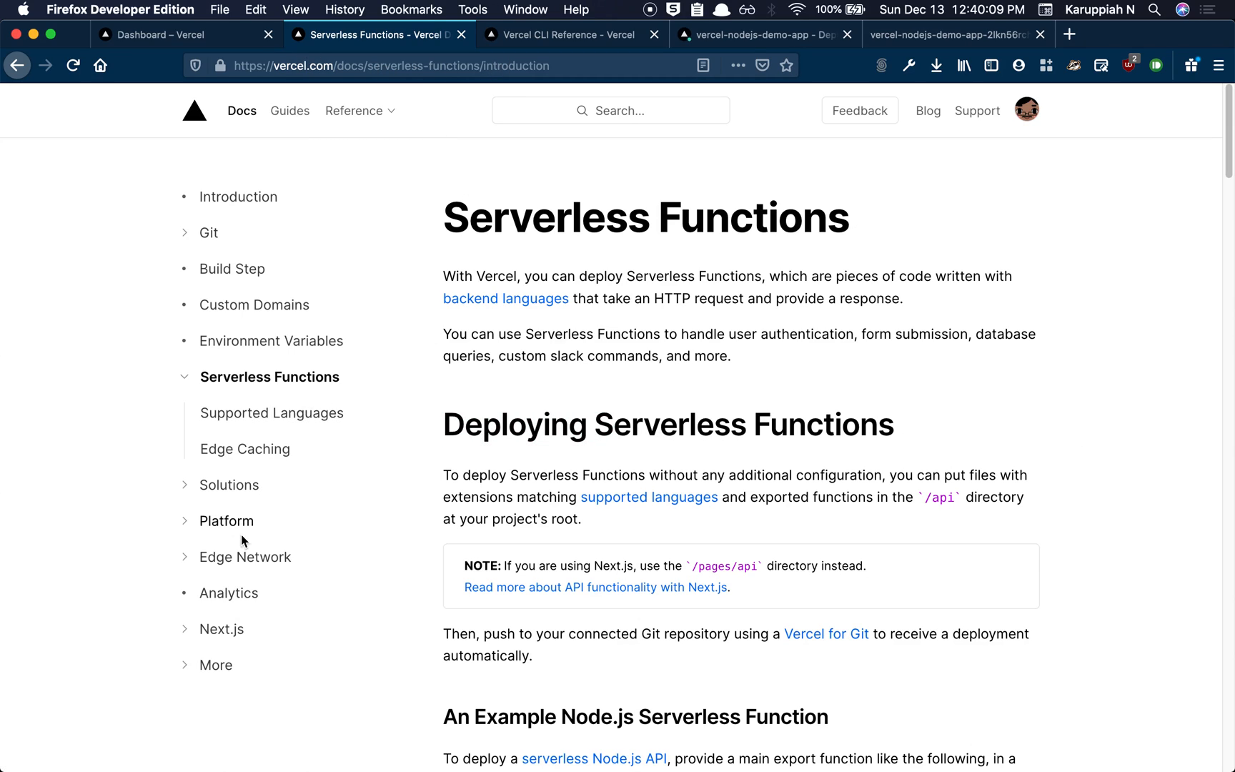
{"action": "left_click", "coordinate": [272, 412]}
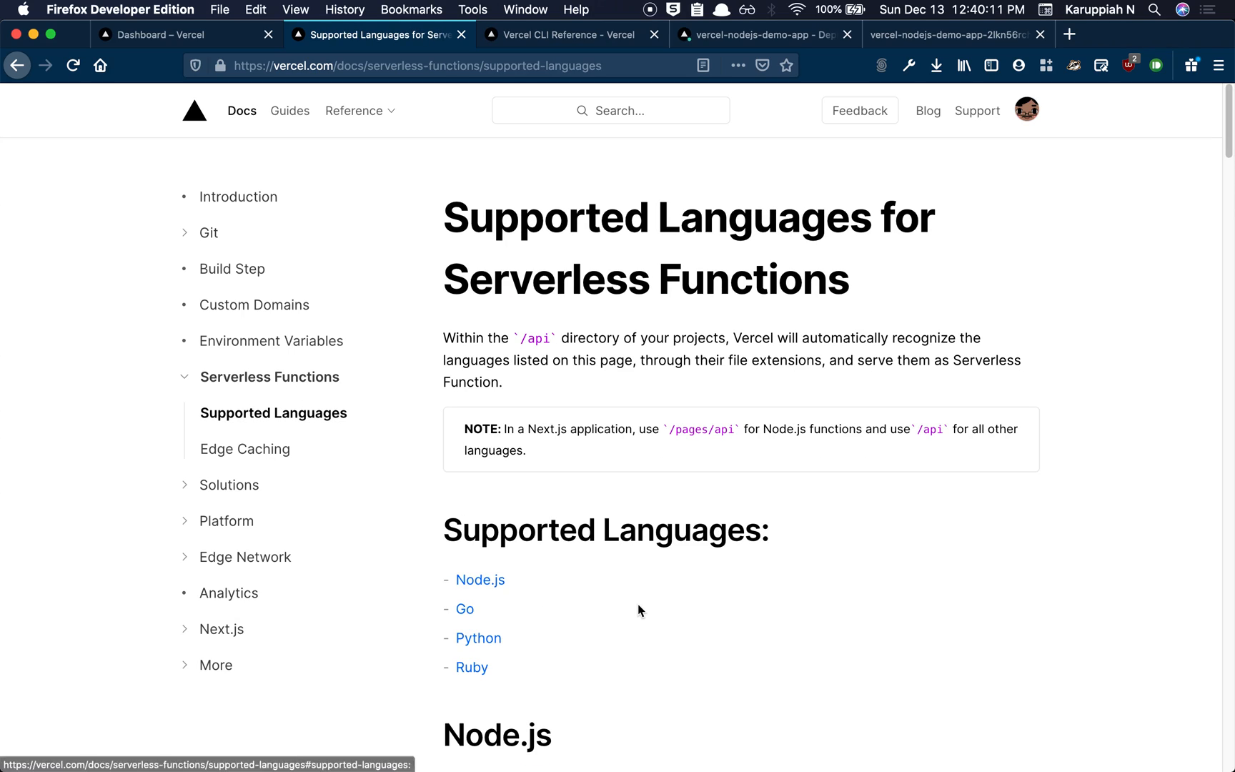
{"action": "mouse_move", "coordinate": [470, 620]}
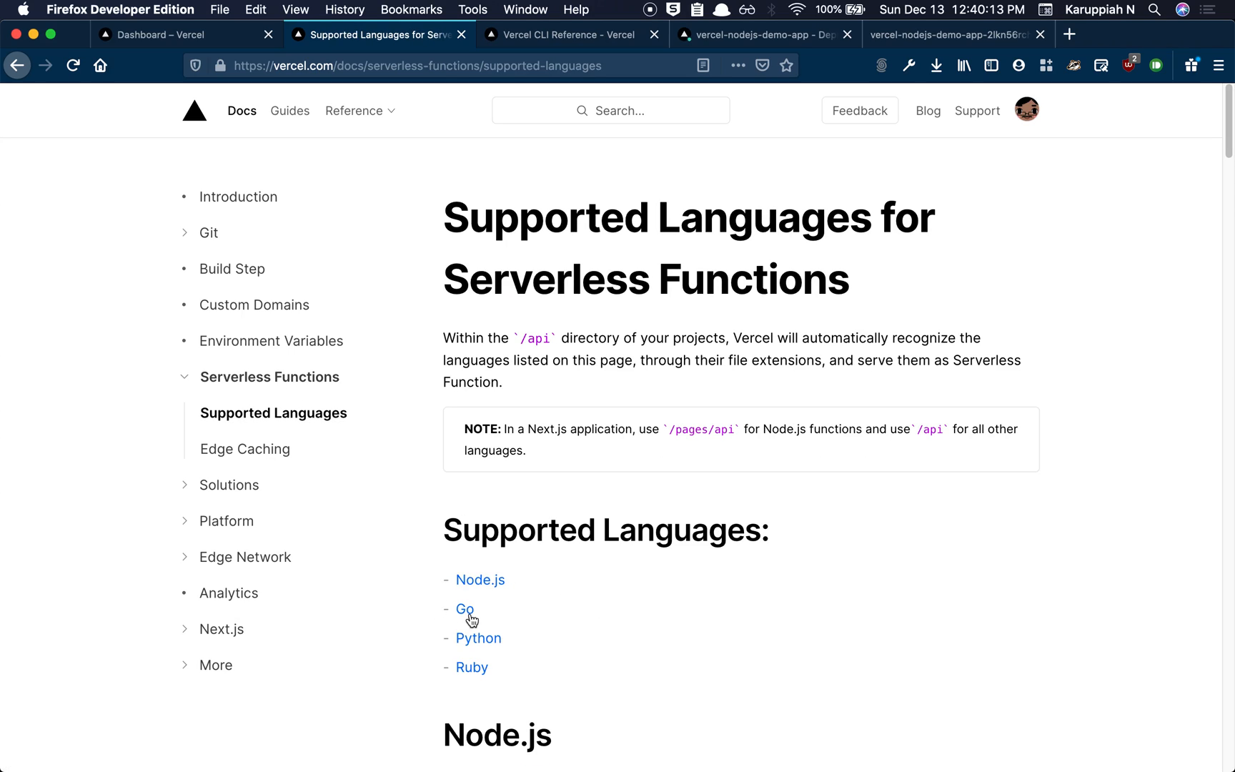
{"action": "scroll", "scroll_direction": "down", "scroll_amount": 3}
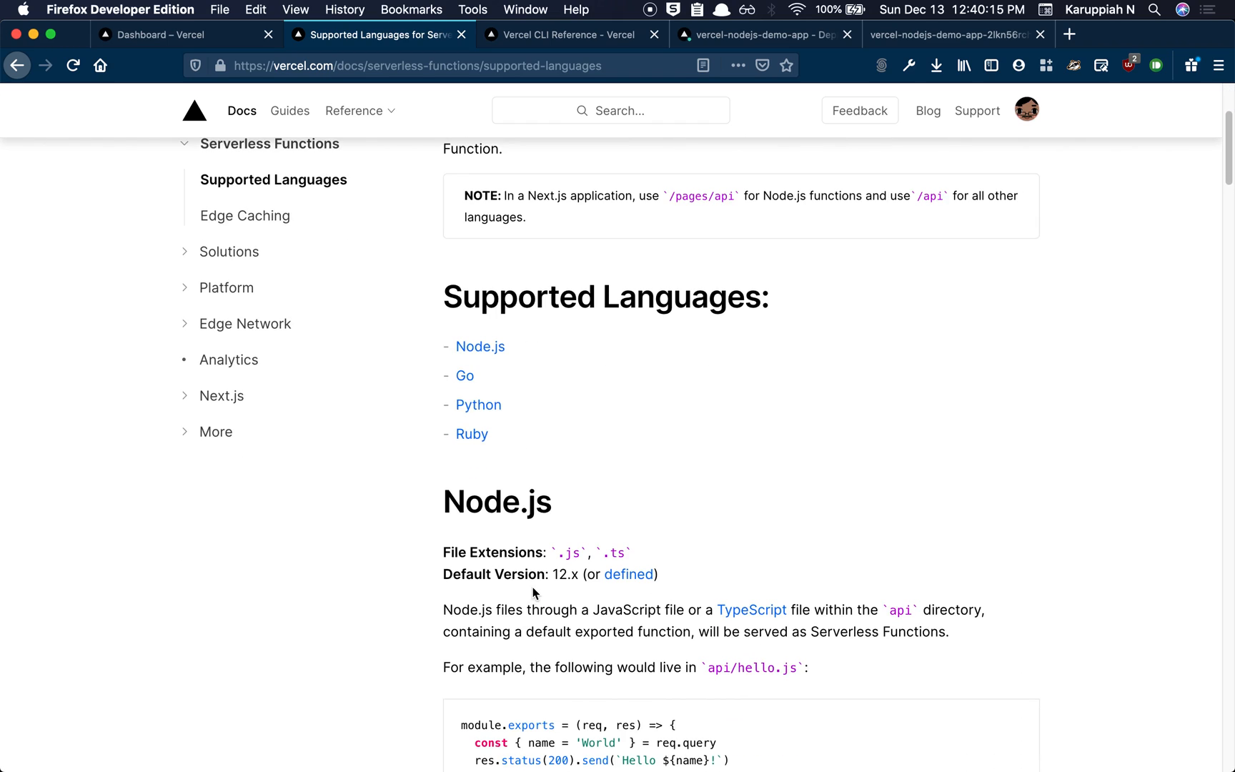
{"action": "scroll", "scroll_direction": "down", "scroll_amount": 3}
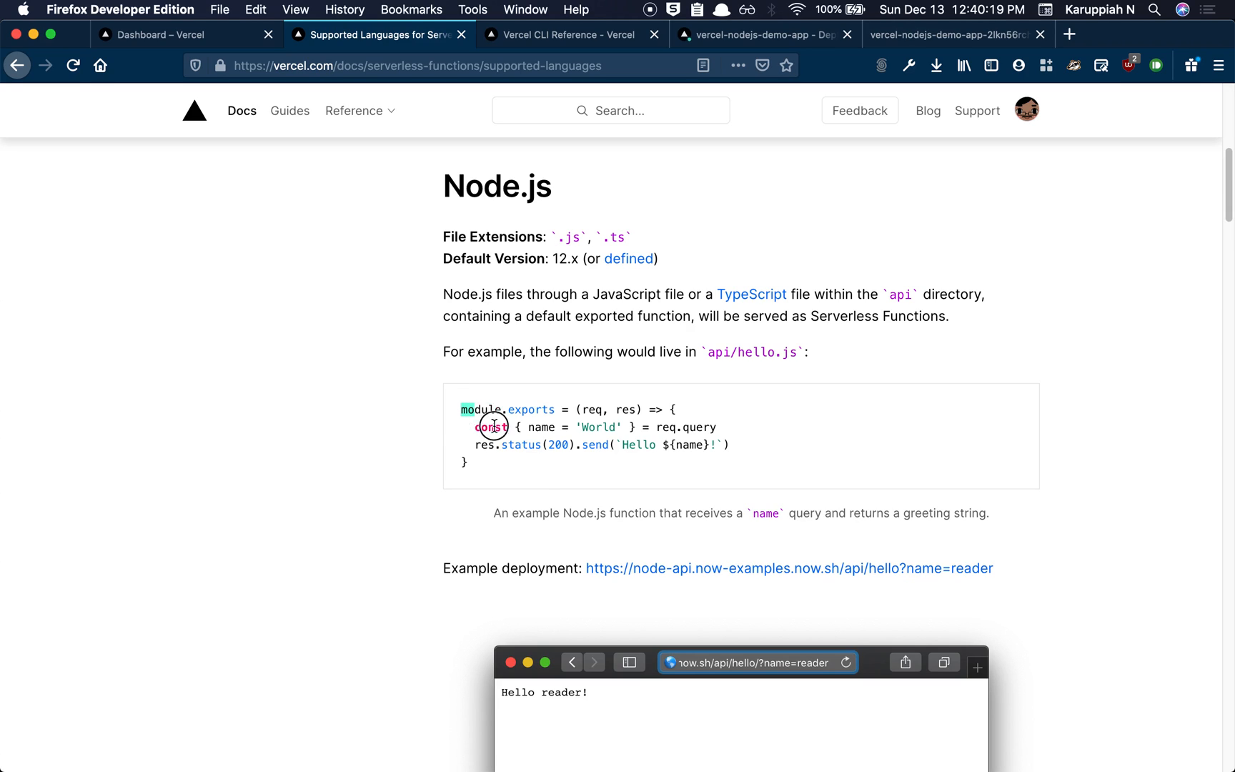
{"action": "scroll", "scroll_direction": "down", "scroll_amount": 3}
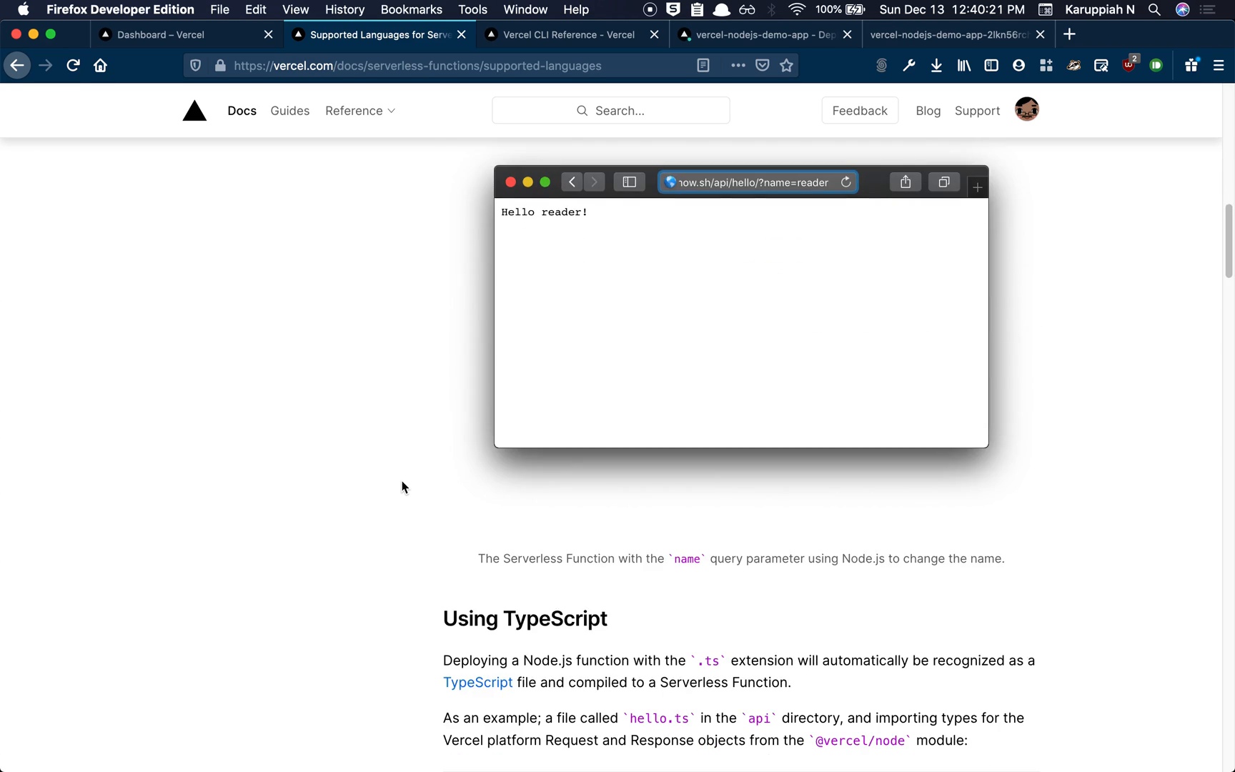
{"action": "scroll", "scroll_direction": "down", "scroll_amount": 3}
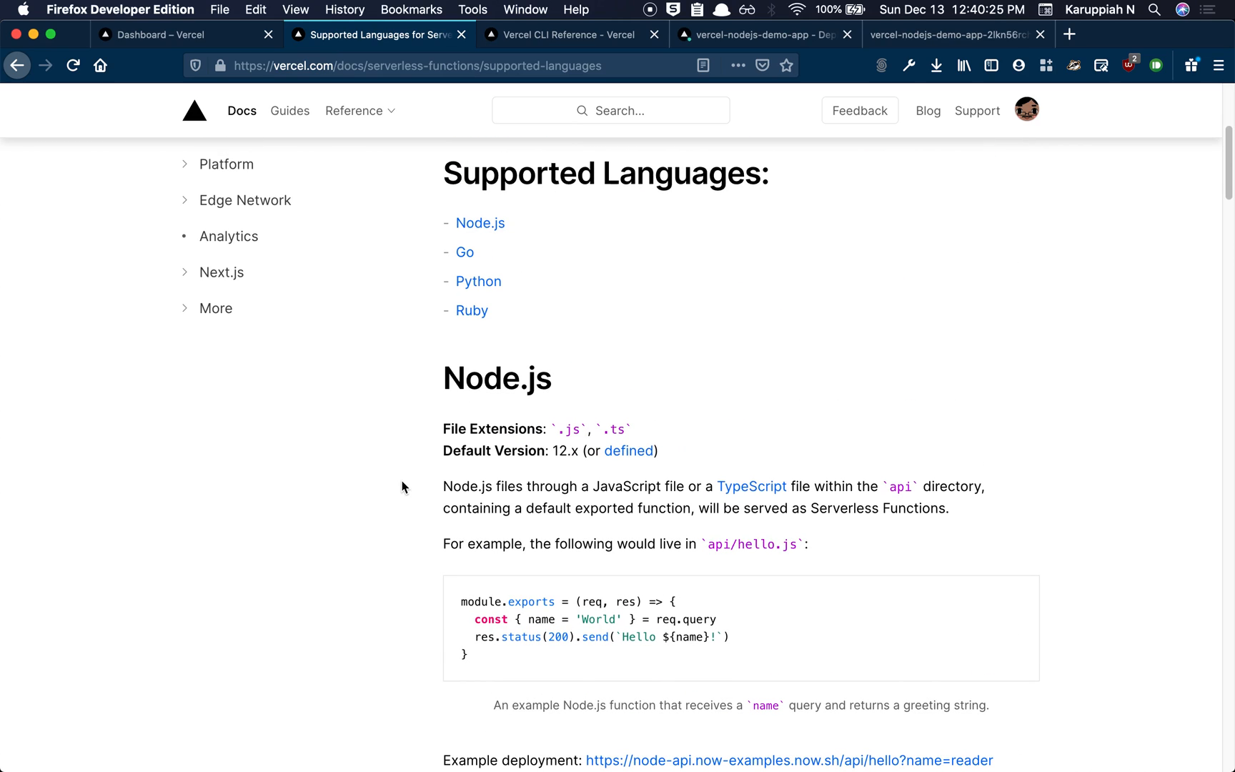
{"action": "scroll", "scroll_direction": "down", "scroll_amount": 3}
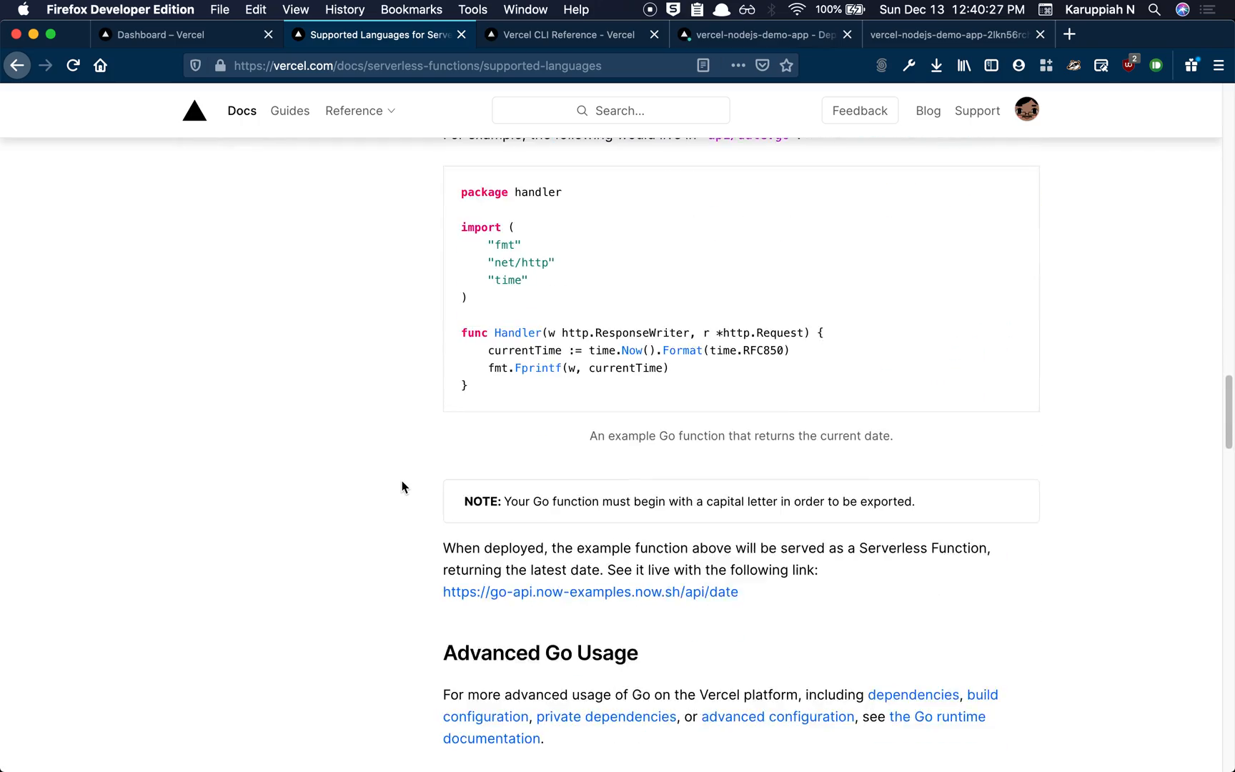
{"action": "scroll", "scroll_direction": "down", "scroll_amount": 3}
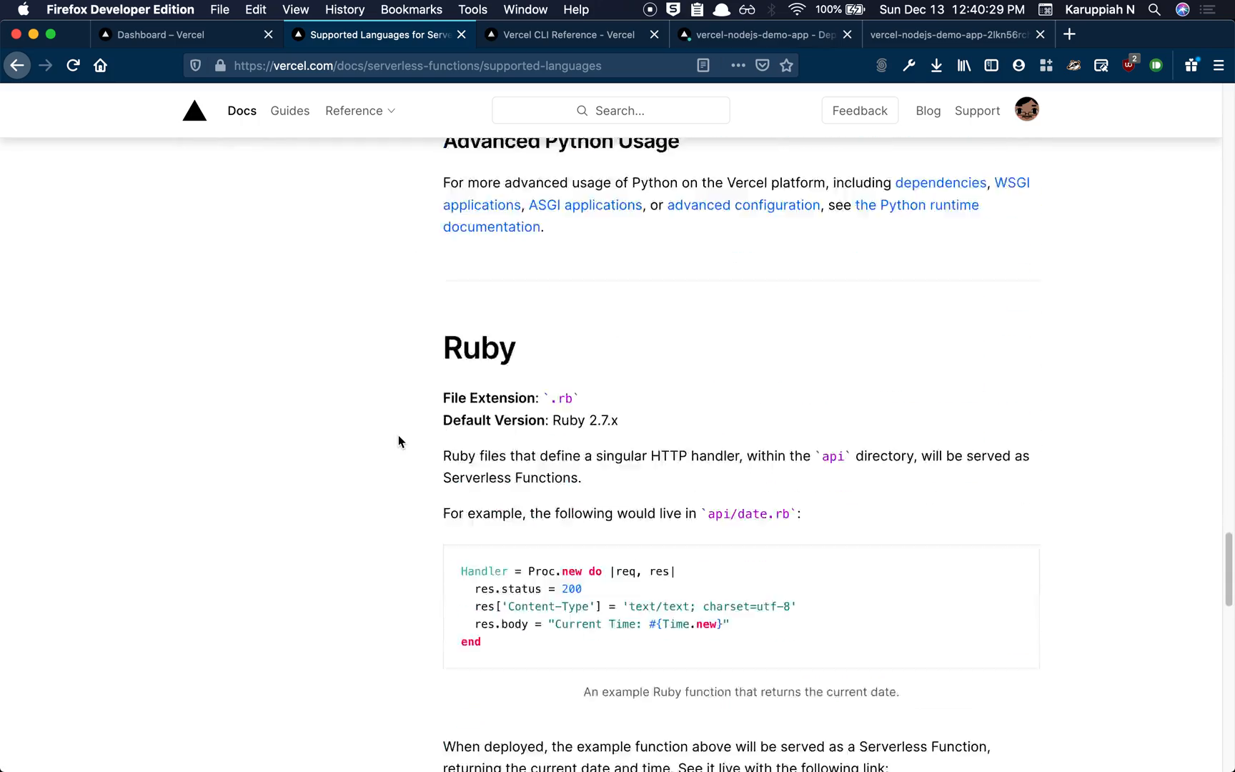
{"action": "scroll", "scroll_direction": "down", "scroll_amount": 3}
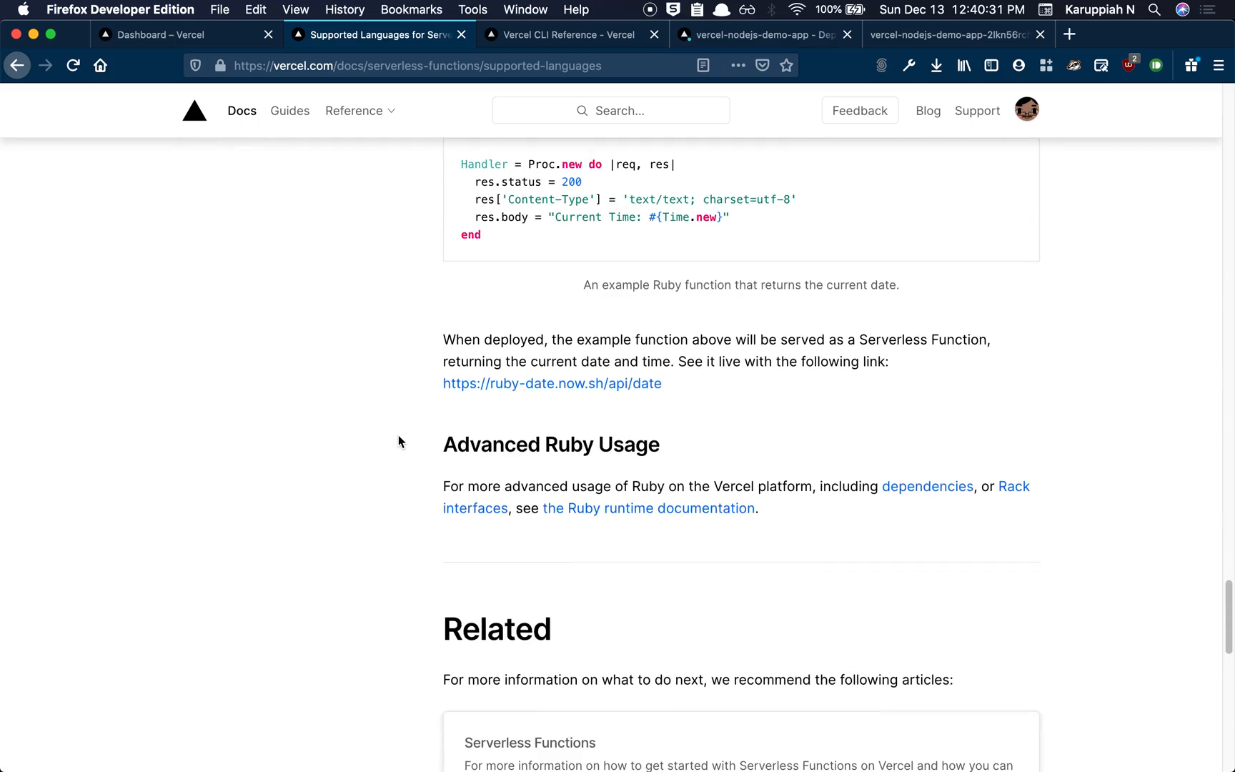
{"action": "scroll", "scroll_direction": "up", "scroll_amount": 3}
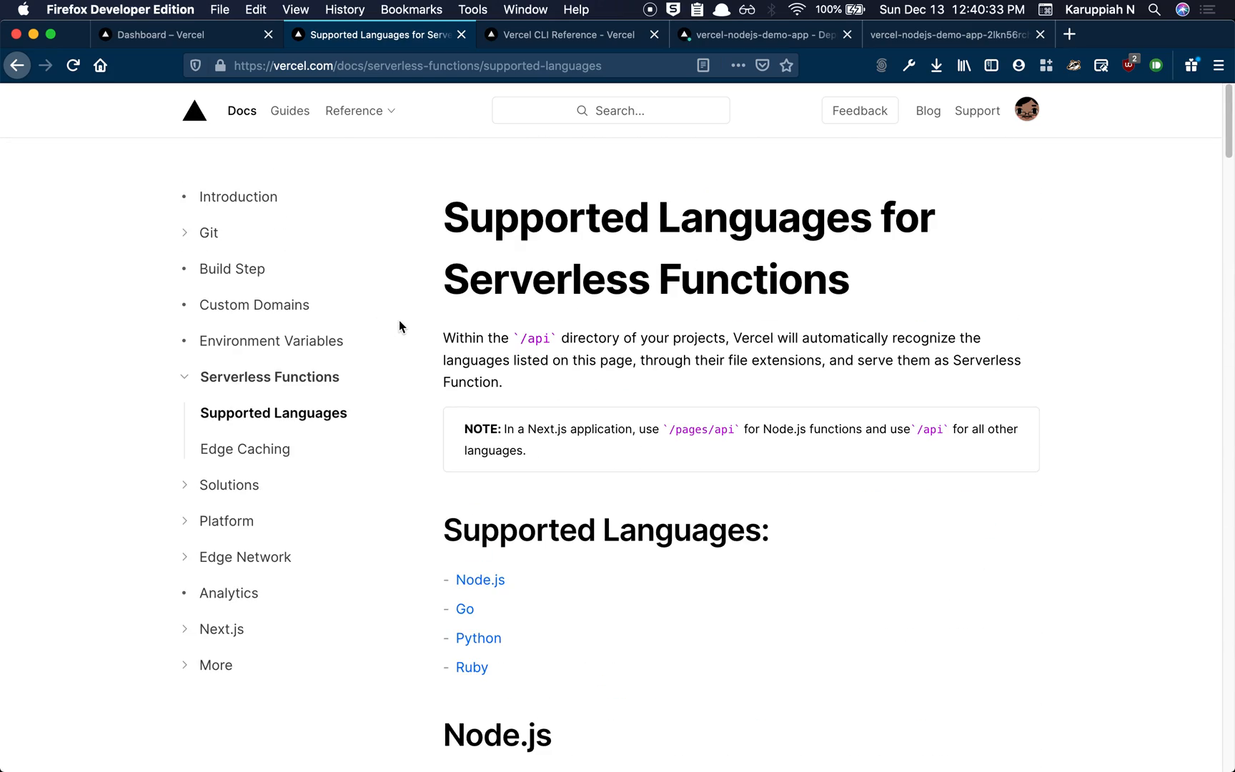
{"action": "scroll", "scroll_direction": "down", "scroll_amount": 3}
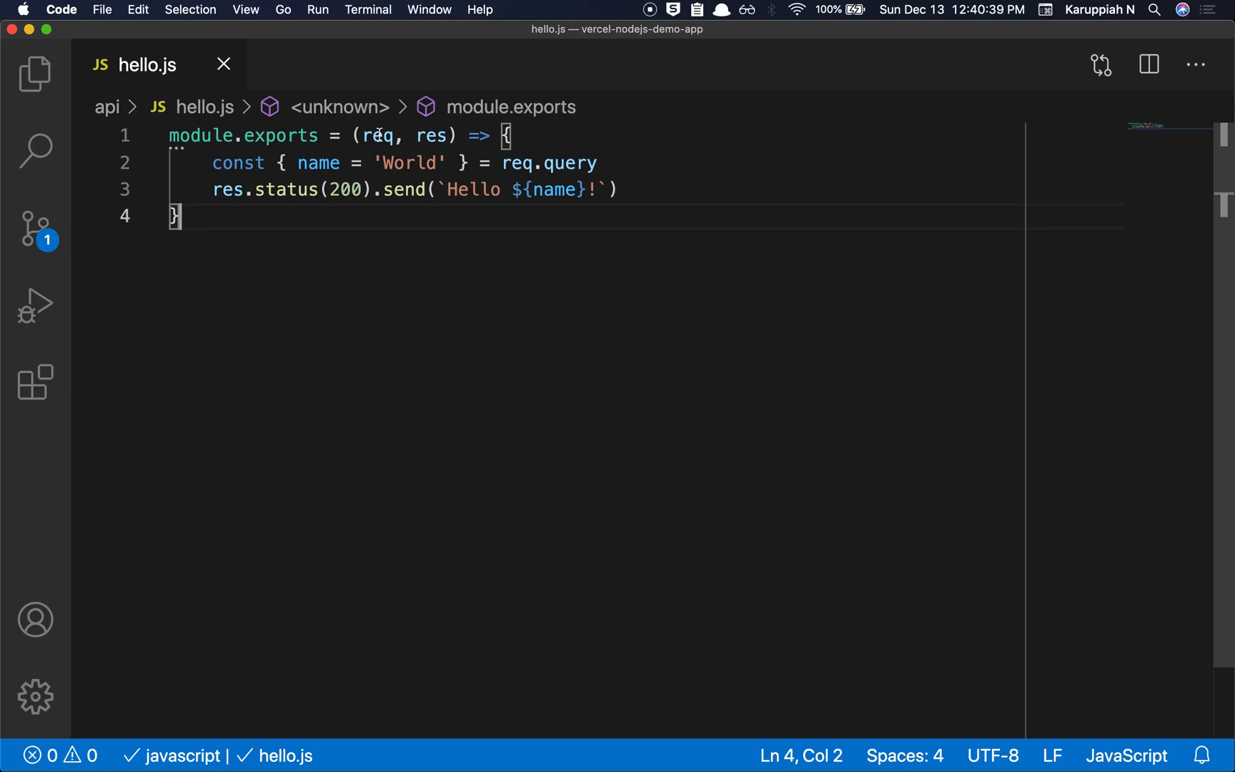
{"action": "double_click", "coordinate": [431, 136]}
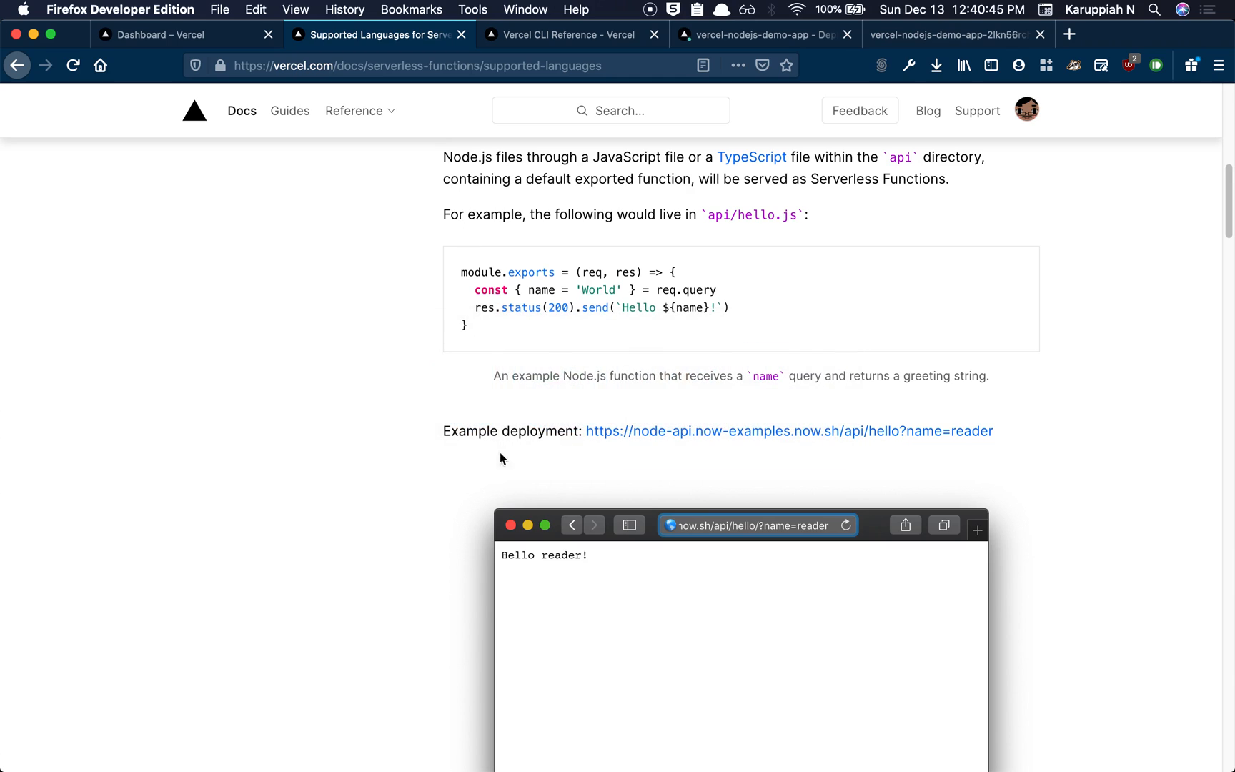
Open the Official Runtimes page on Node.js Request and Response Objects
{"action": "scroll", "scroll_direction": "up", "scroll_amount": 3}
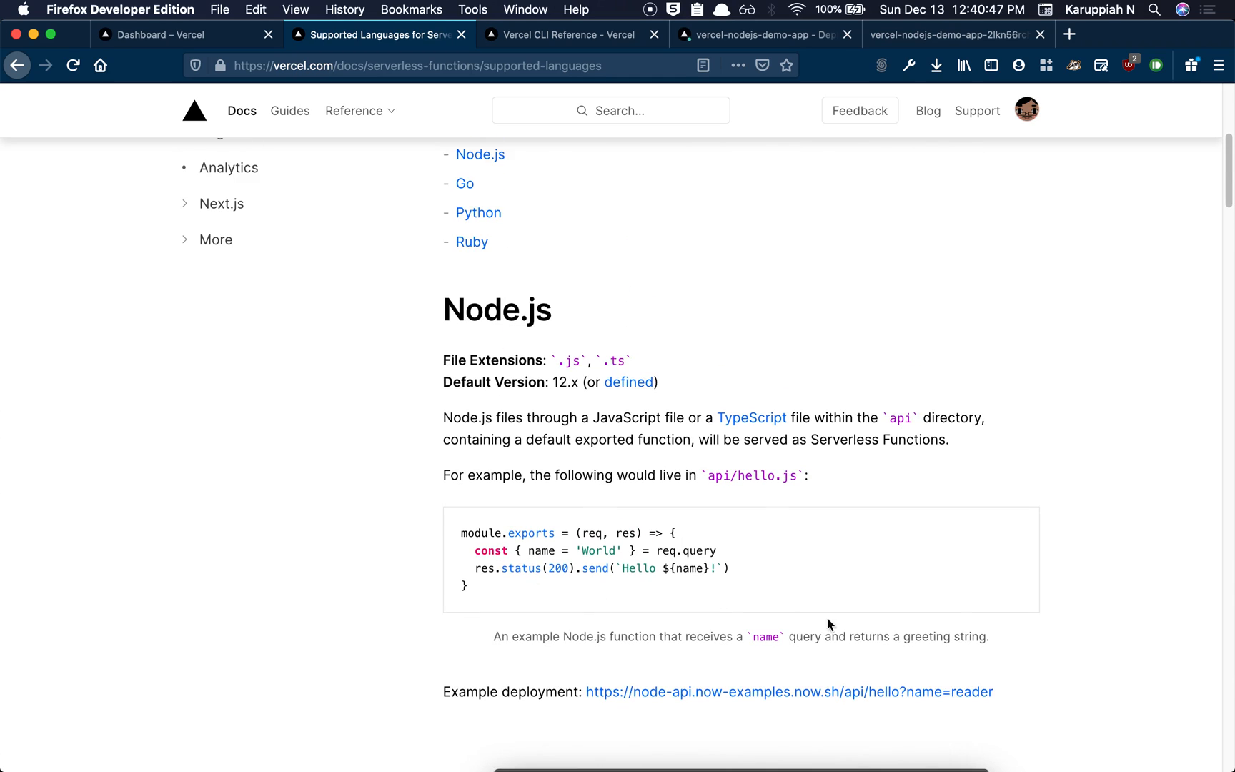
{"action": "scroll", "scroll_direction": "down", "scroll_amount": 3}
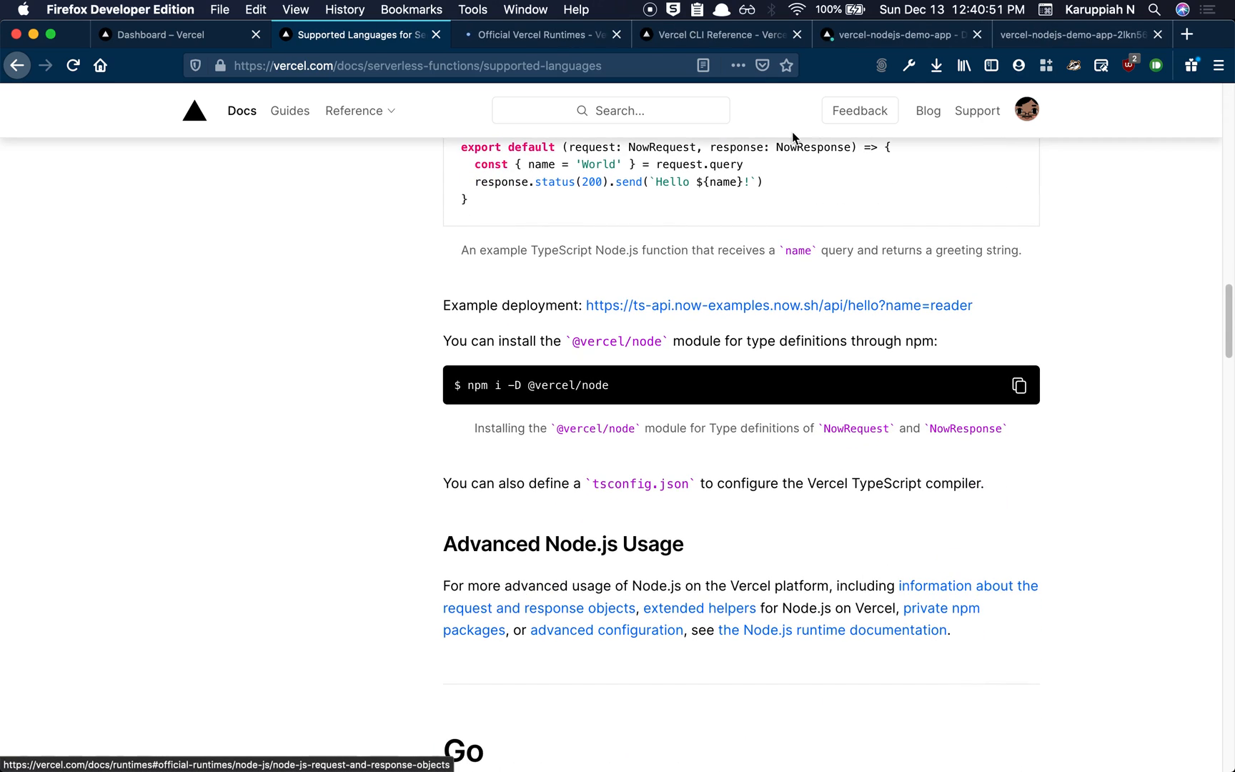
{"action": "scroll", "scroll_direction": "up", "scroll_amount": 3}
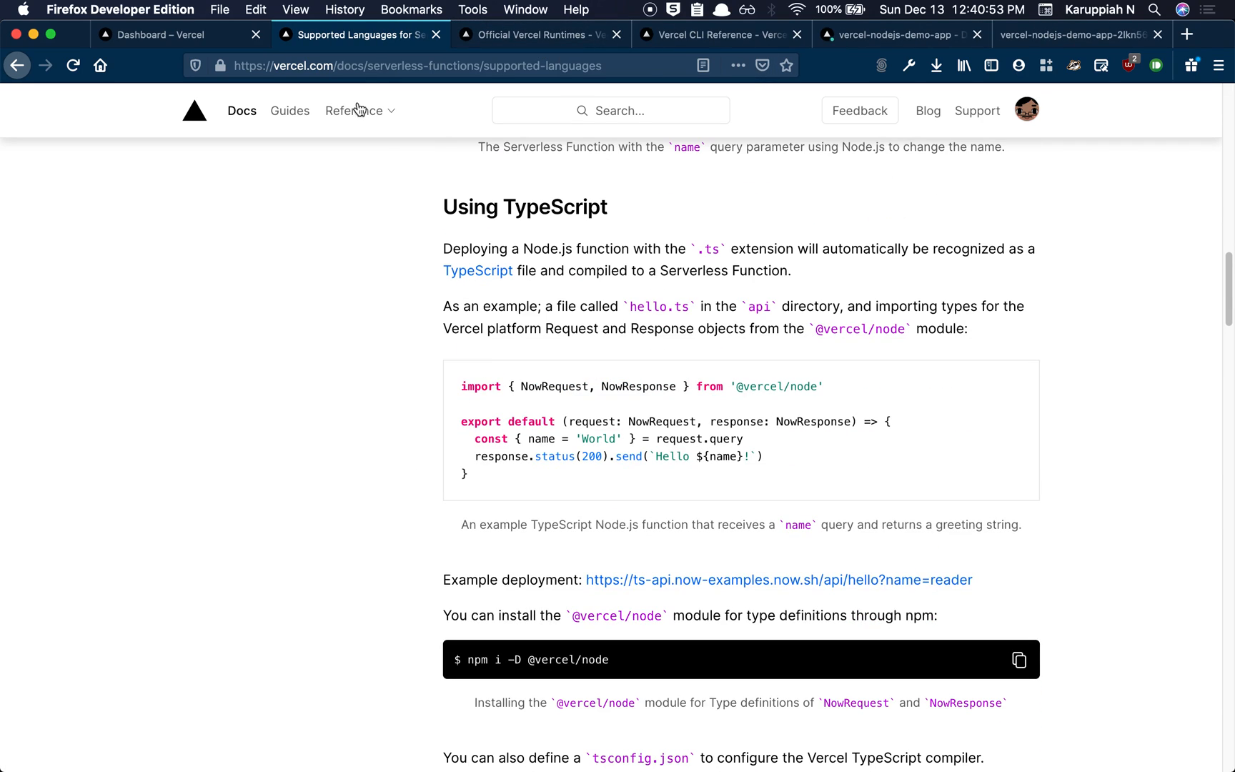
{"action": "left_click", "coordinate": [540, 34]}
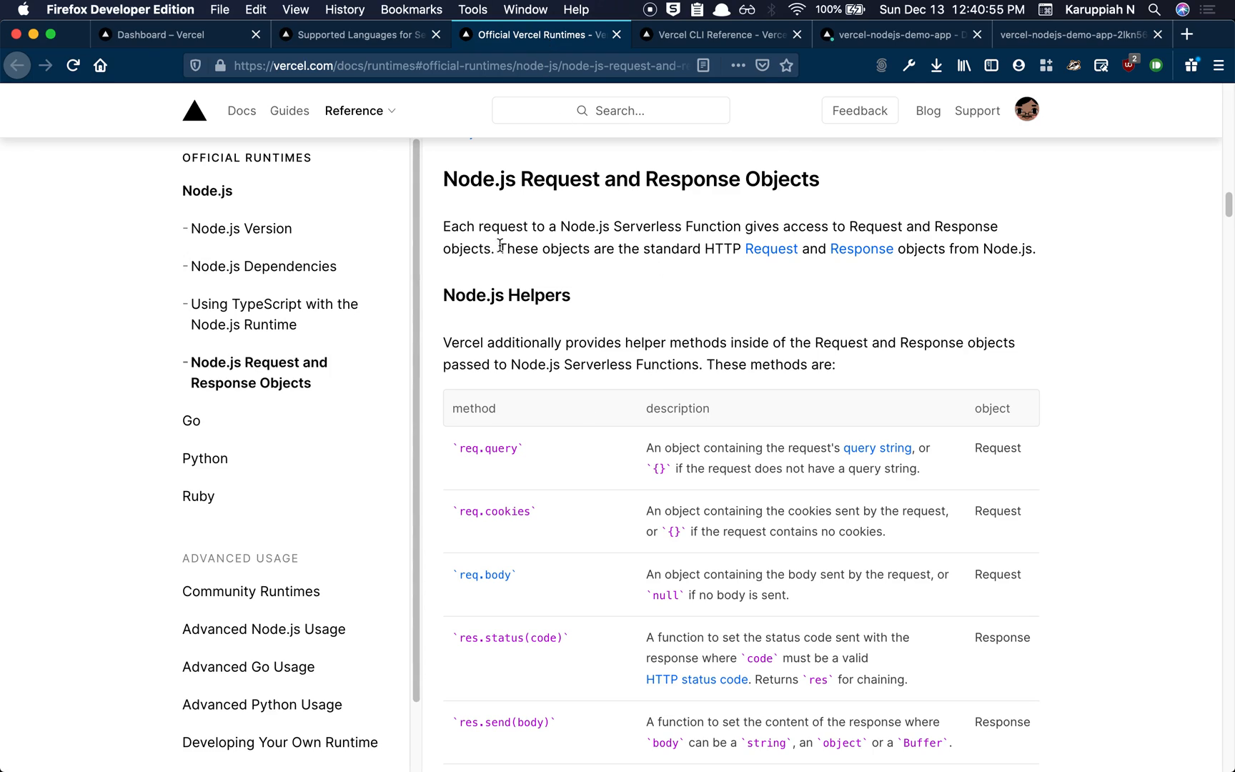
{"action": "mouse_move", "coordinate": [1005, 309]}
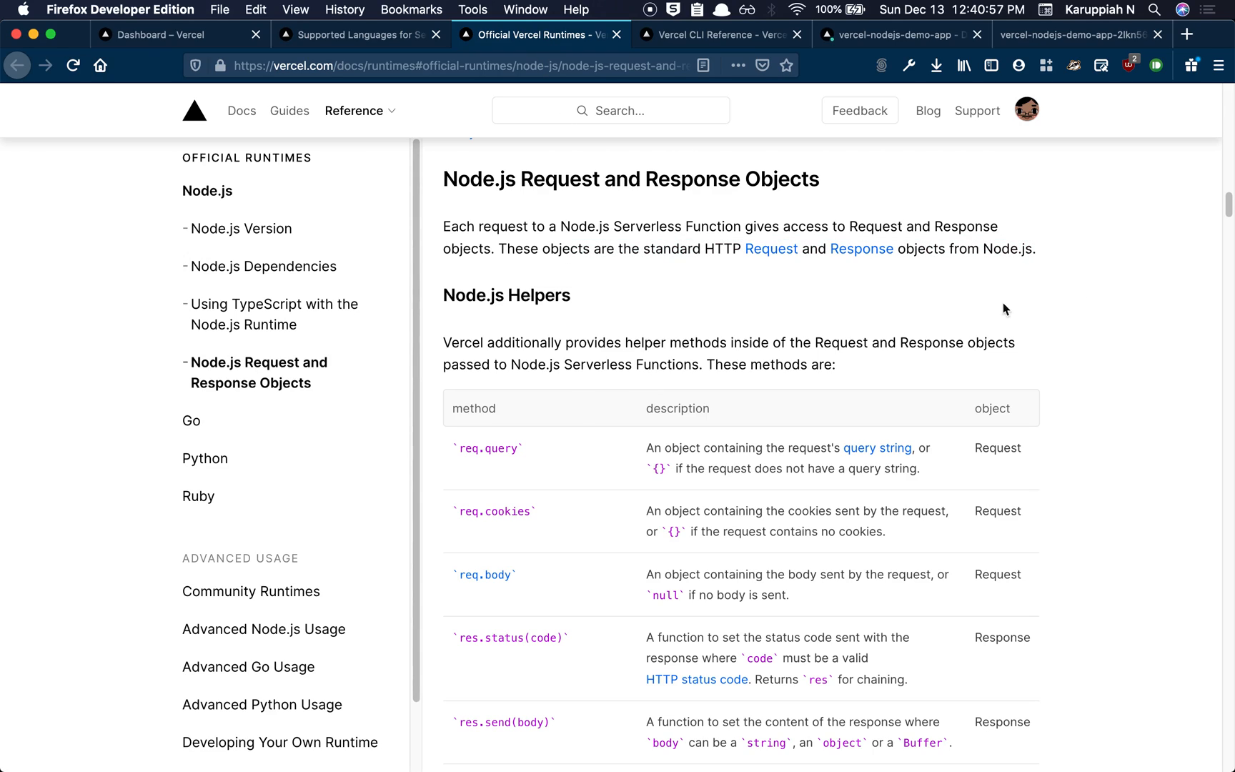
{"action": "mouse_move", "coordinate": [617, 360]}
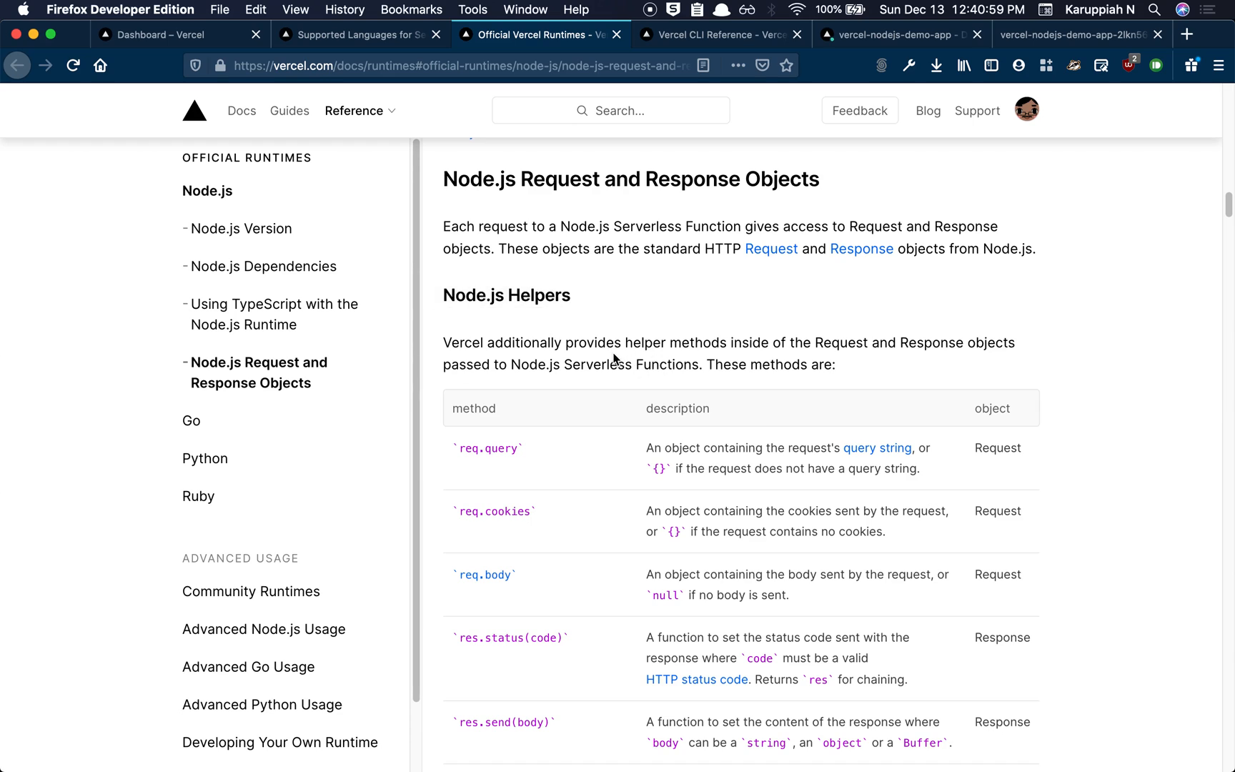
Scroll through the Node.js Helpers table listing req.cookies, req.body, res.status, res.send and res.json
{"action": "scroll", "scroll_direction": "down", "scroll_amount": 3}
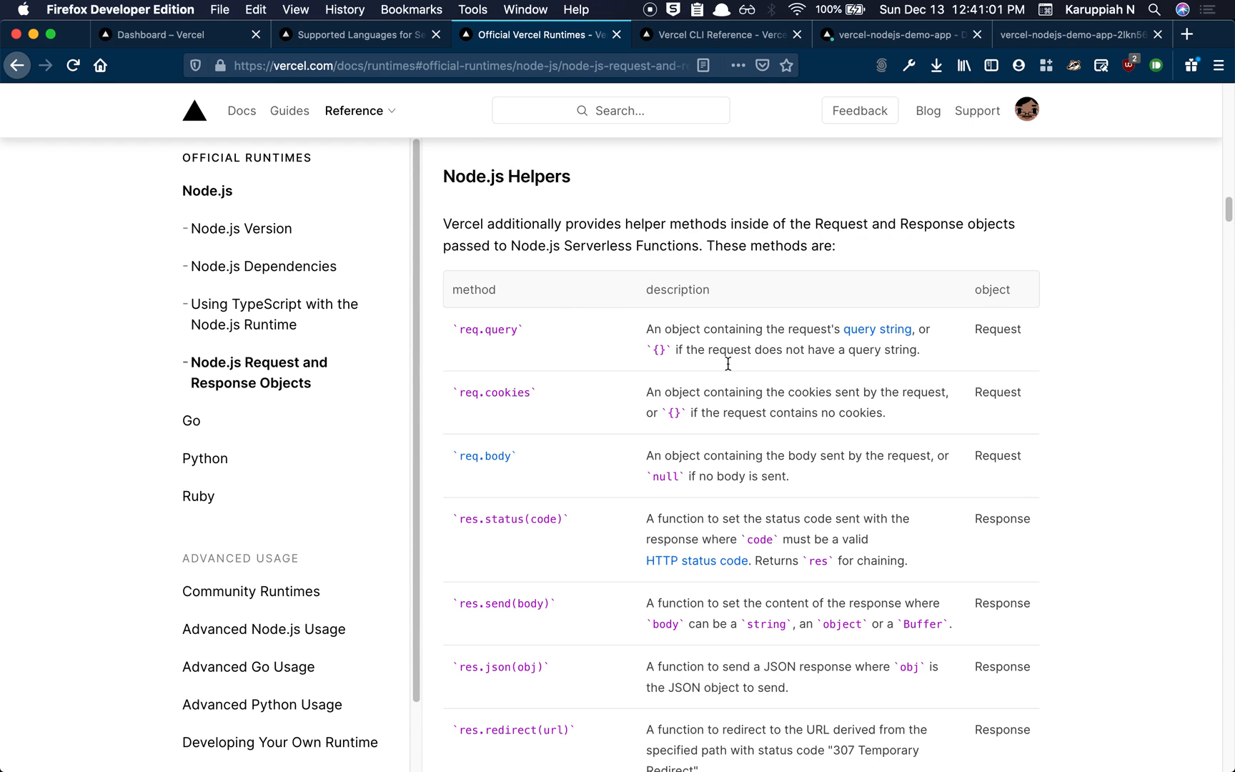
{"action": "scroll", "scroll_direction": "up", "scroll_amount": 3}
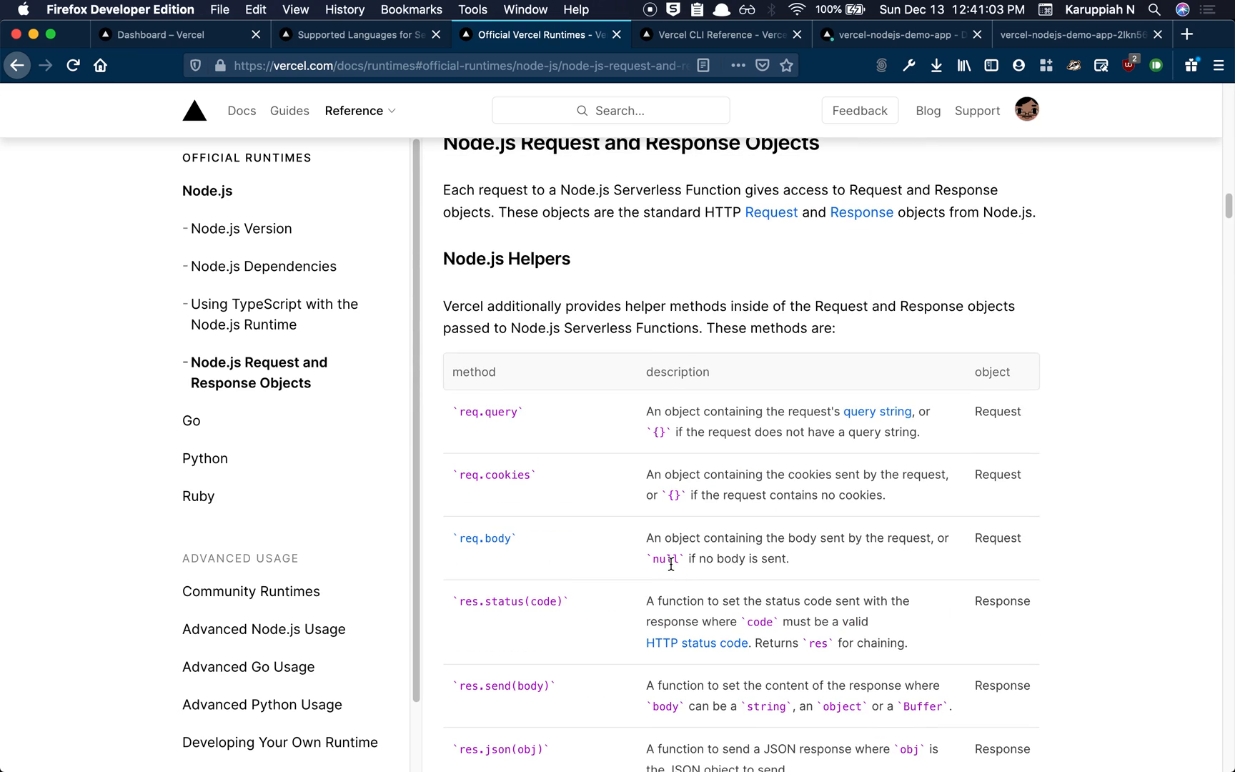
{"action": "mouse_move", "coordinate": [661, 471]}
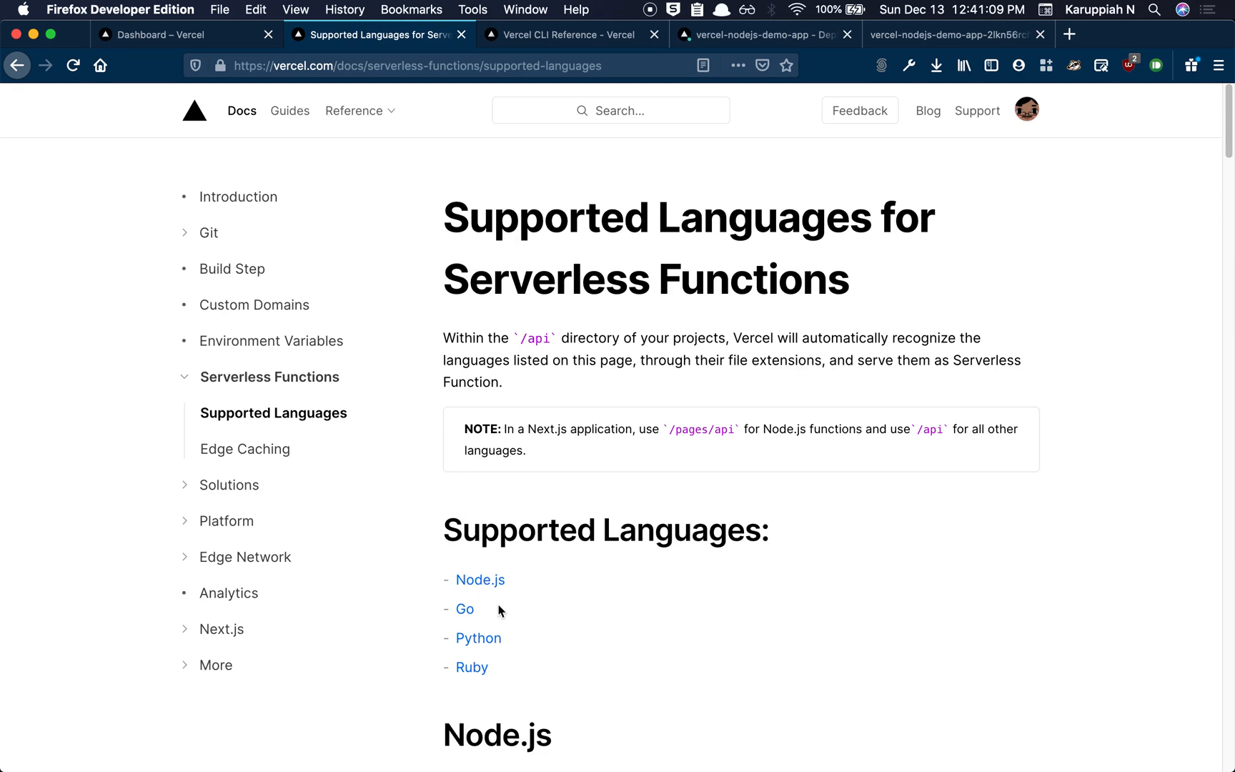
{"action": "mouse_move", "coordinate": [478, 638]}
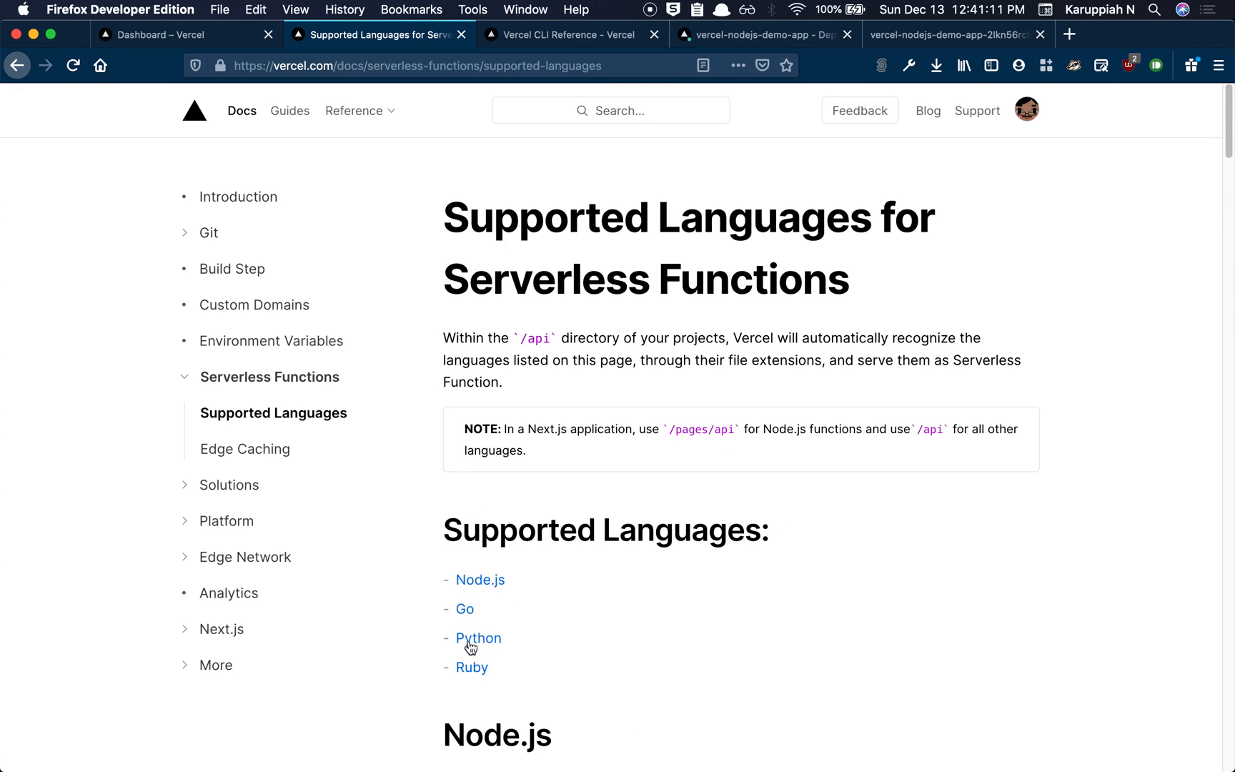
{"action": "mouse_move", "coordinate": [619, 597]}
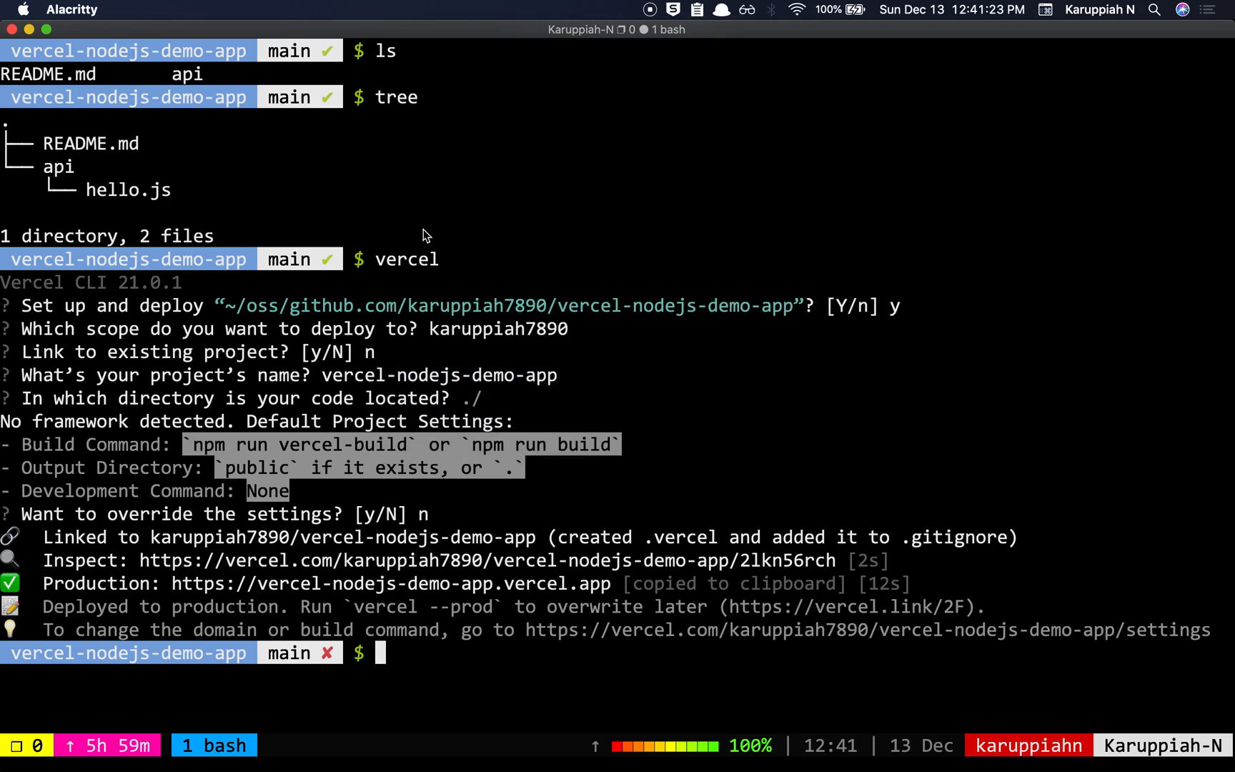
{"action": "mouse_move", "coordinate": [572, 630]}
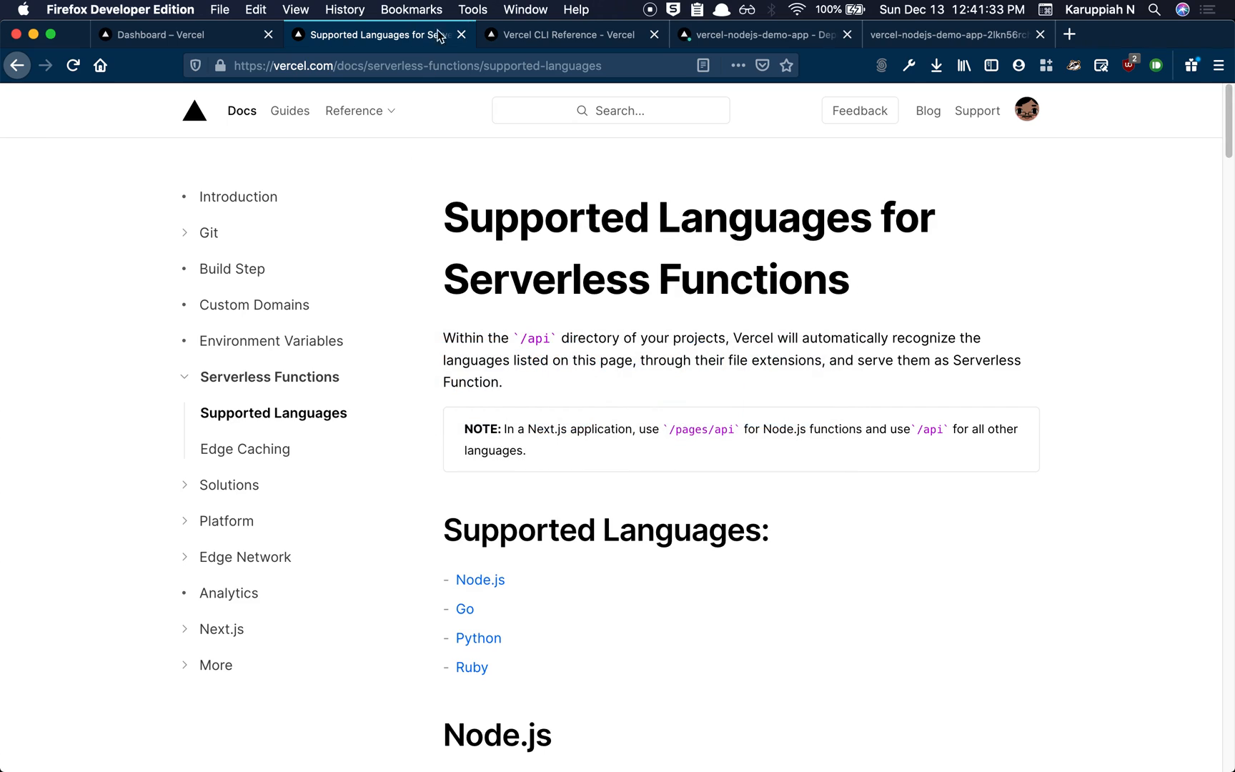
Switch to the Vercel Dashboard tab and scroll through Recent Activity showing vercel-nodejs-demo-app deployments
{"action": "left_click", "coordinate": [165, 35]}
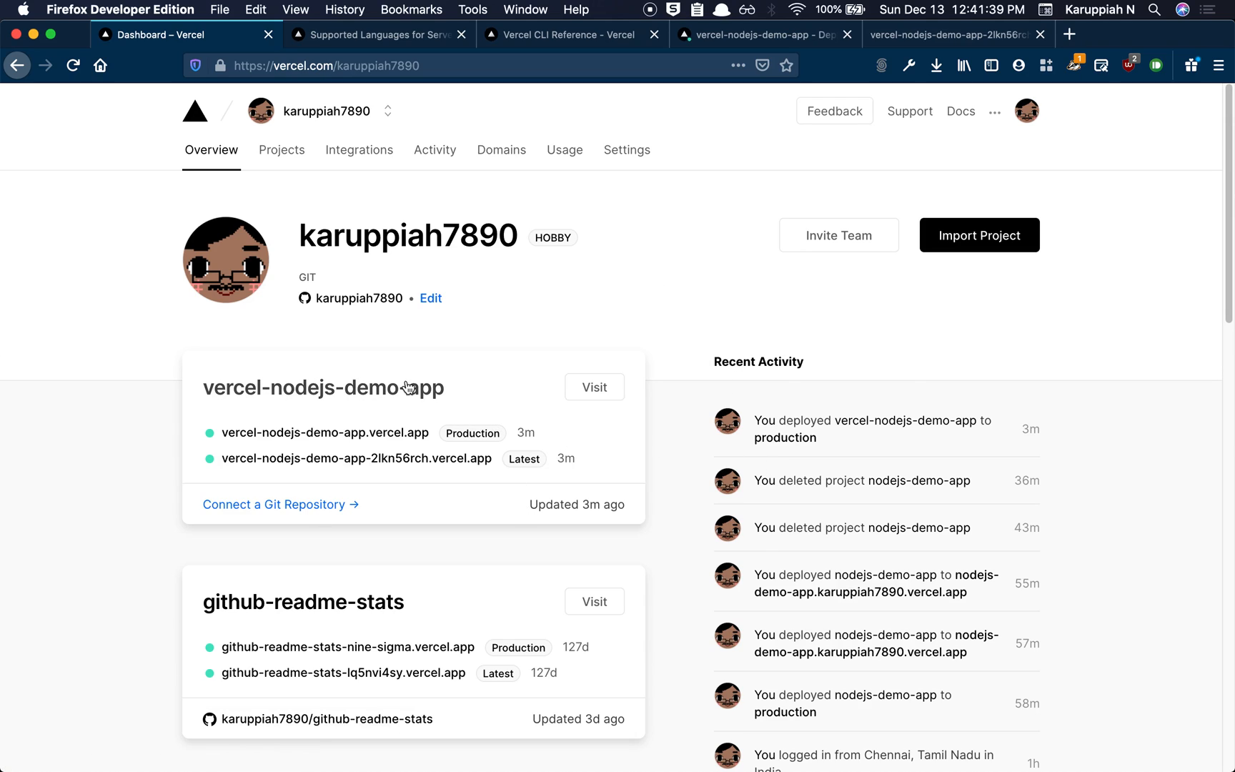
{"action": "scroll", "scroll_direction": "down", "scroll_amount": 3}
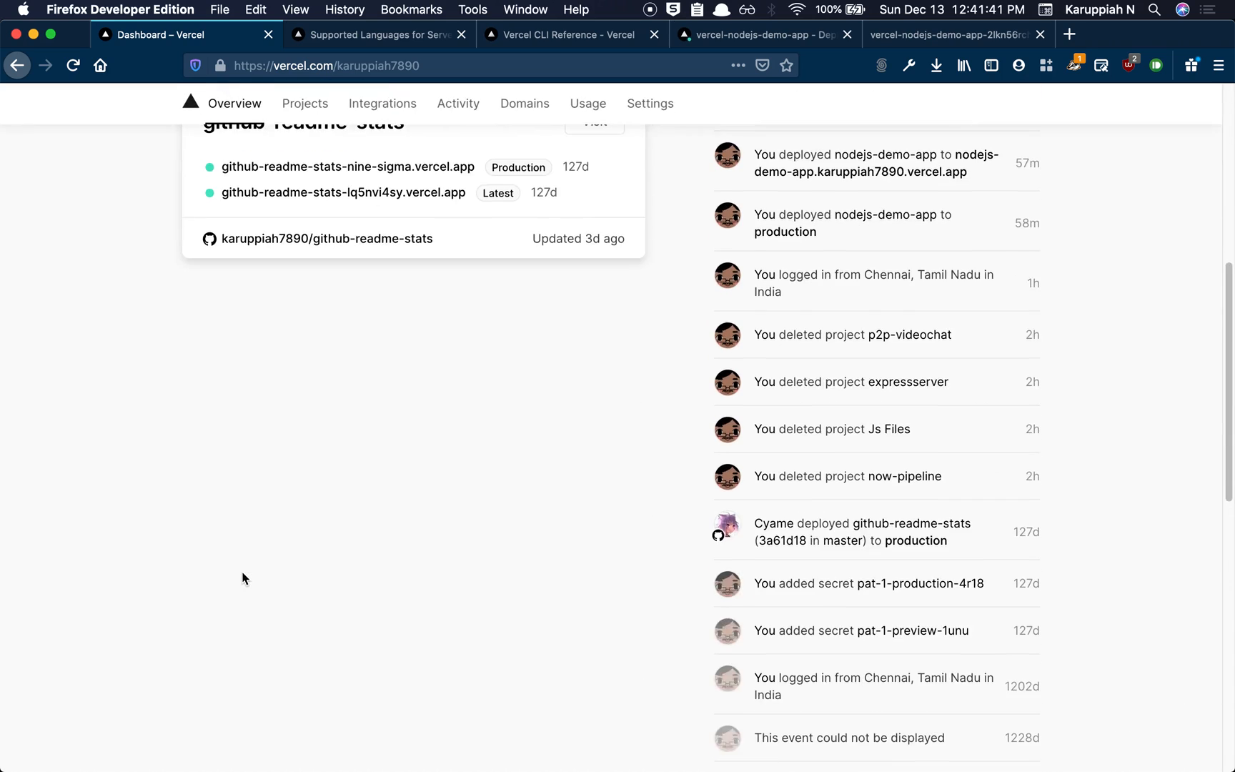
{"action": "scroll", "scroll_direction": "up", "scroll_amount": 3}
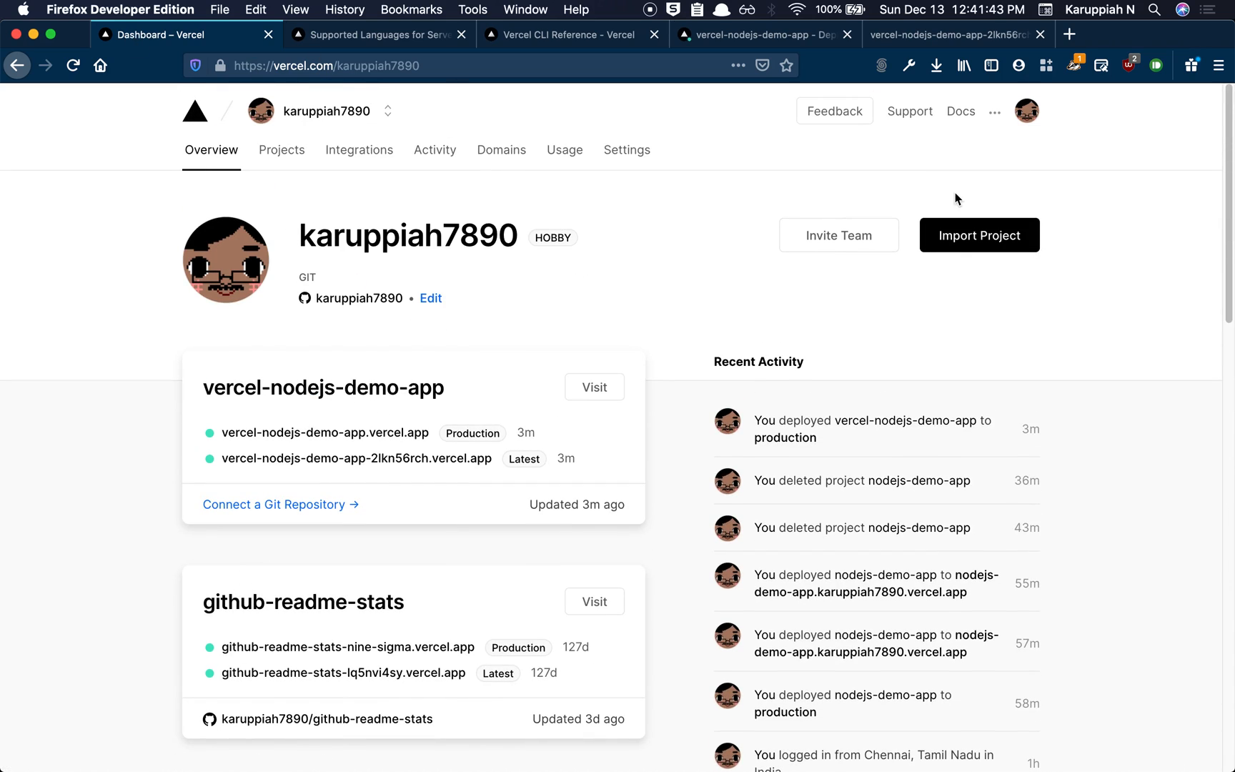
{"action": "mouse_move", "coordinate": [979, 234]}
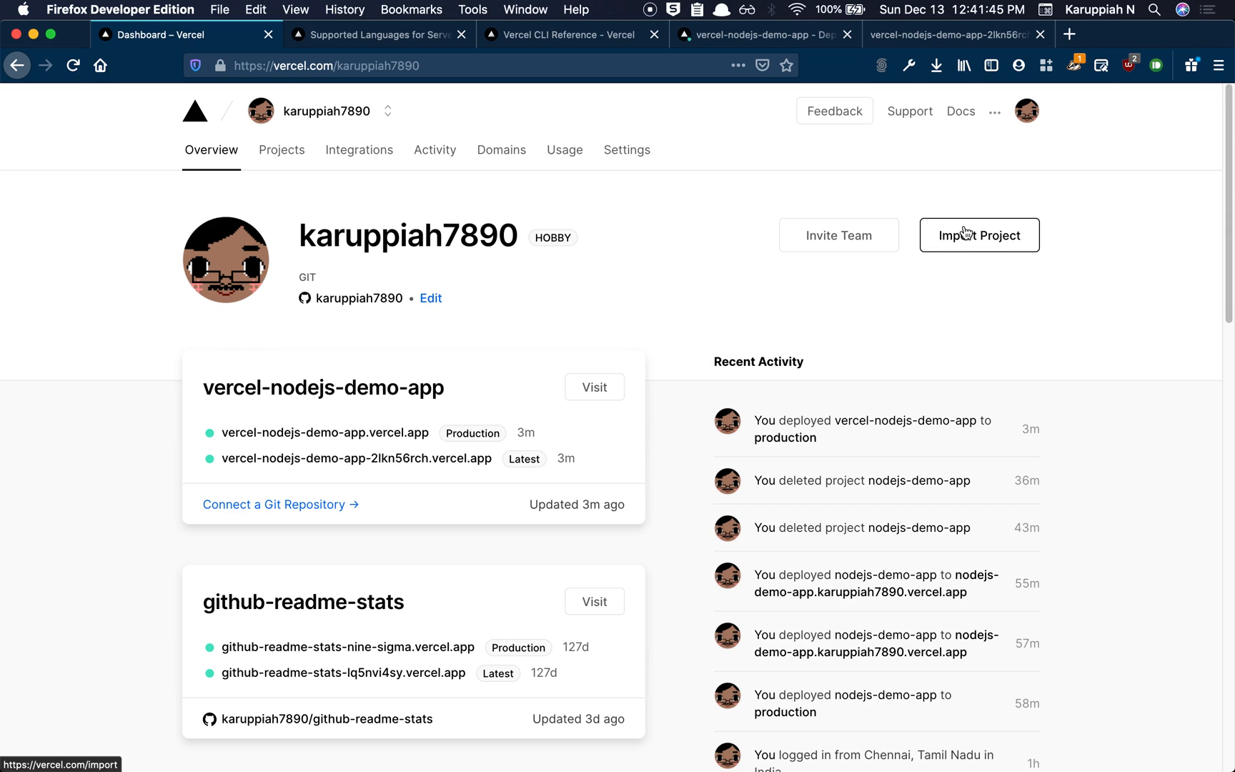
{"action": "mouse_move", "coordinate": [483, 309]}
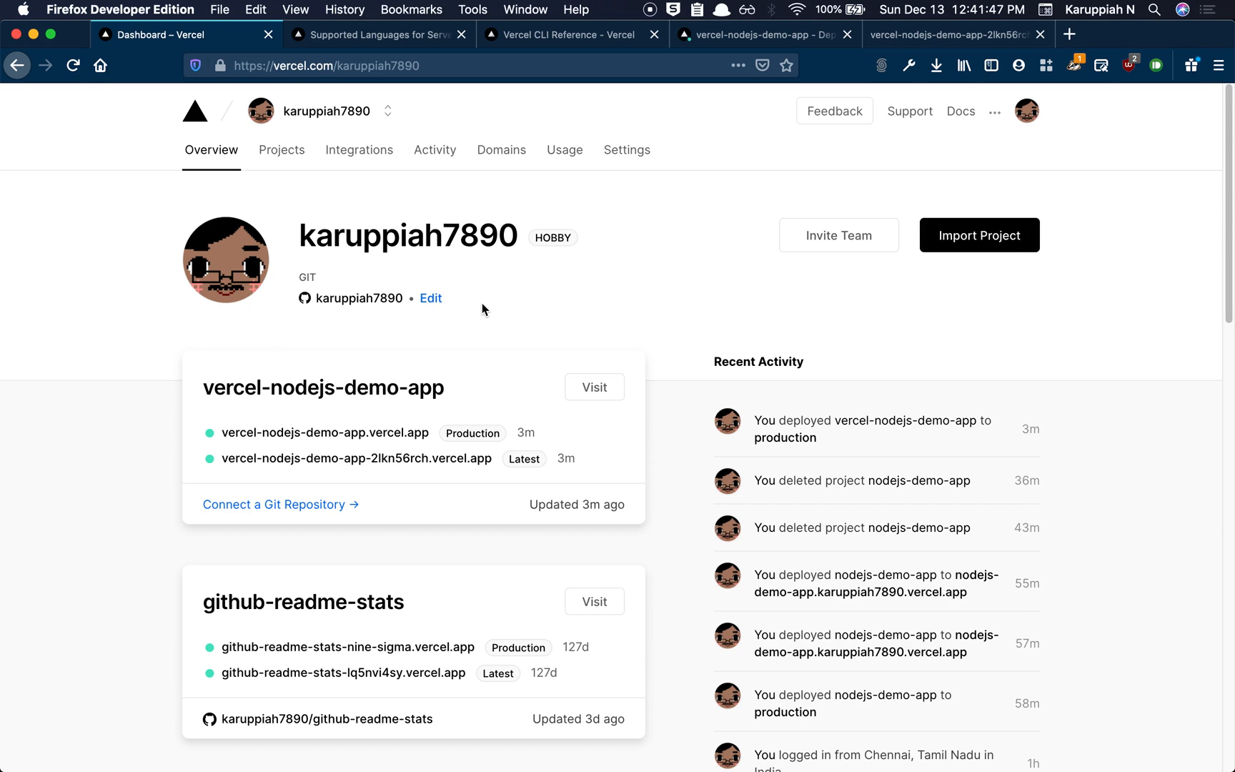